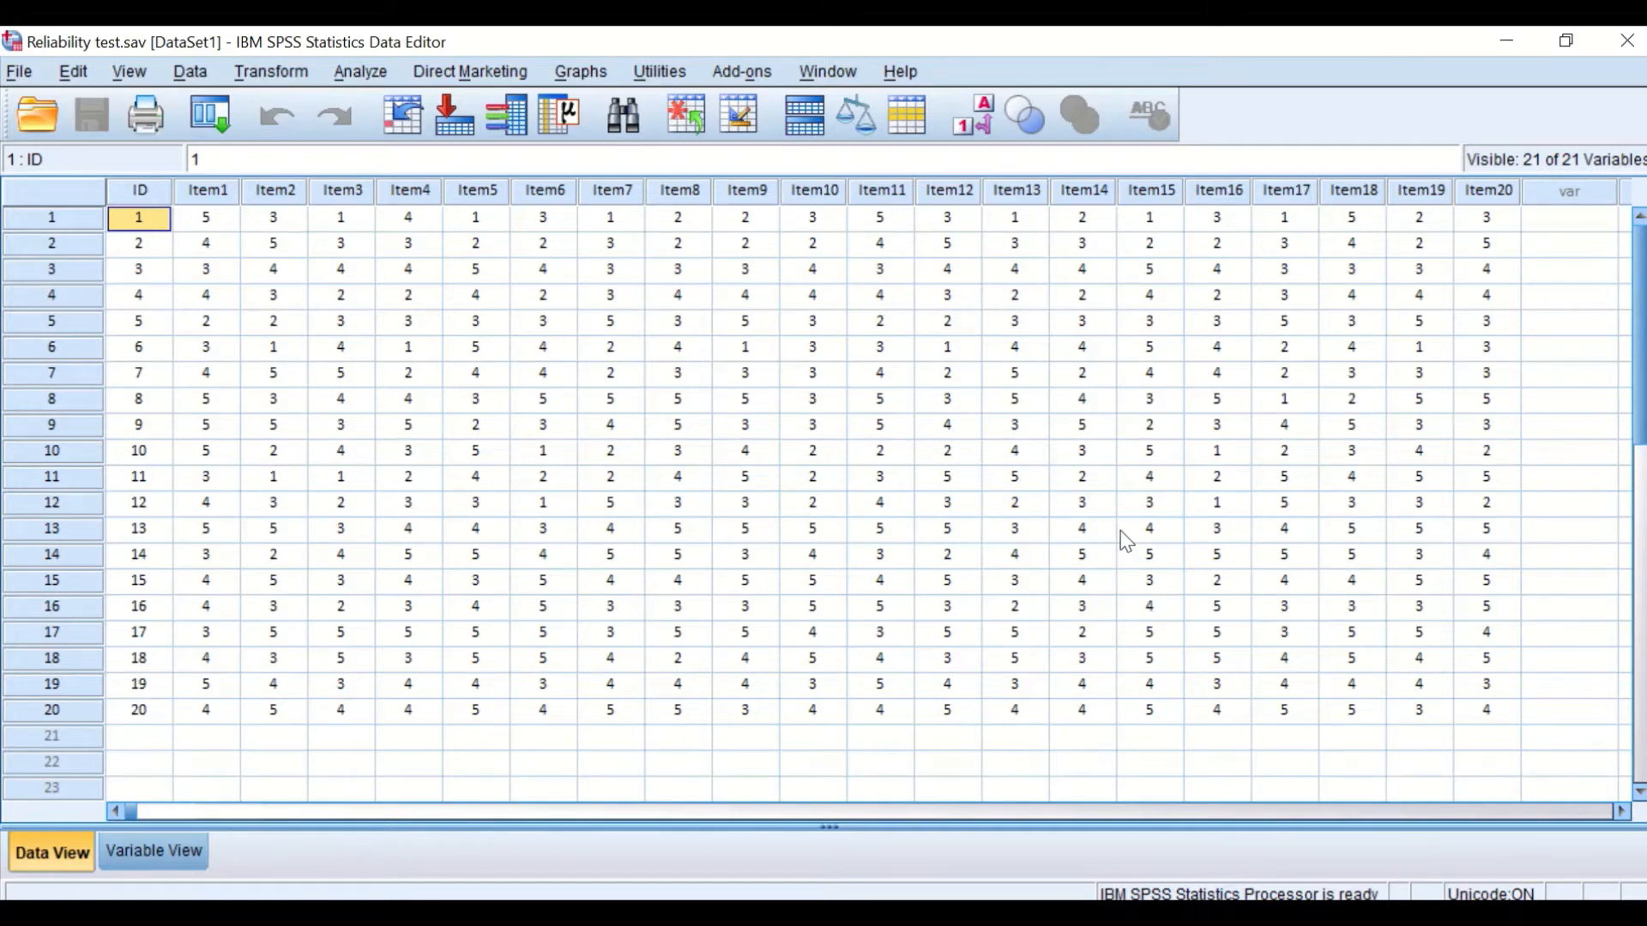
mouse_move(995, 451)
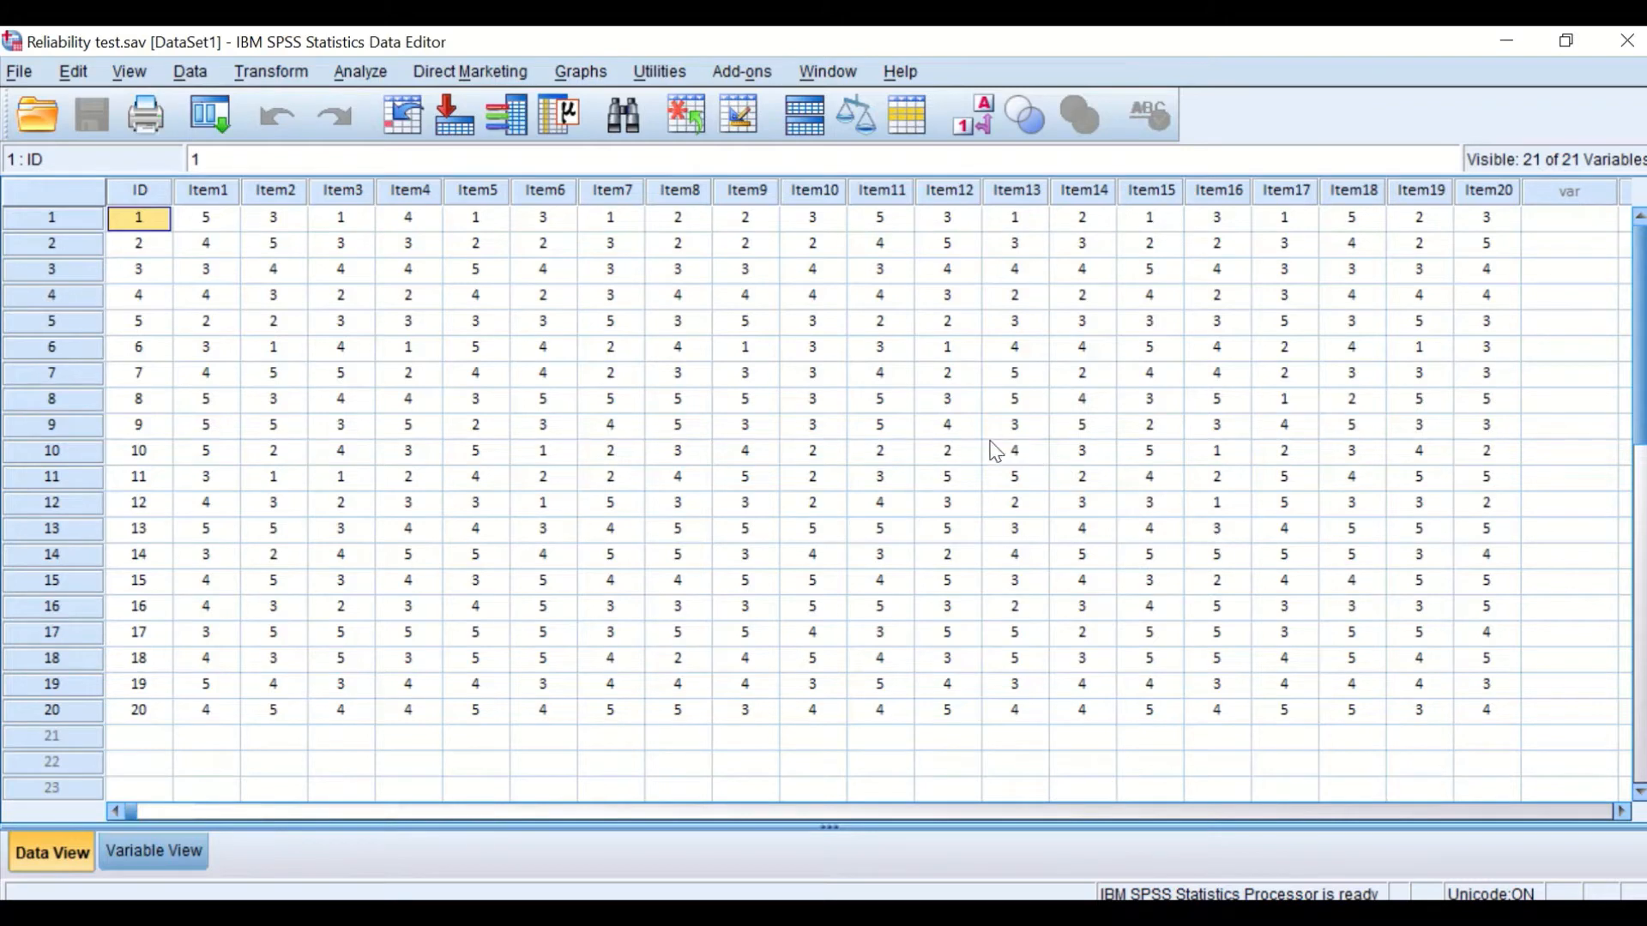
mouse_move(148, 34)
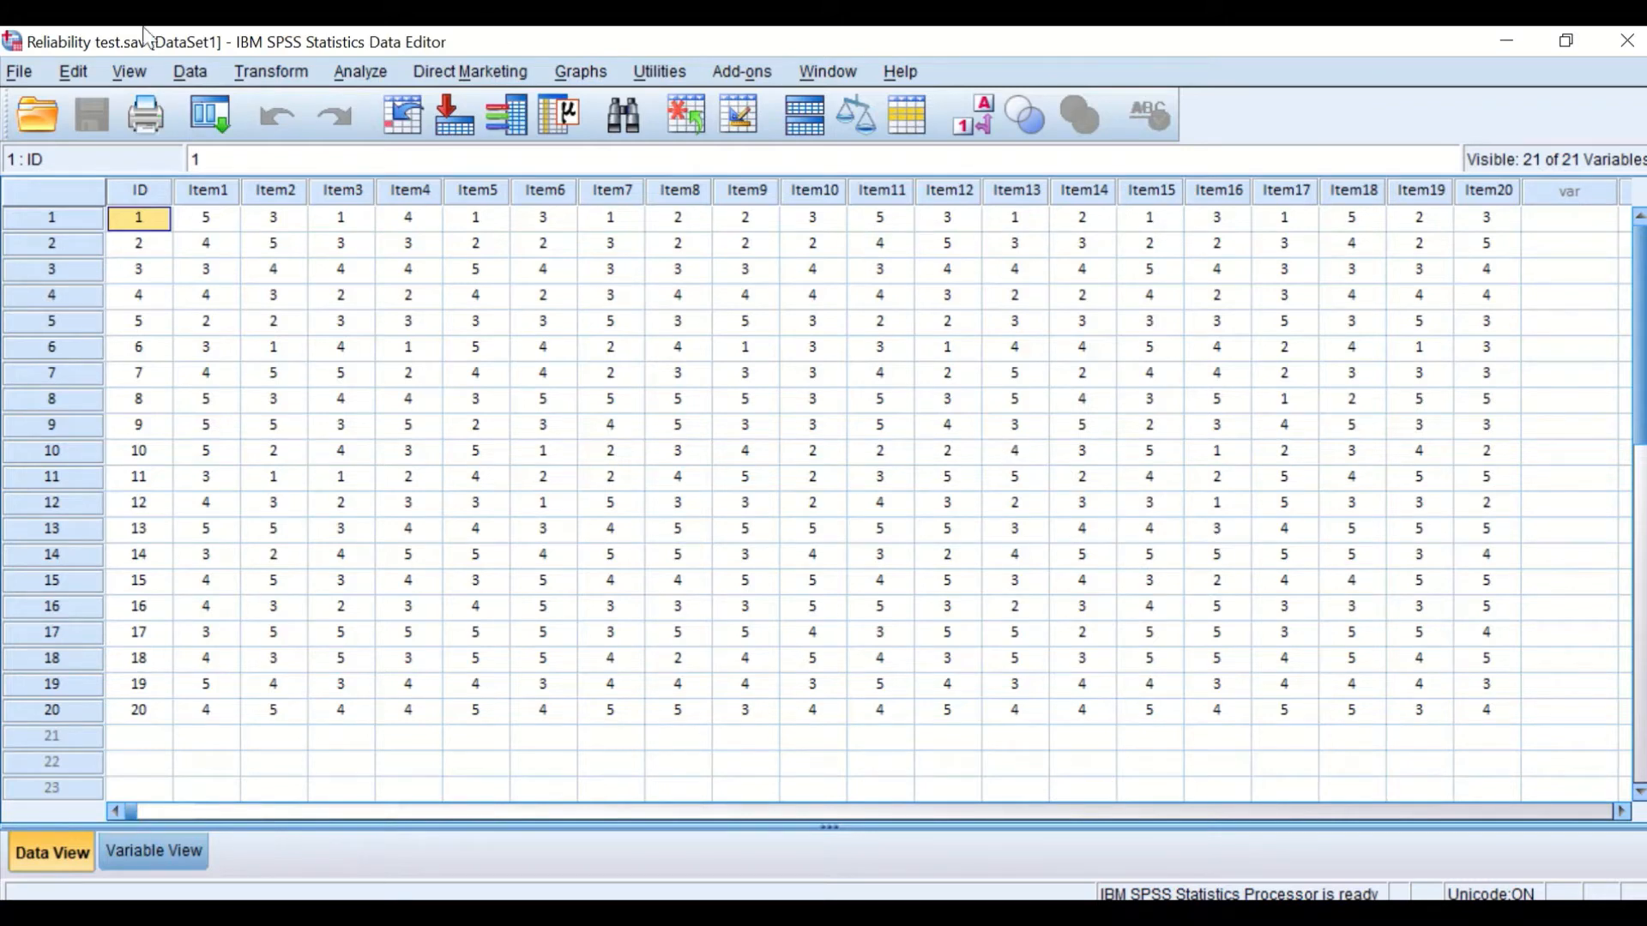
mouse_move(361, 72)
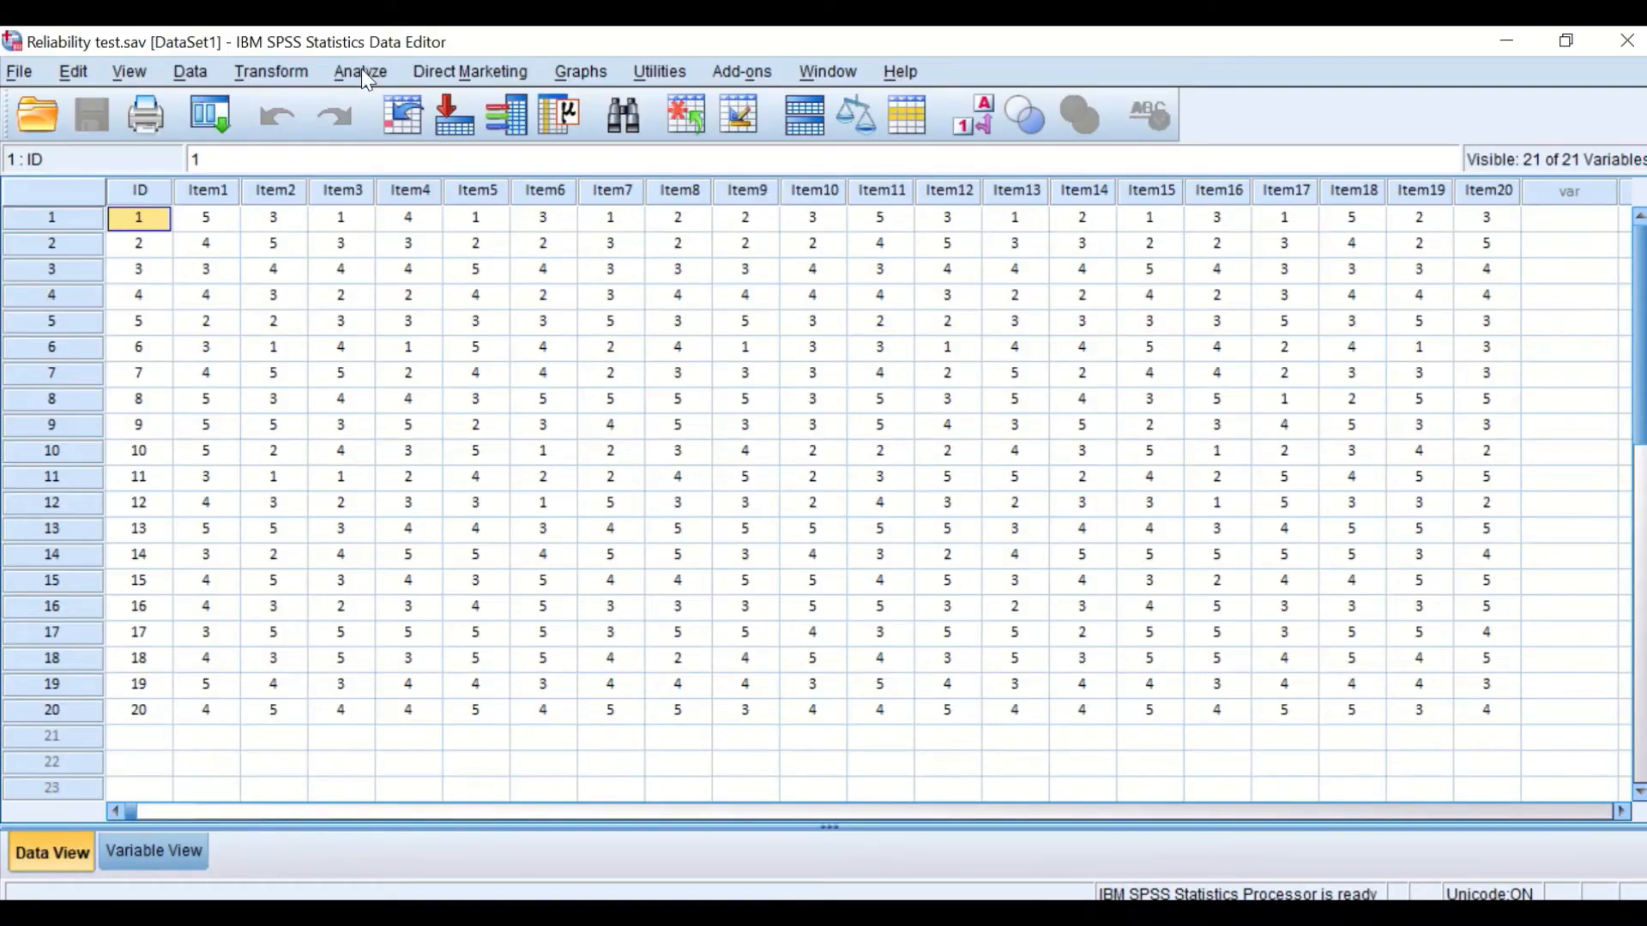
Step: Reveal the Scale analyses, including Reliability Analysis, from the Analyze menu
click(359, 72)
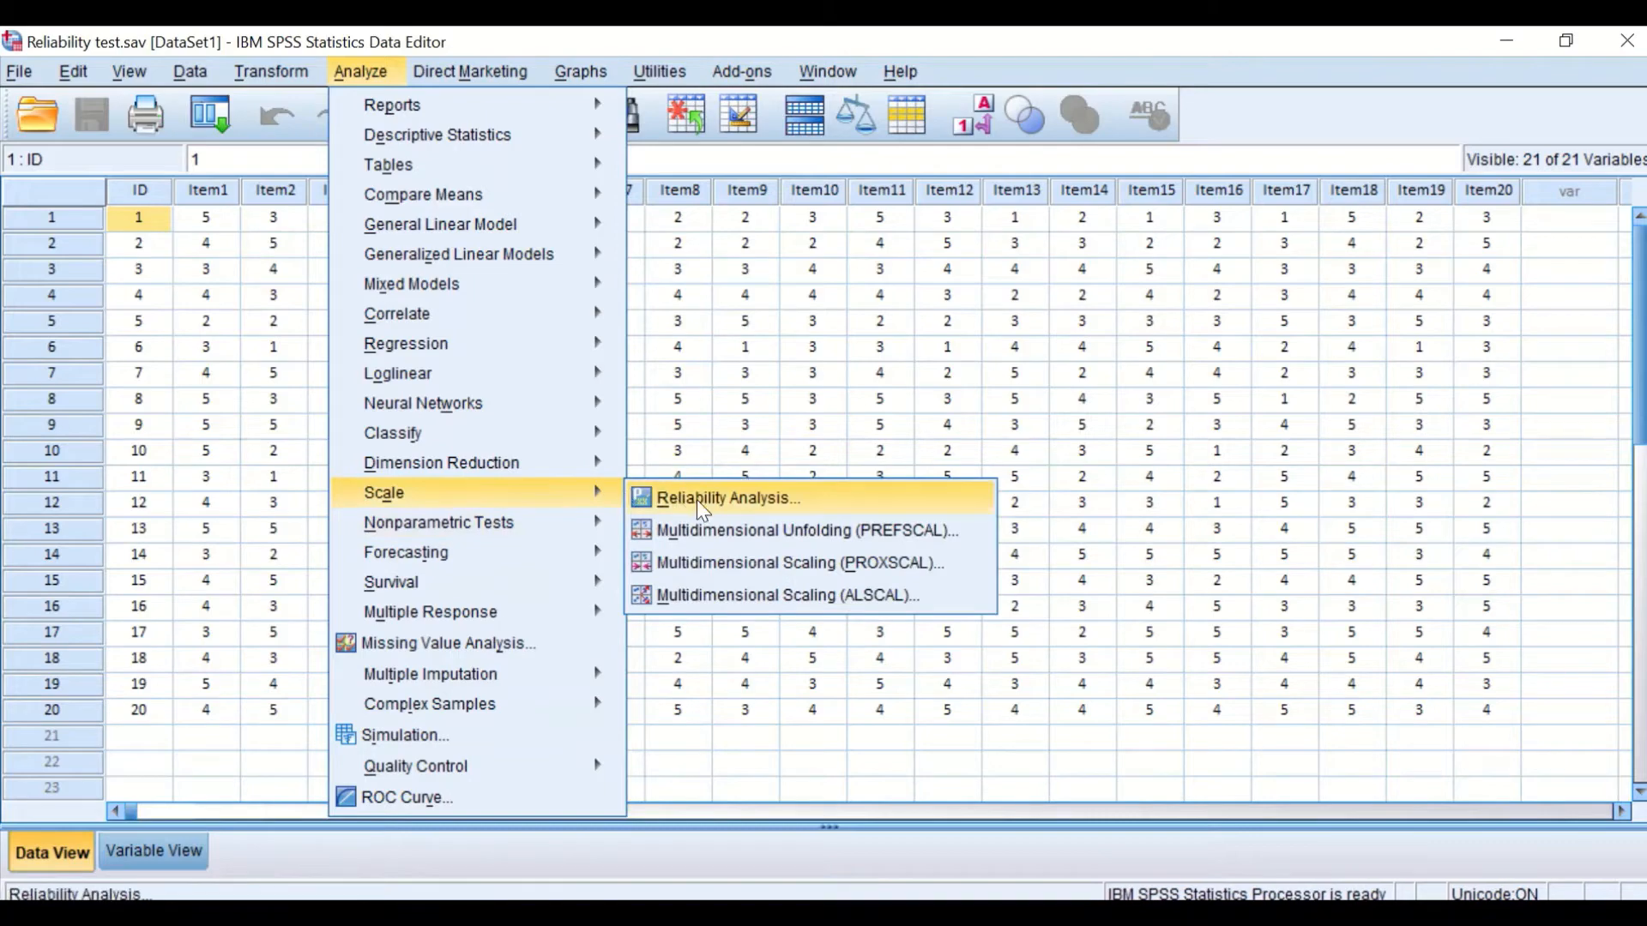
Step: Reset Reliability Analysis, add Item 1–Item 20 as items with ID excluded, and keep the Alpha model
click(727, 497)
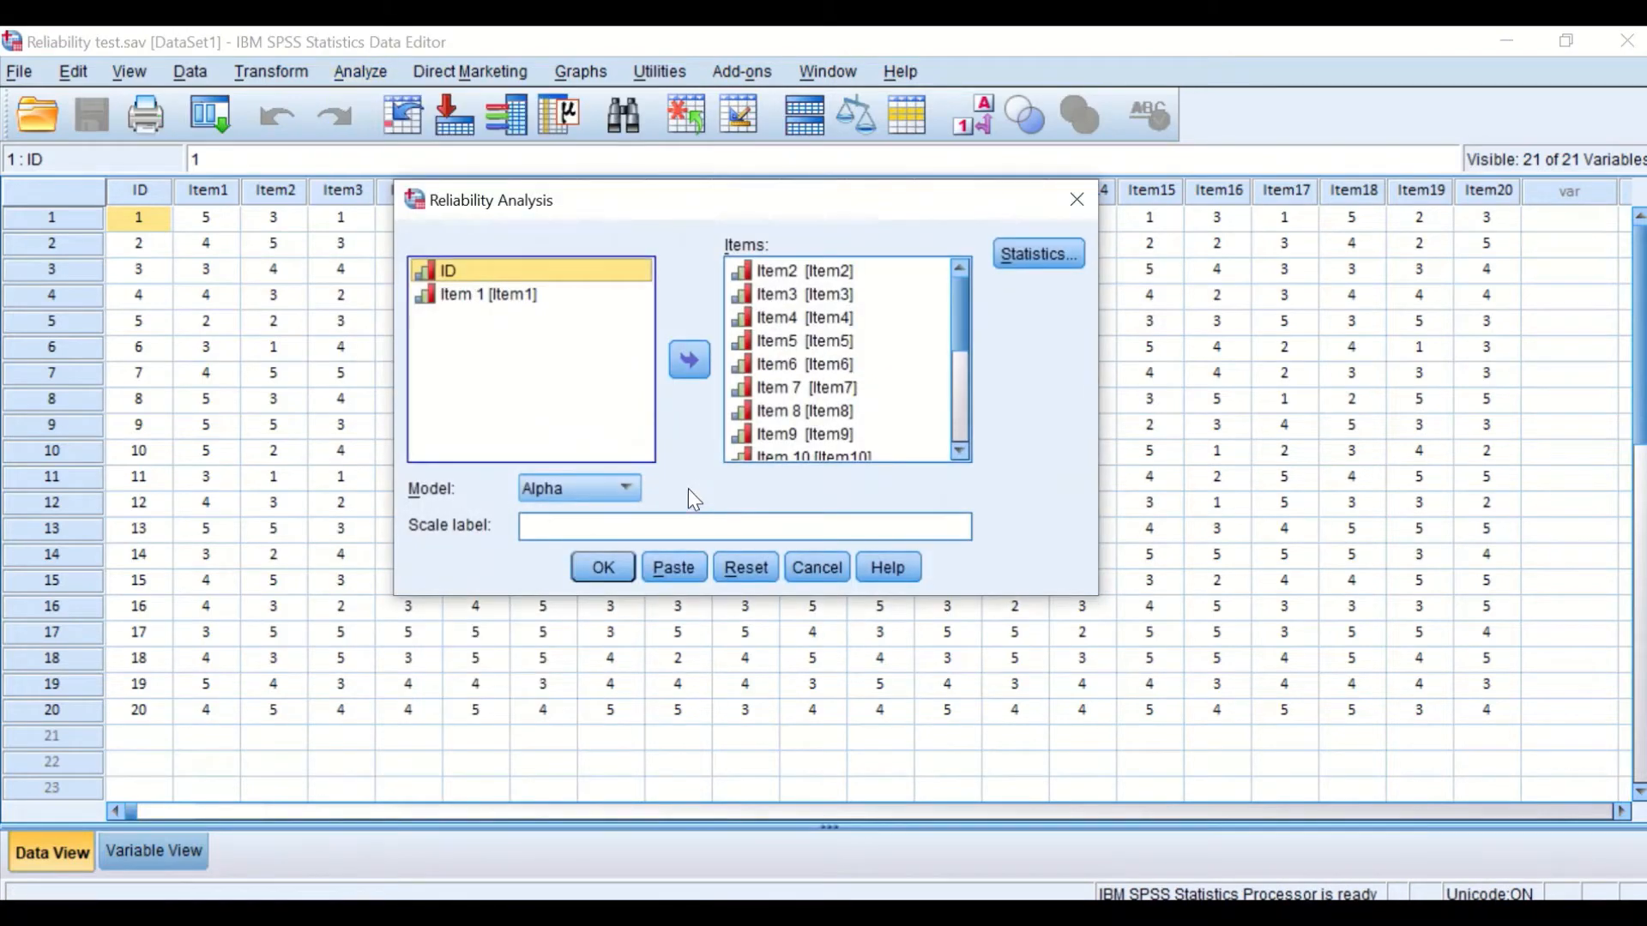
click(745, 568)
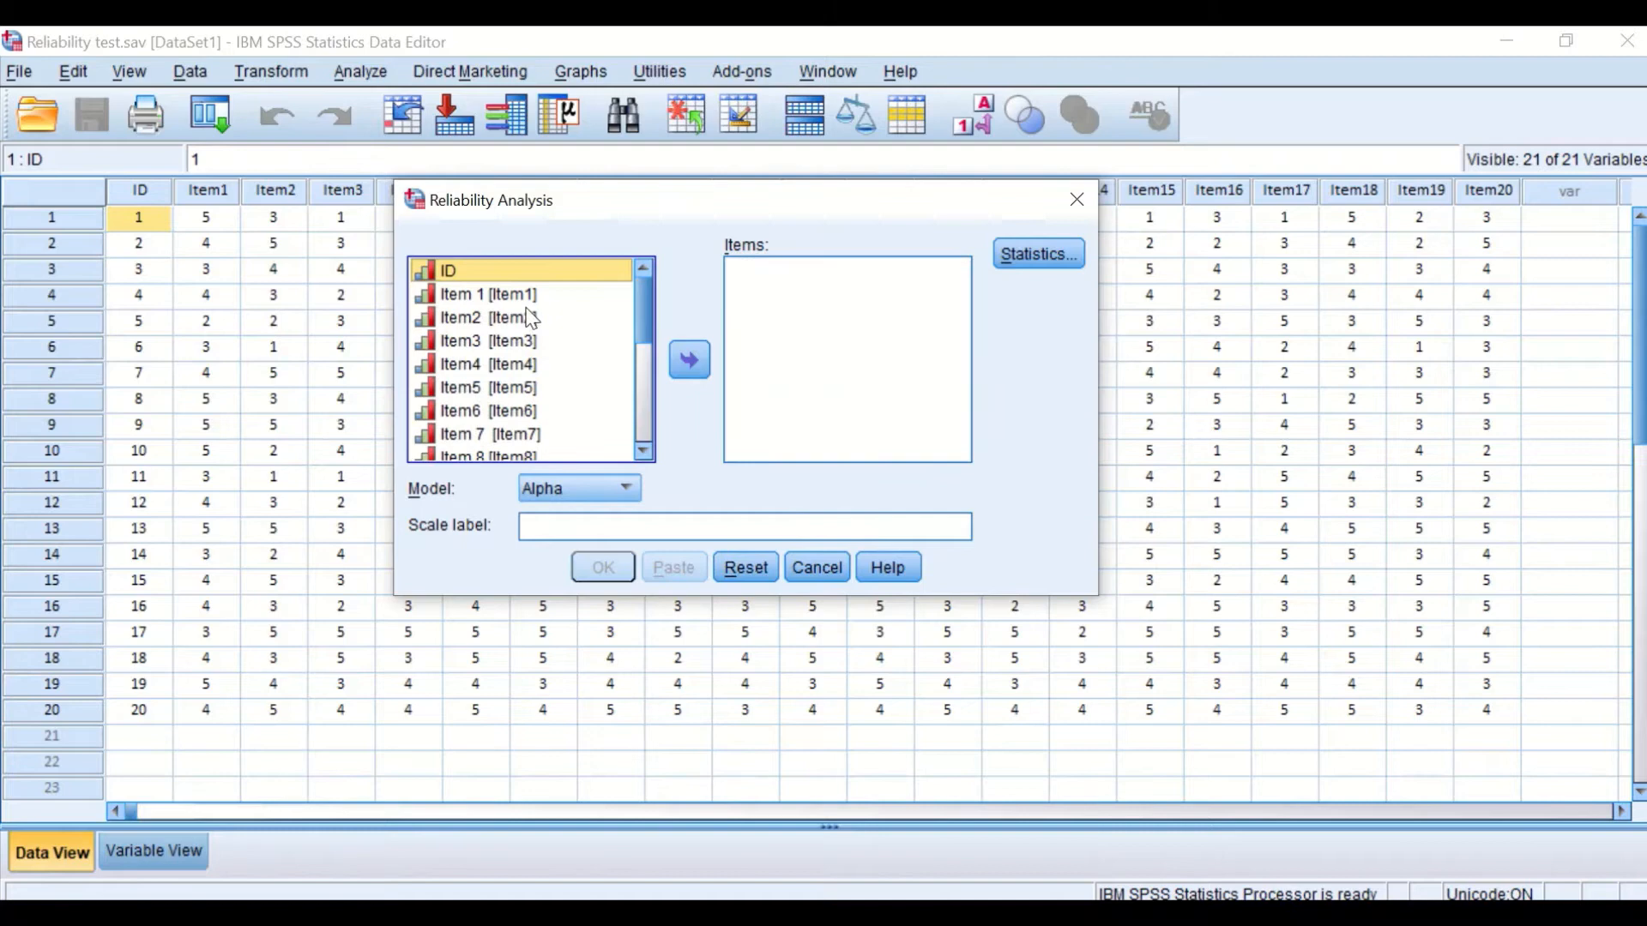
mouse_move(555, 310)
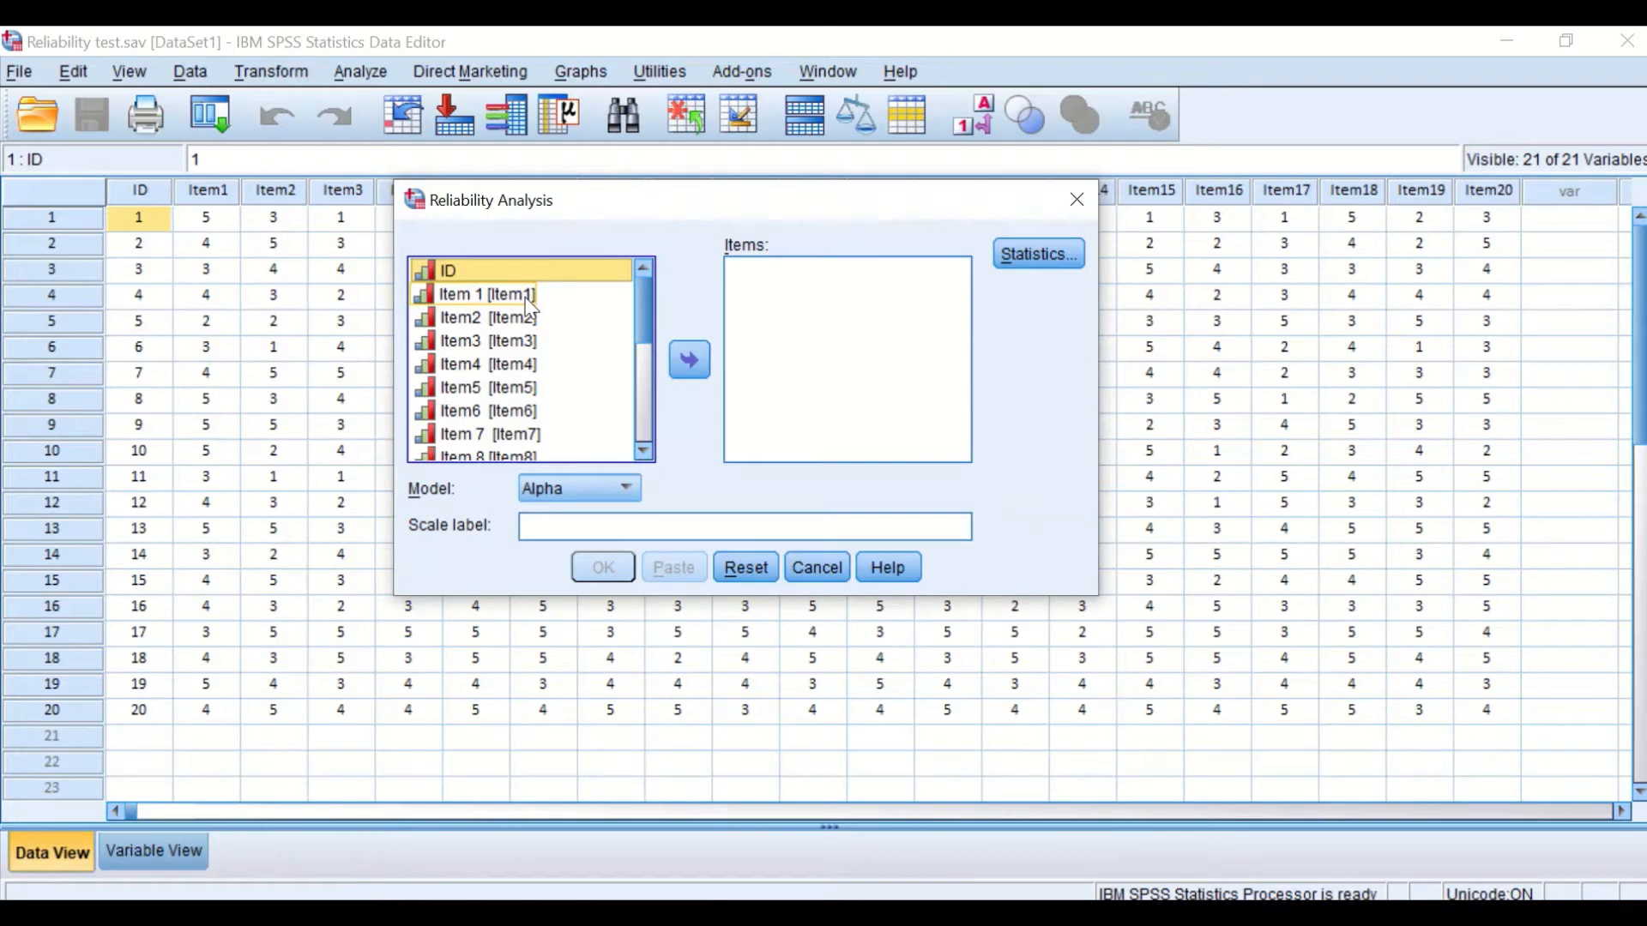
mouse_move(803, 326)
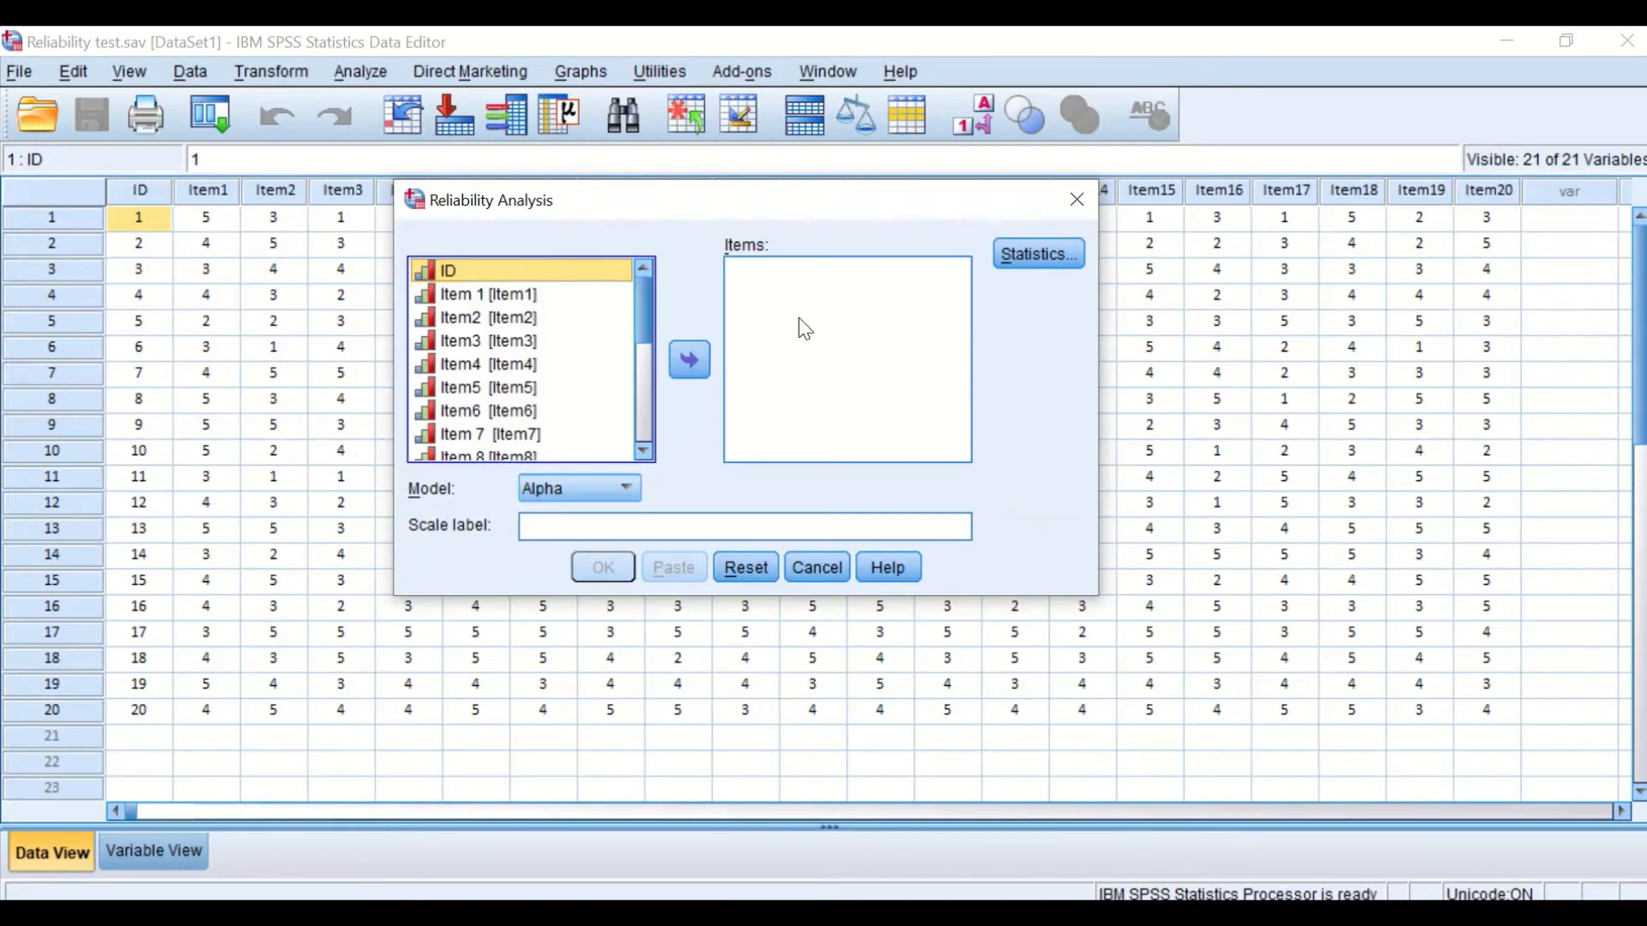
mouse_move(599, 362)
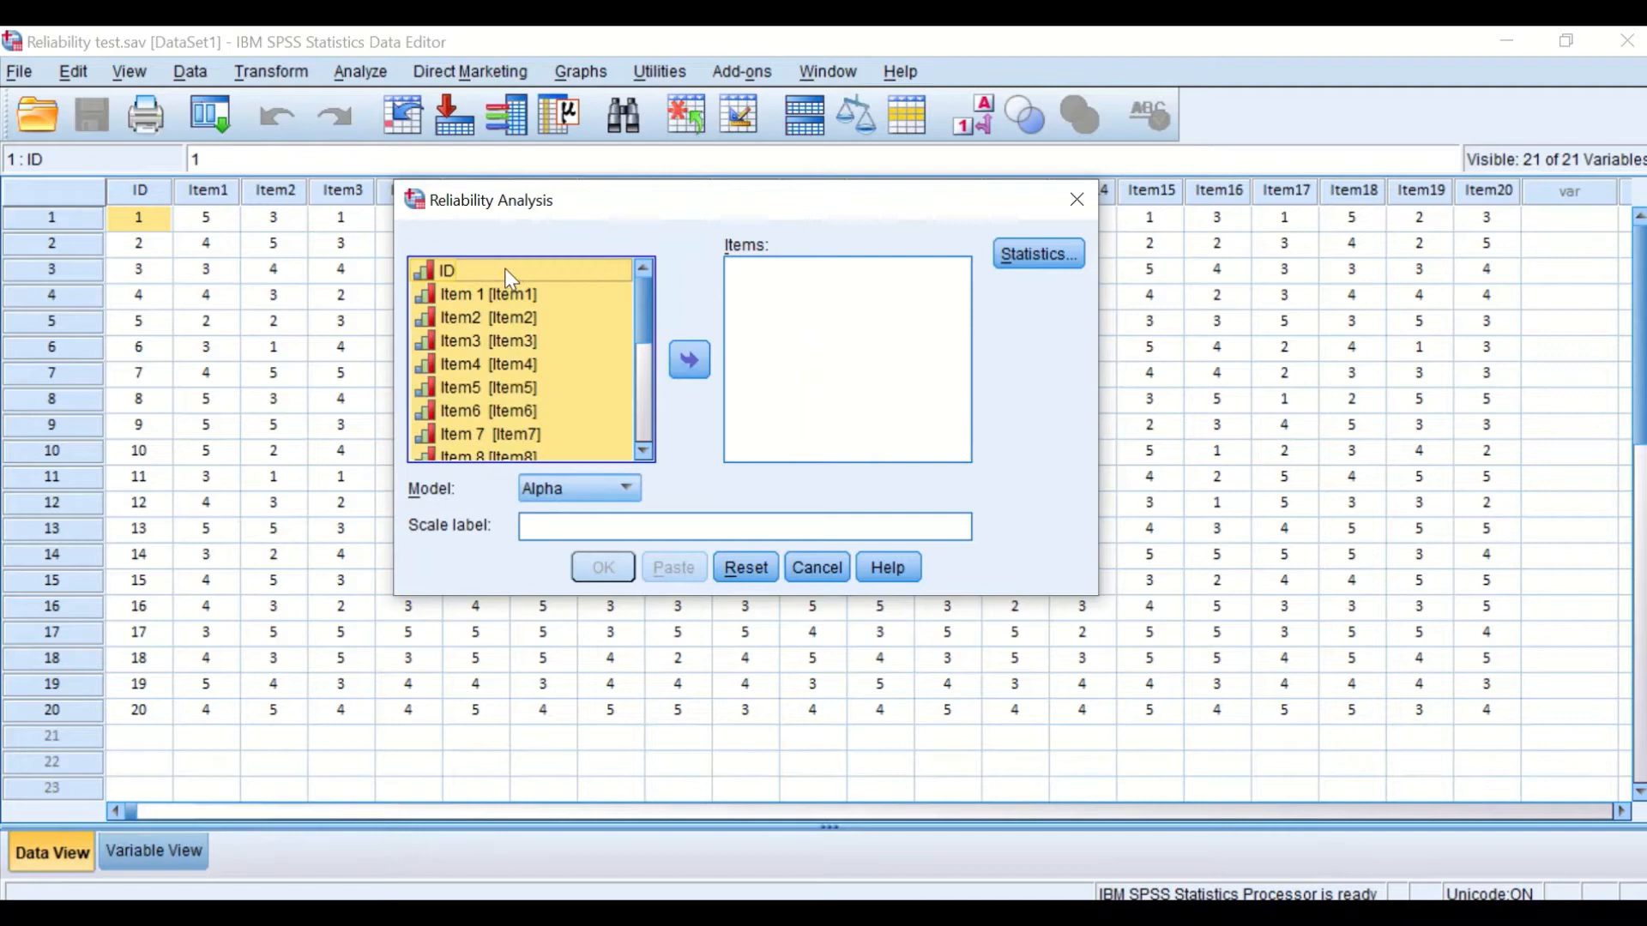
click(690, 359)
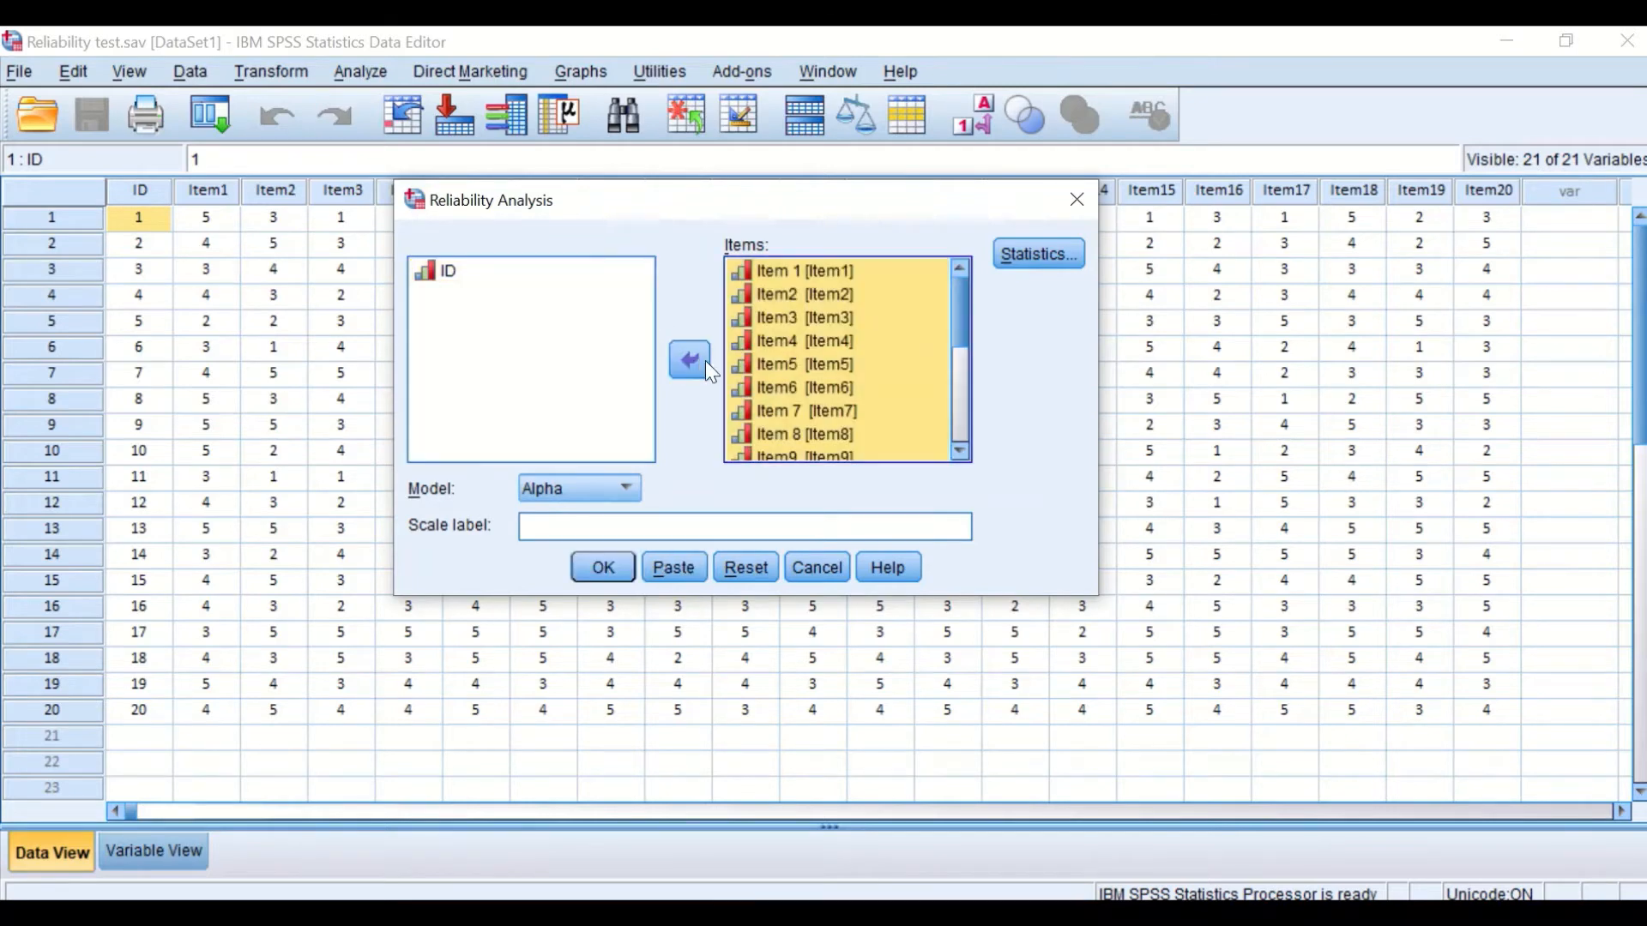
mouse_move(963, 316)
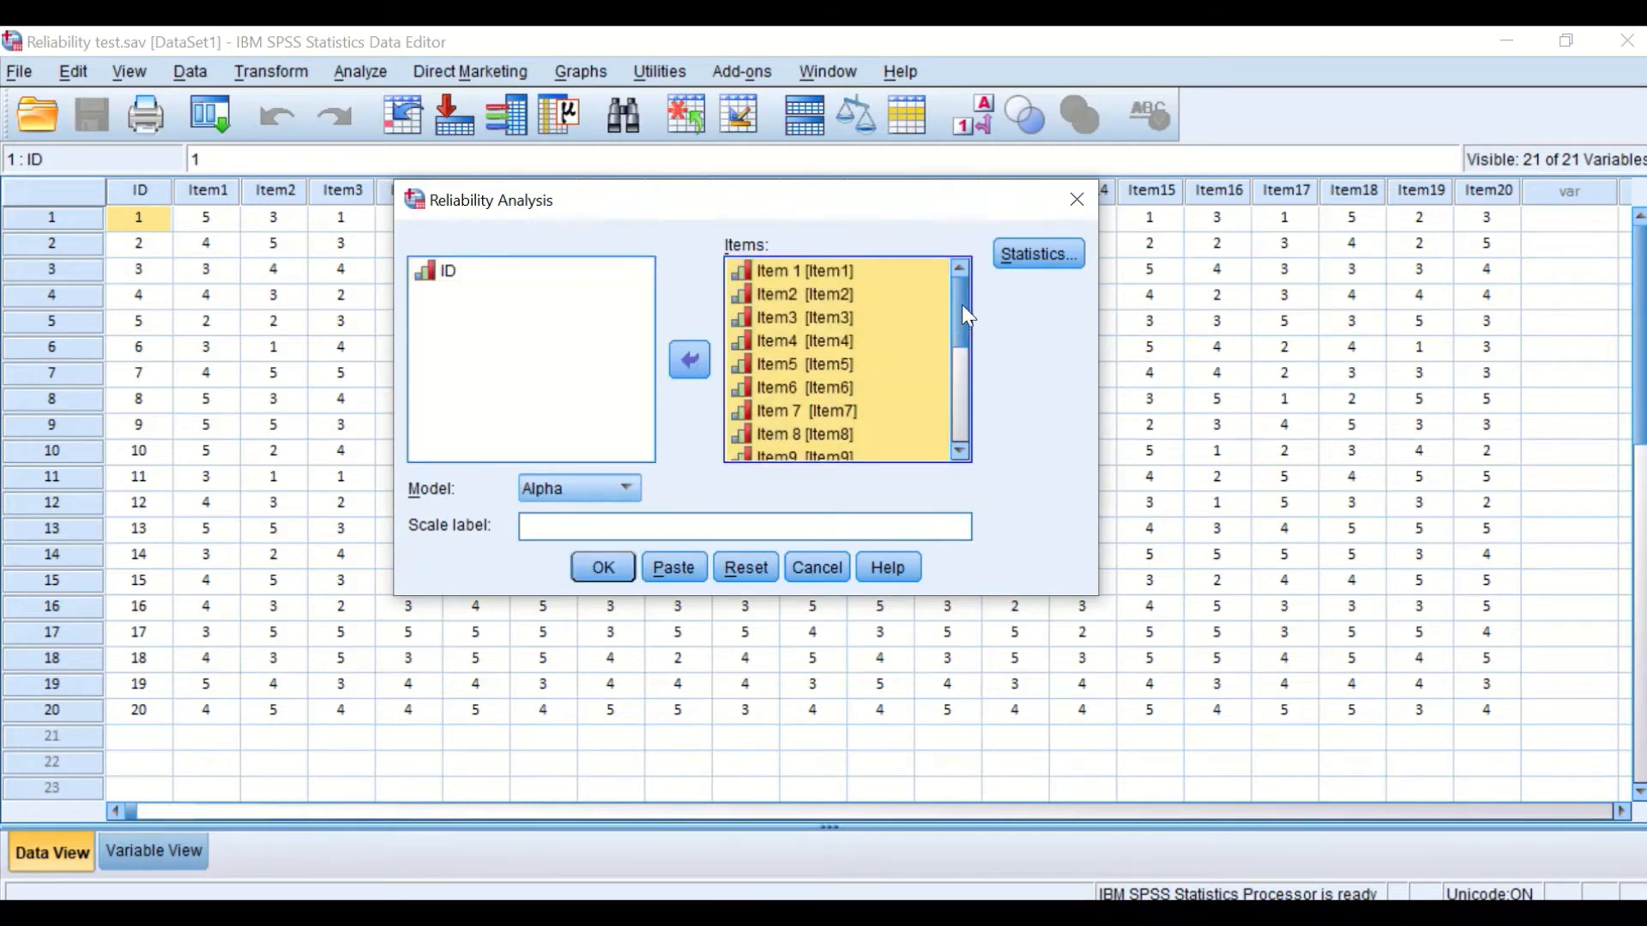
scroll(down, 3)
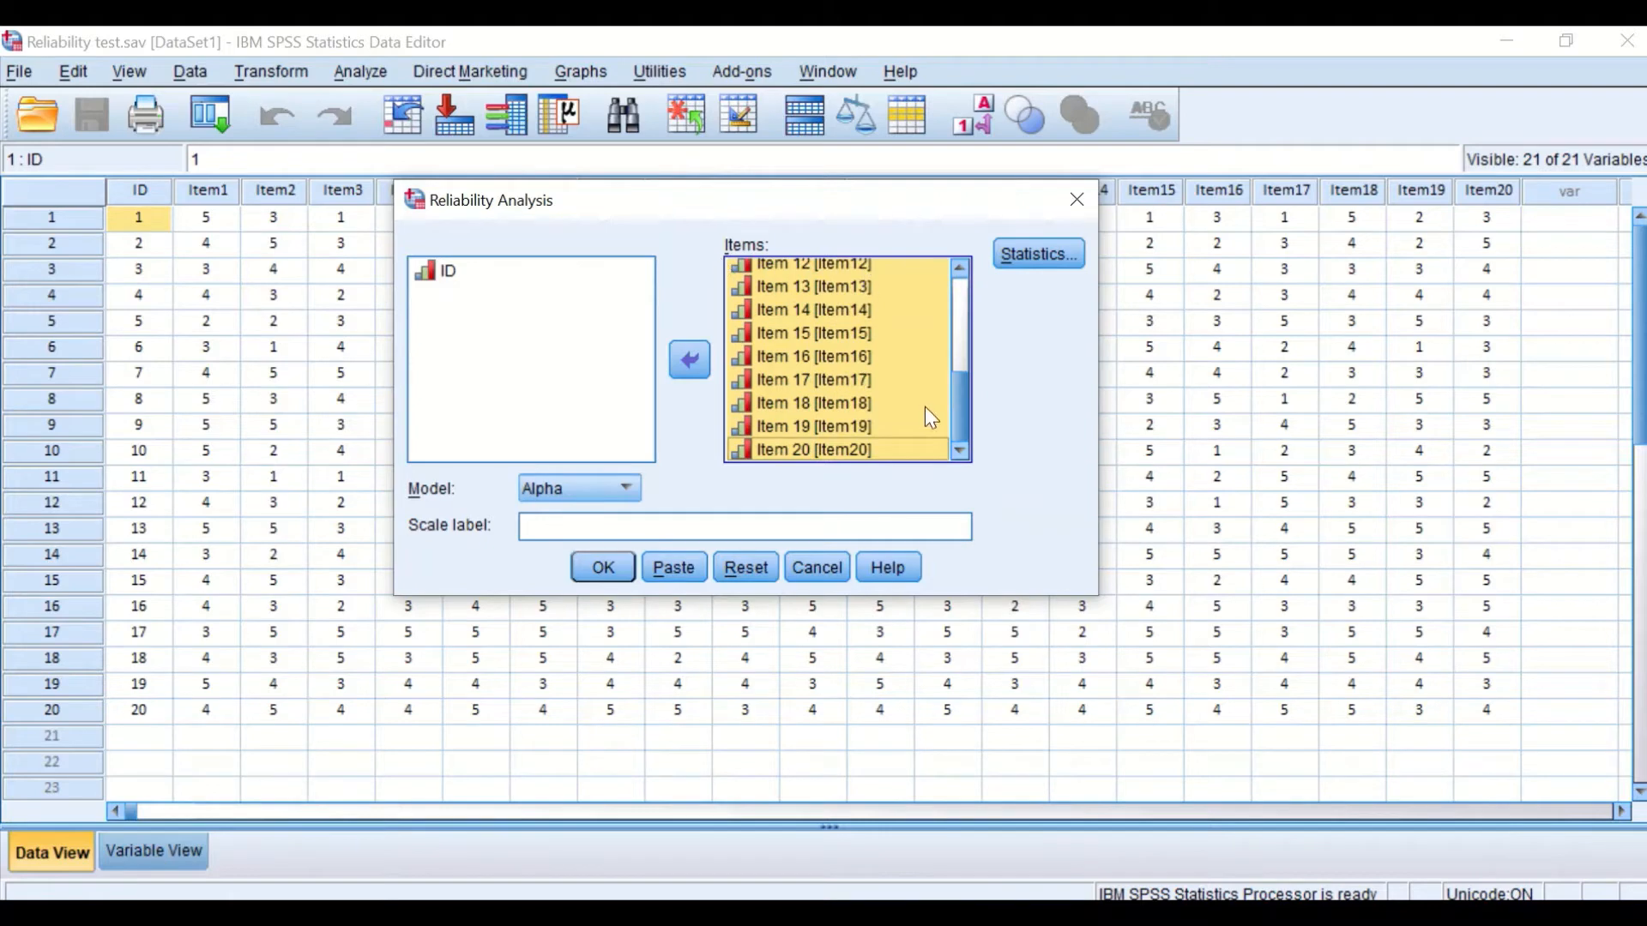
mouse_move(601, 494)
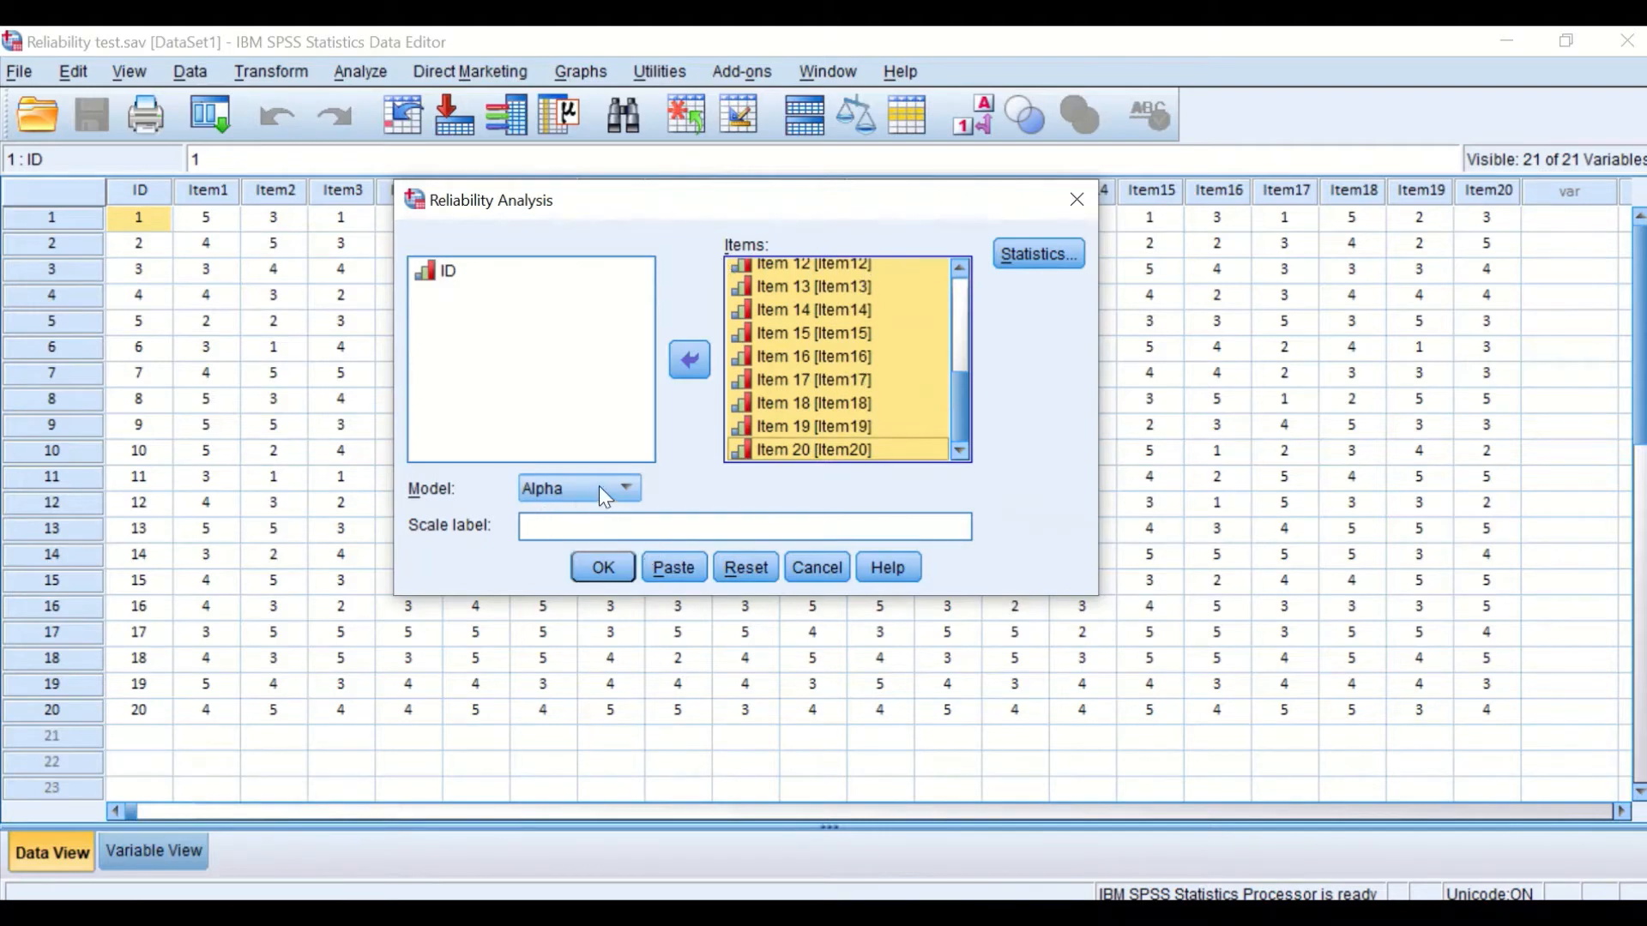
click(624, 487)
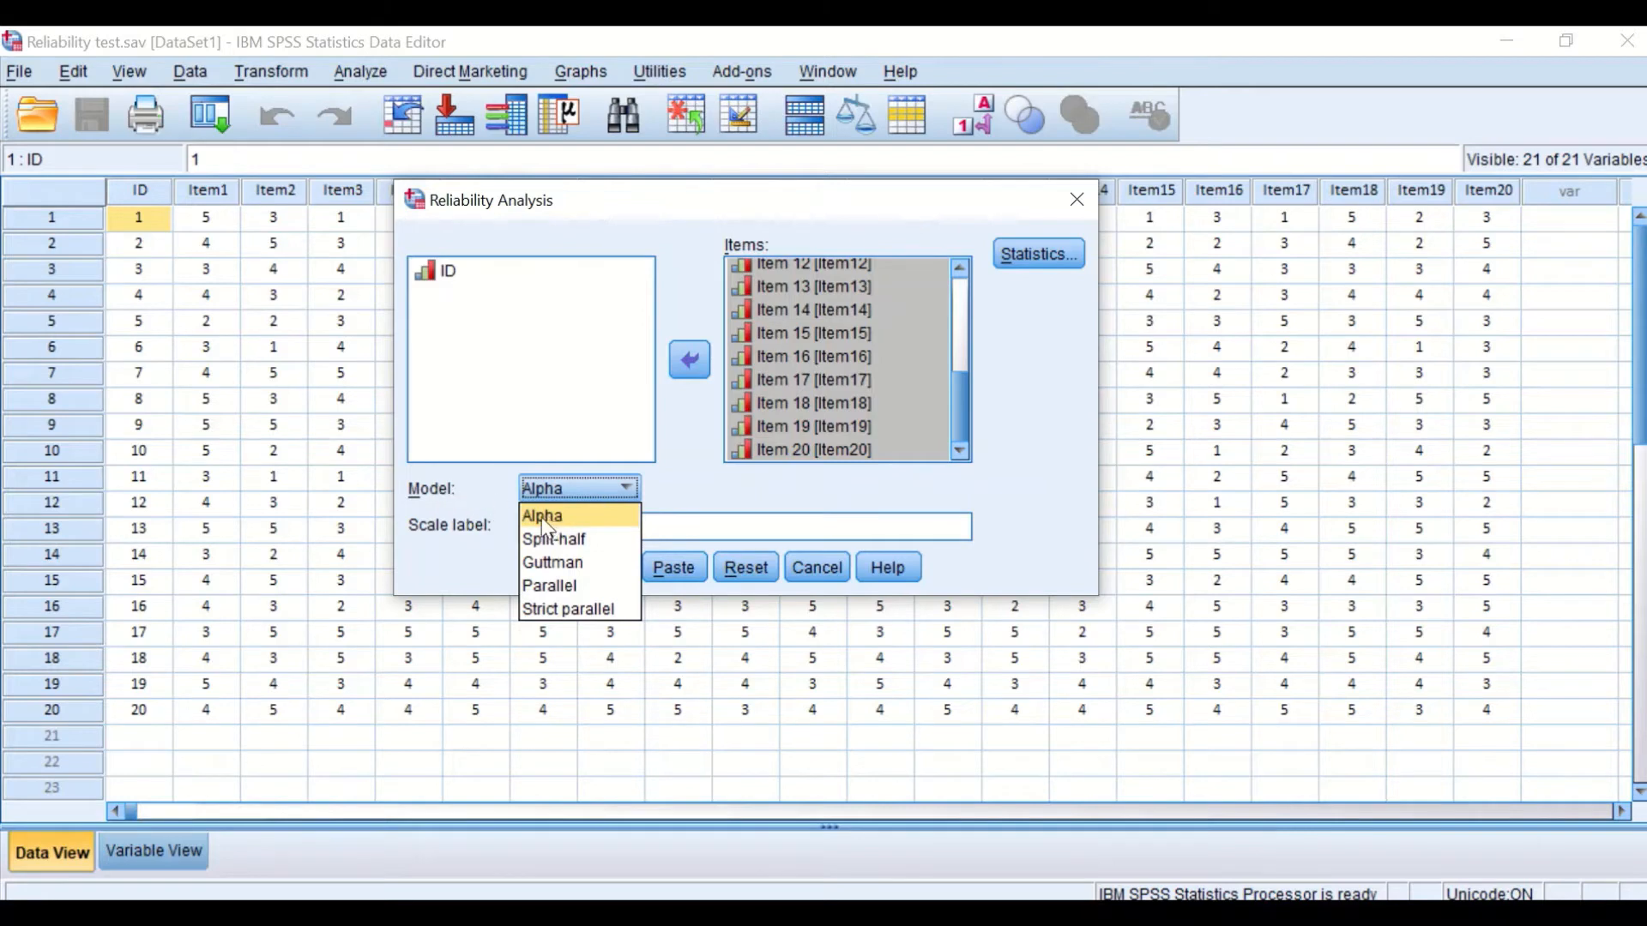
mouse_move(691, 513)
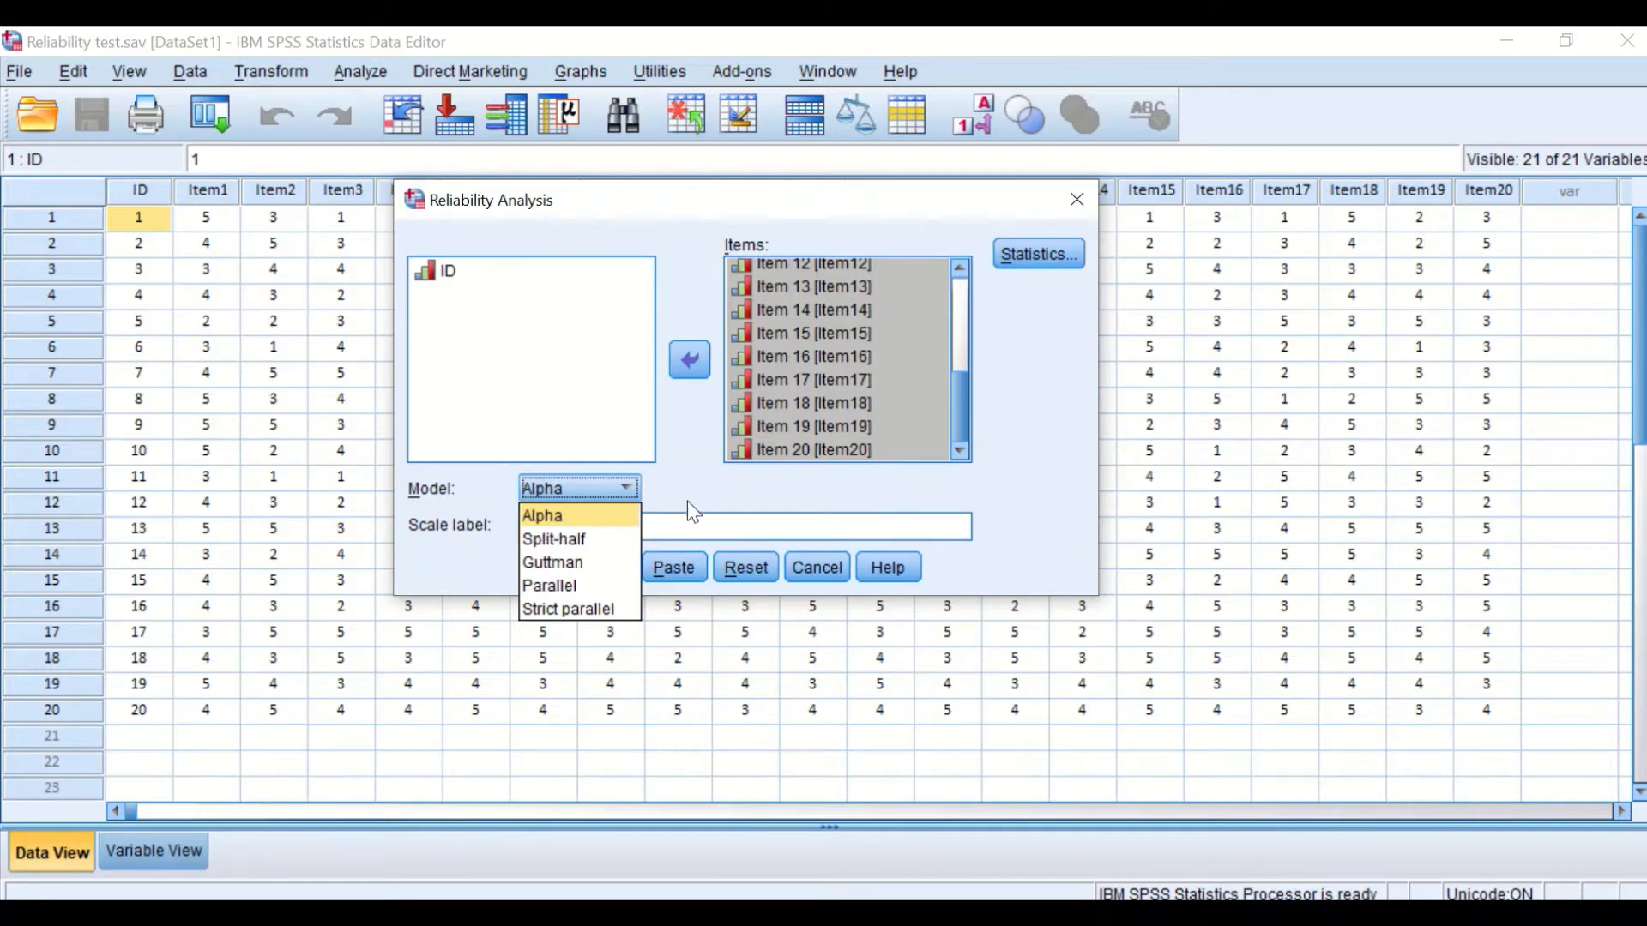
click(542, 517)
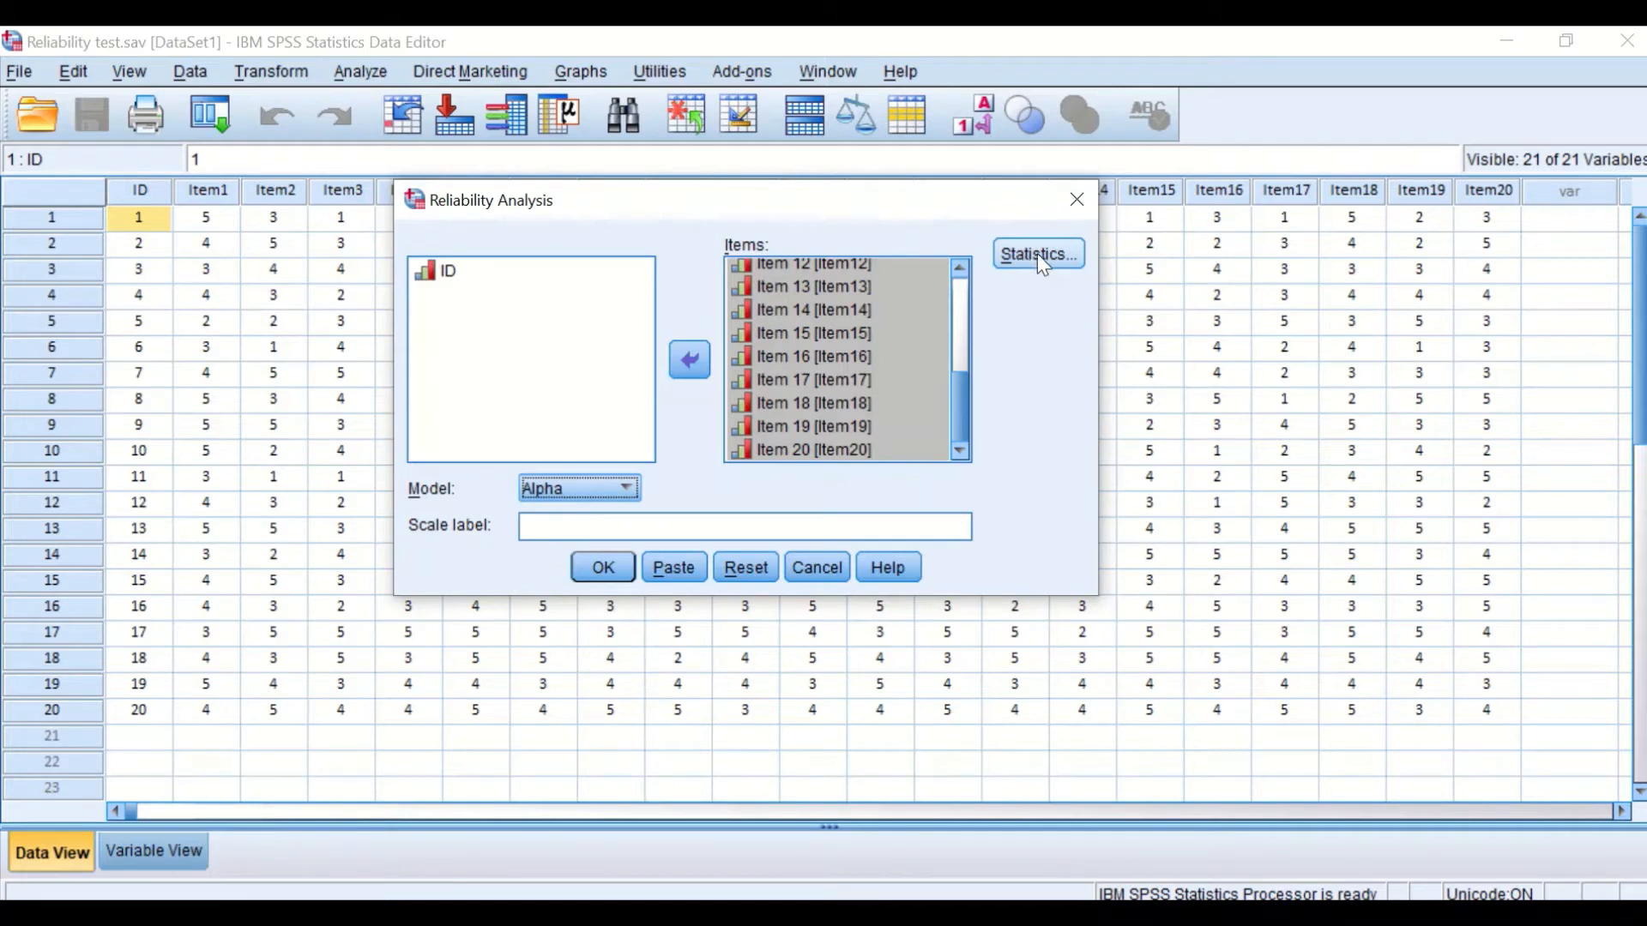
Step: Request Scale if item deleted statistics and run the analysis, yielding alpha .814 for 20 items
click(1036, 254)
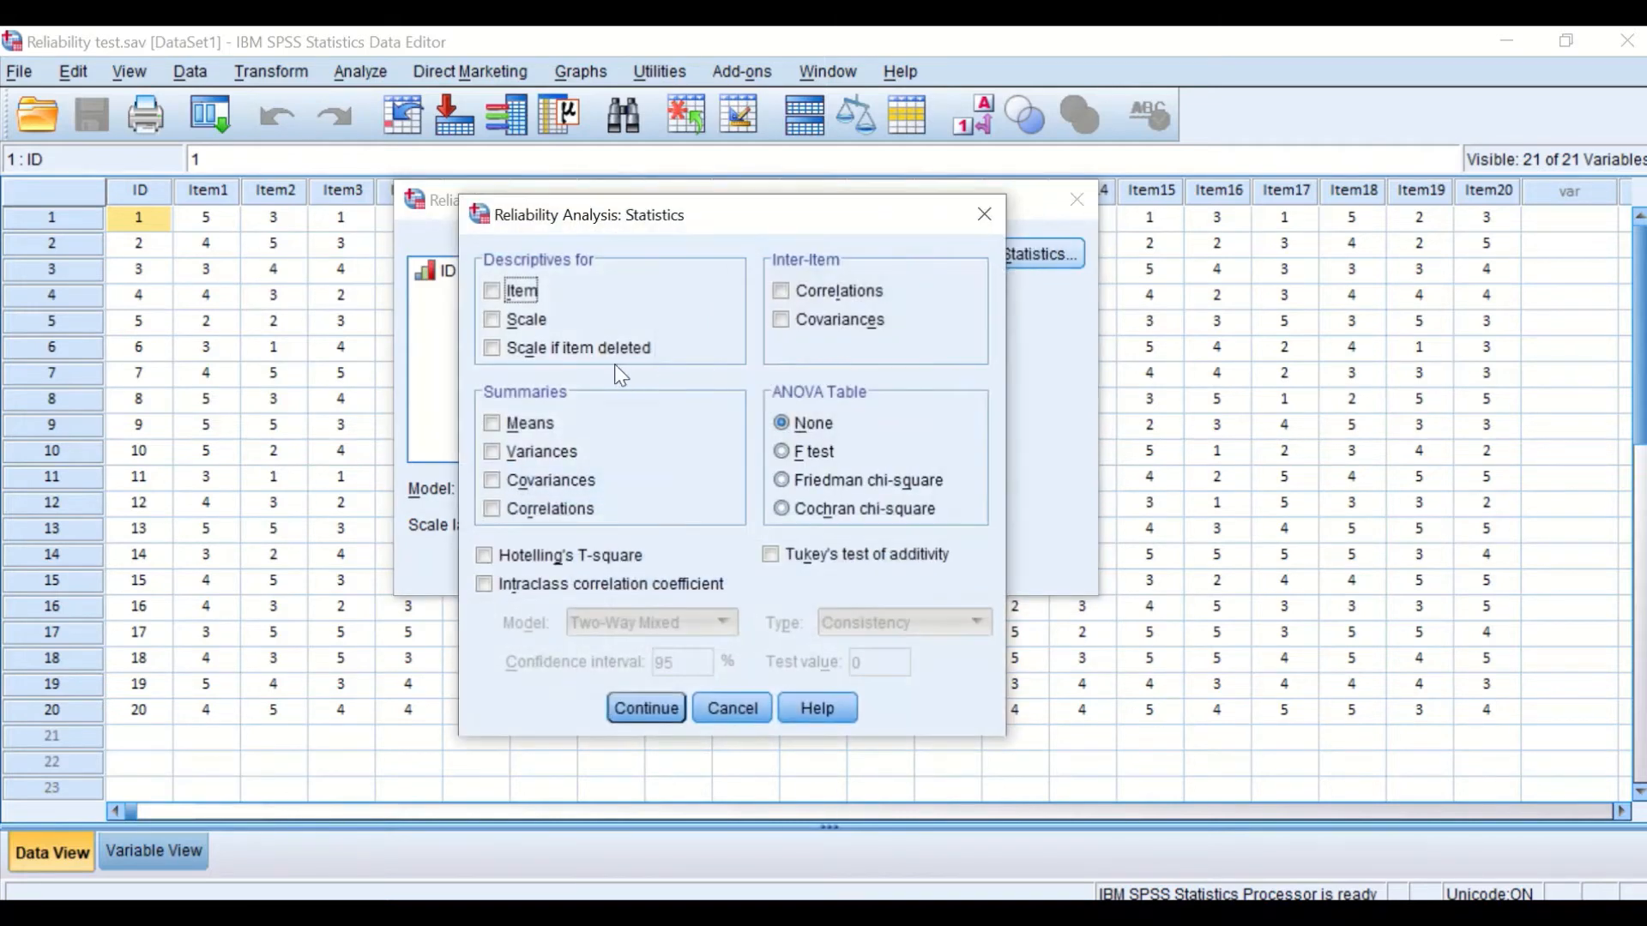
mouse_move(479, 376)
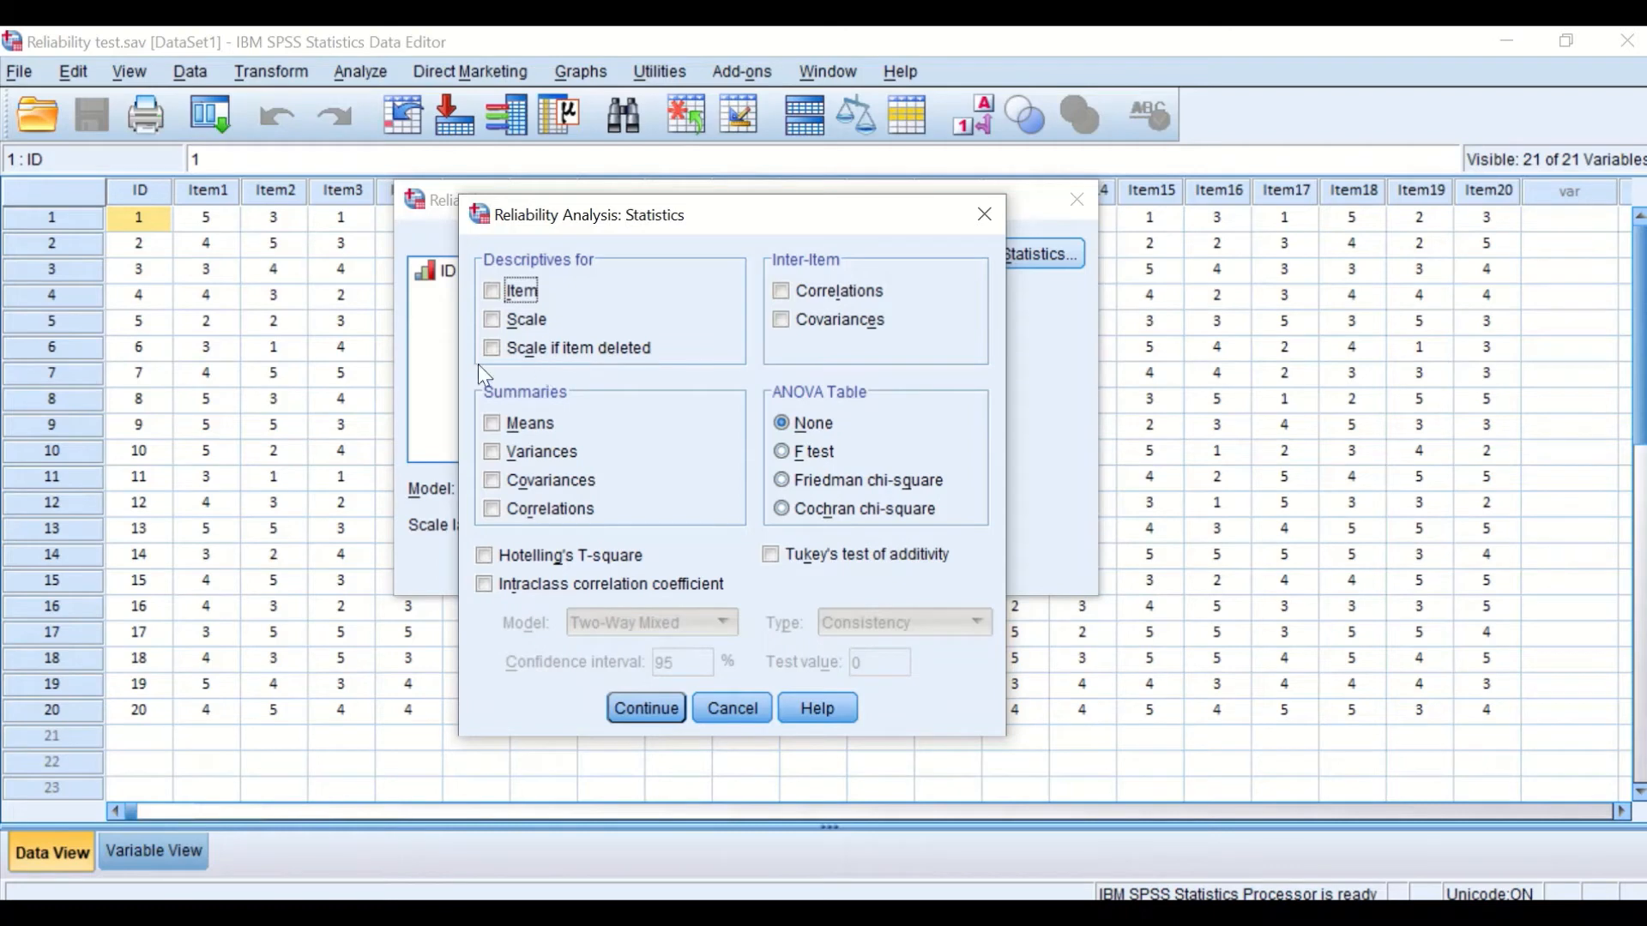
mouse_move(512, 375)
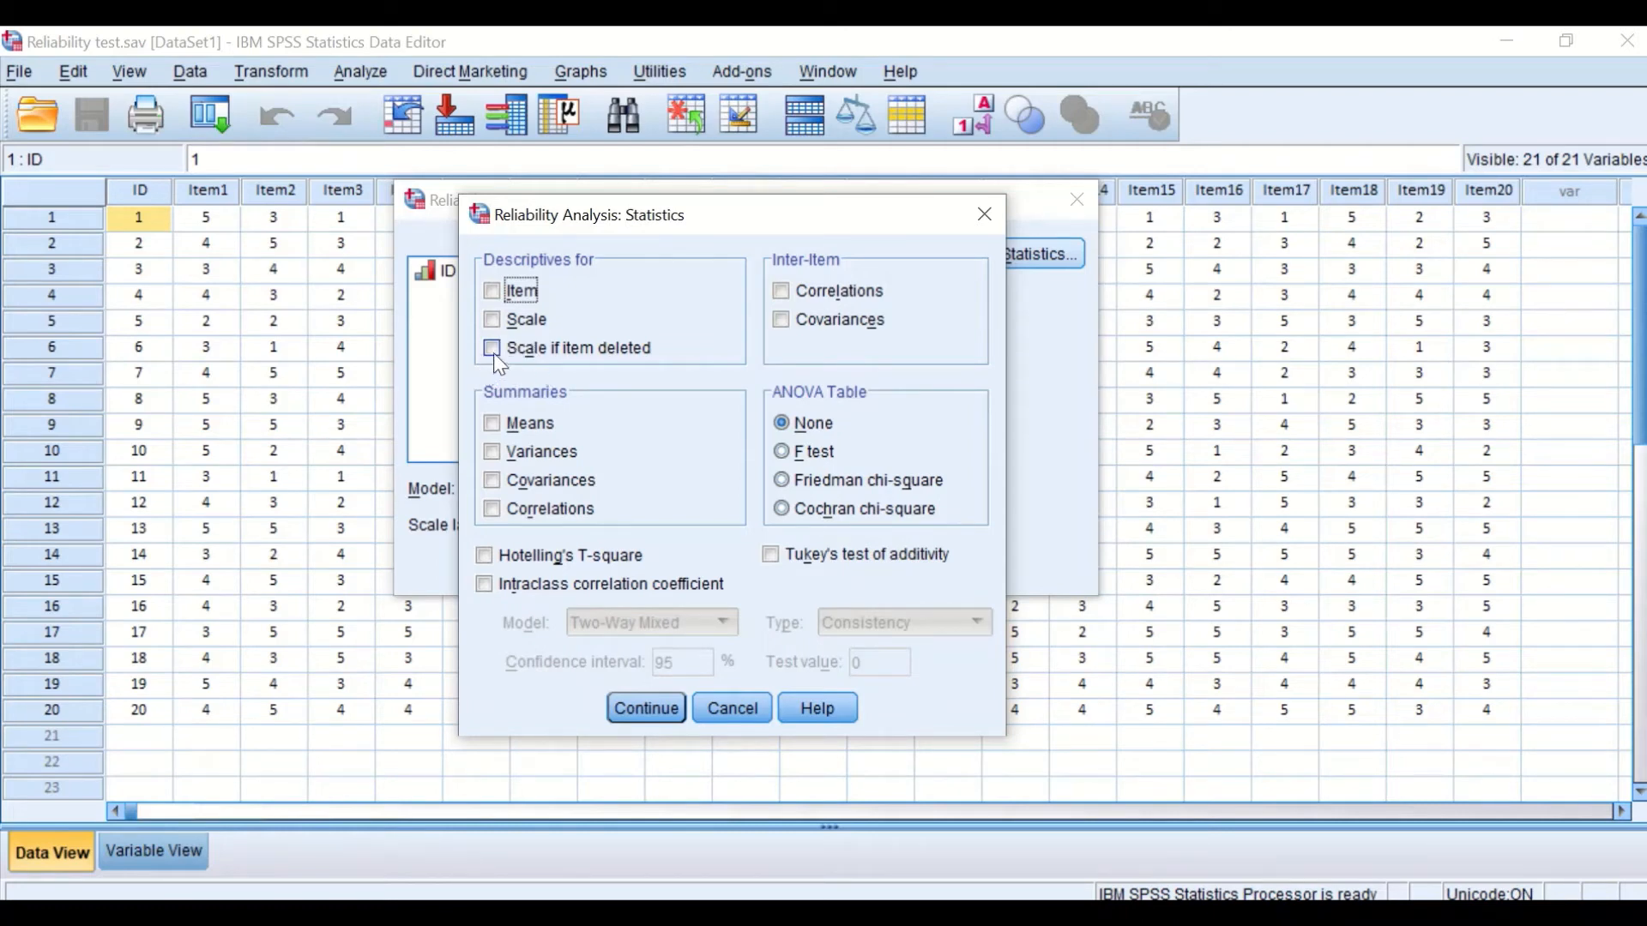
click(492, 348)
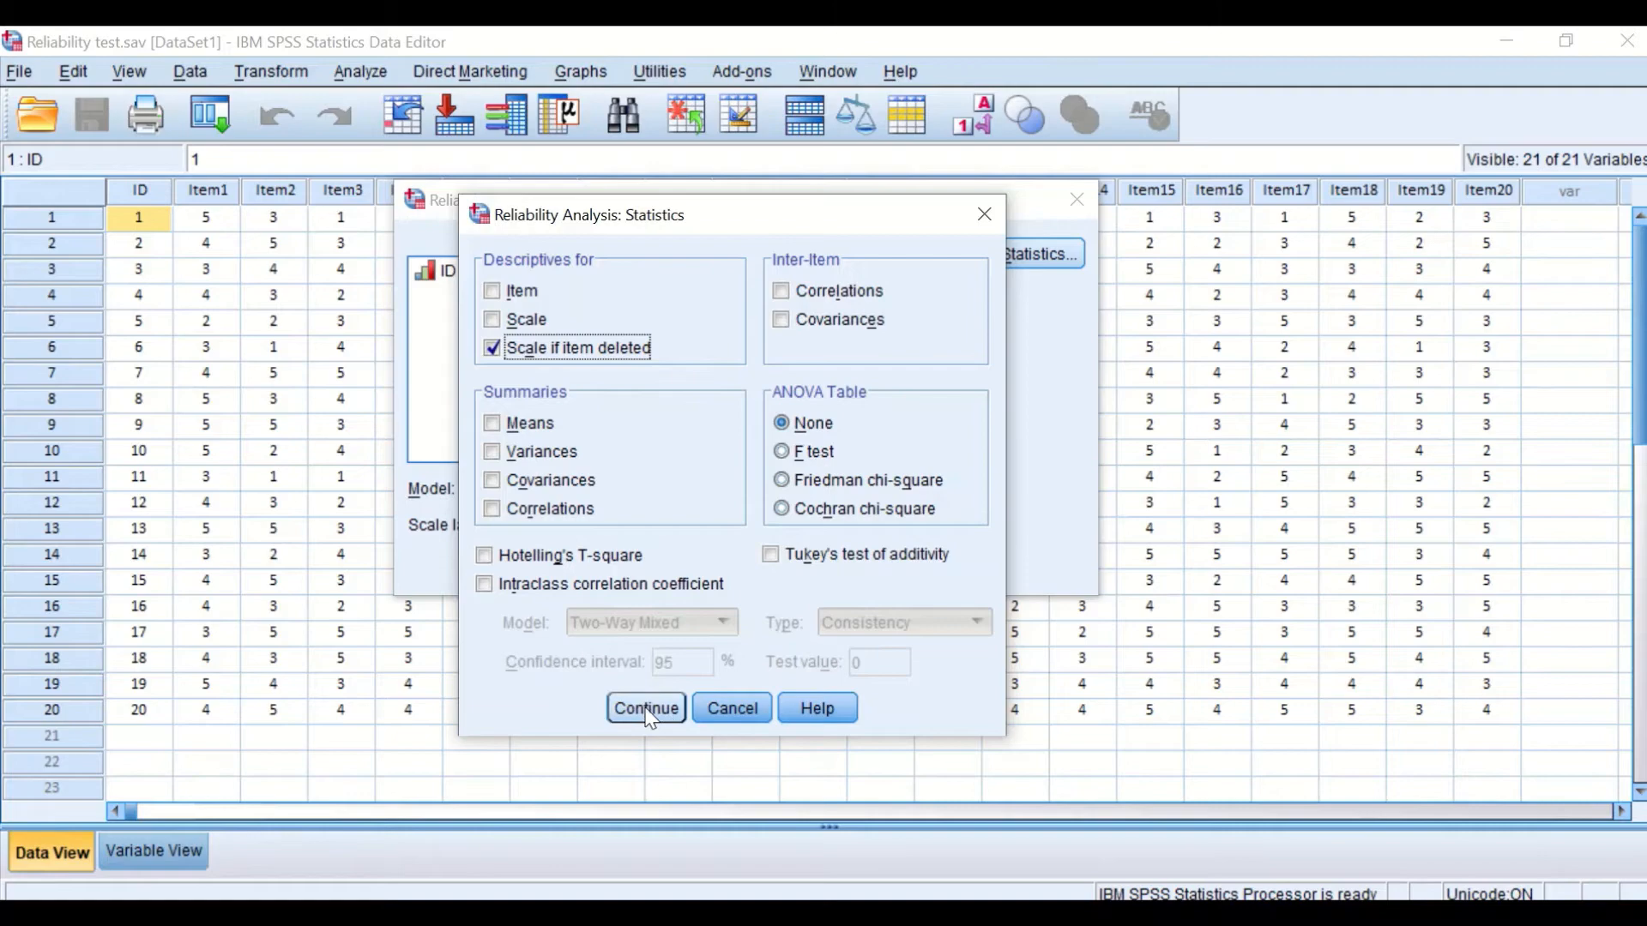
click(645, 708)
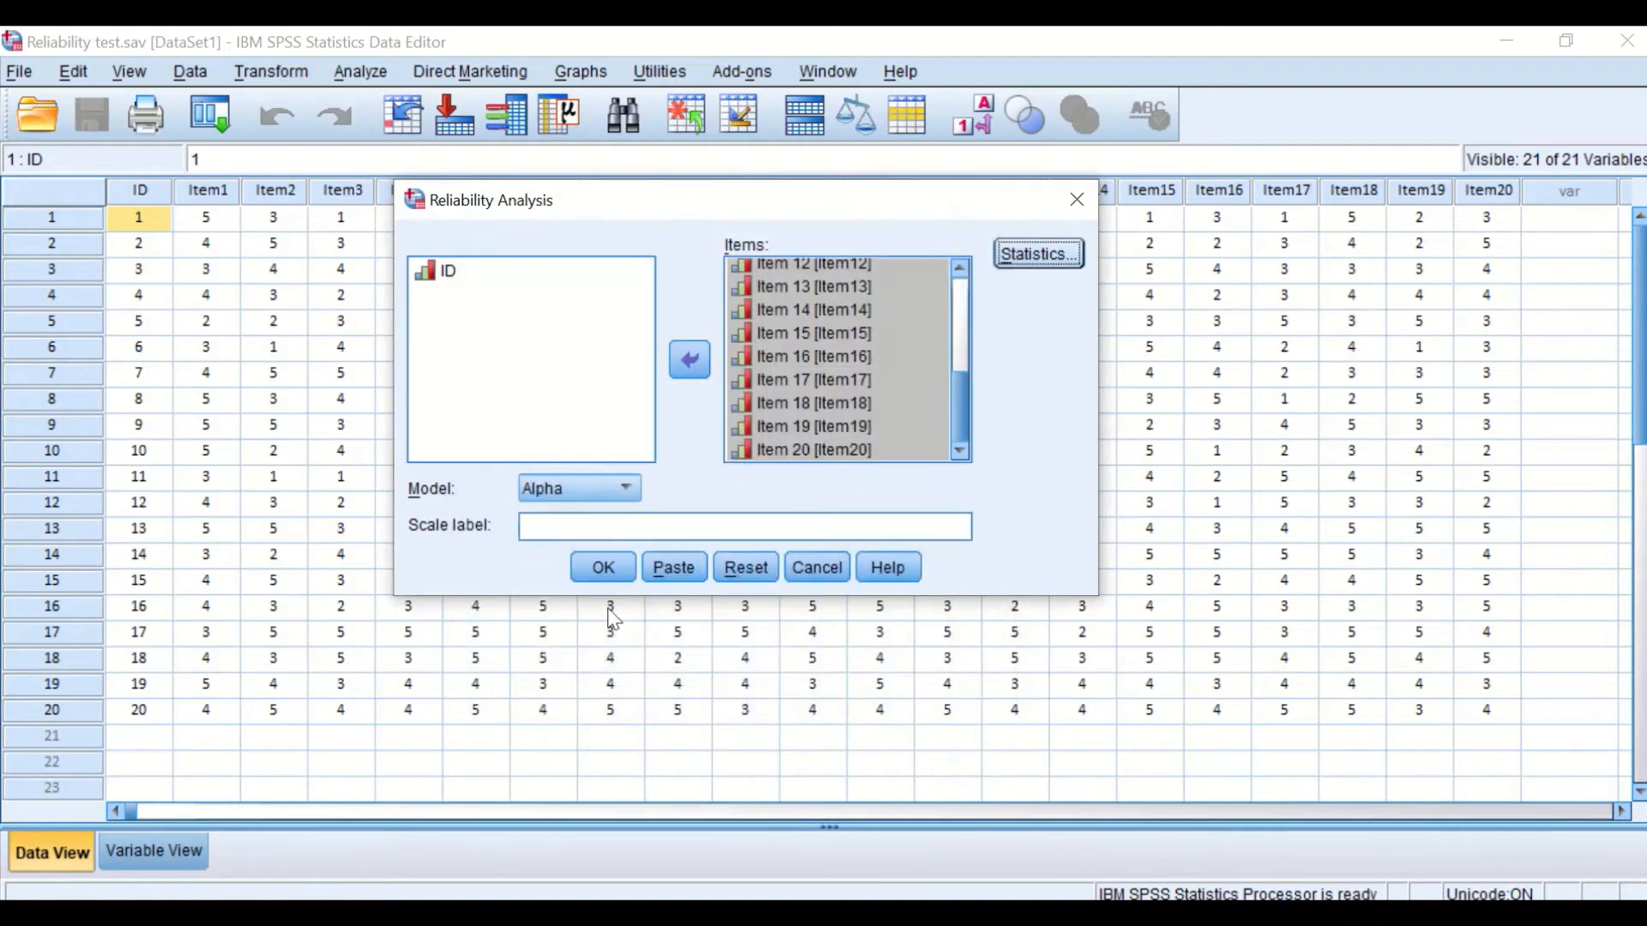
click(602, 568)
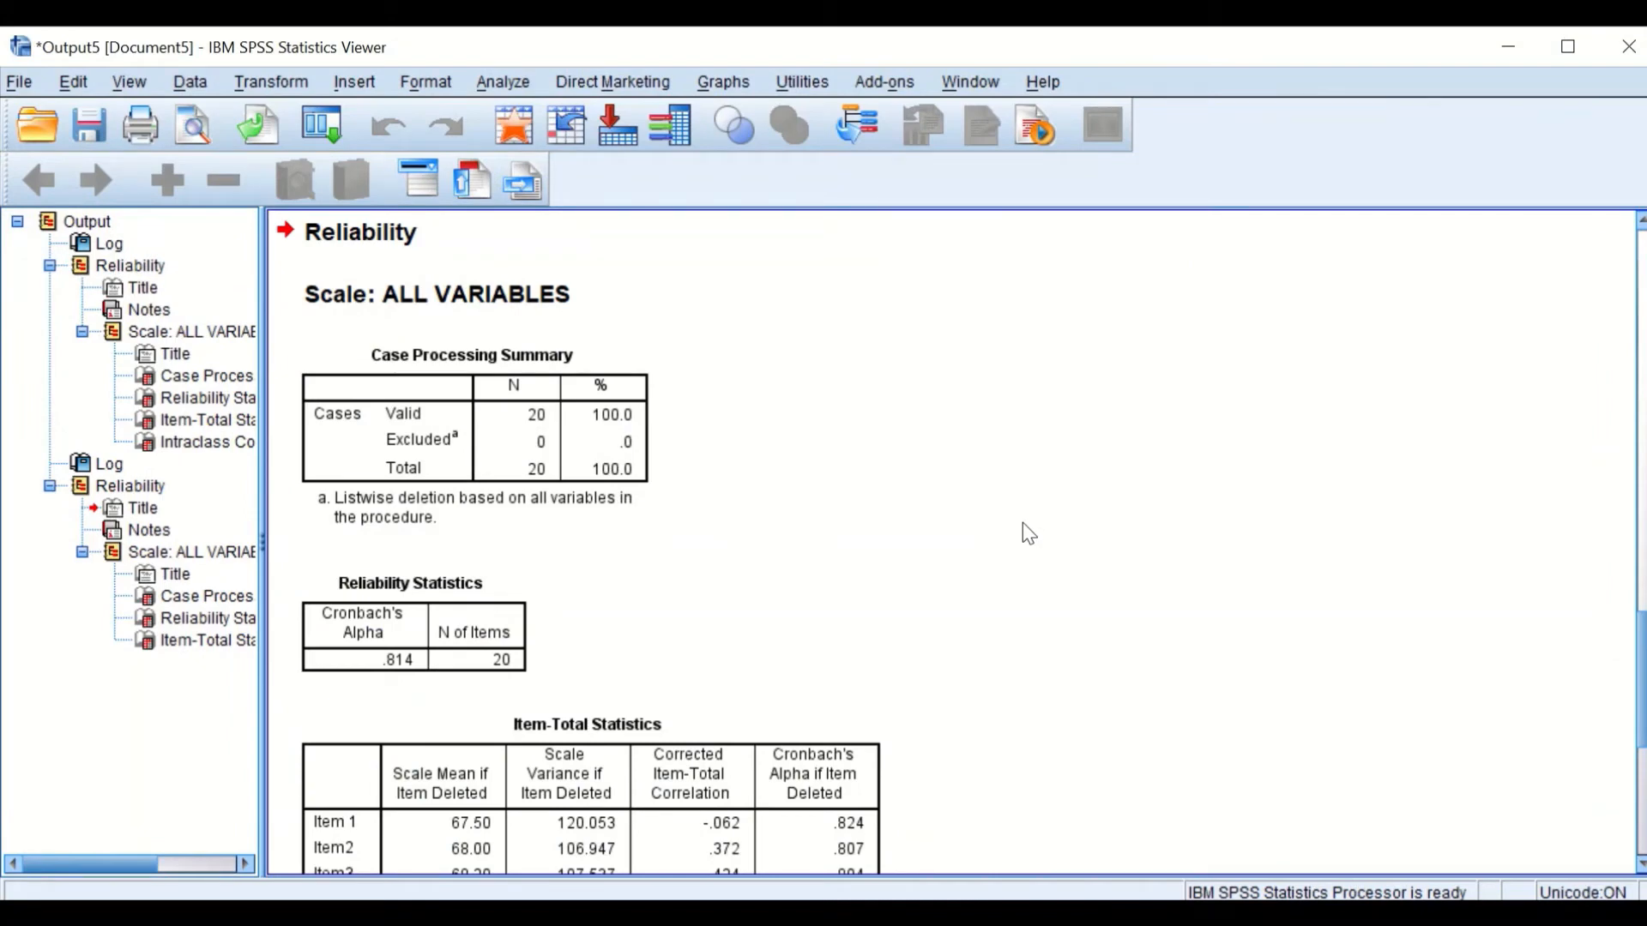
mouse_move(849, 556)
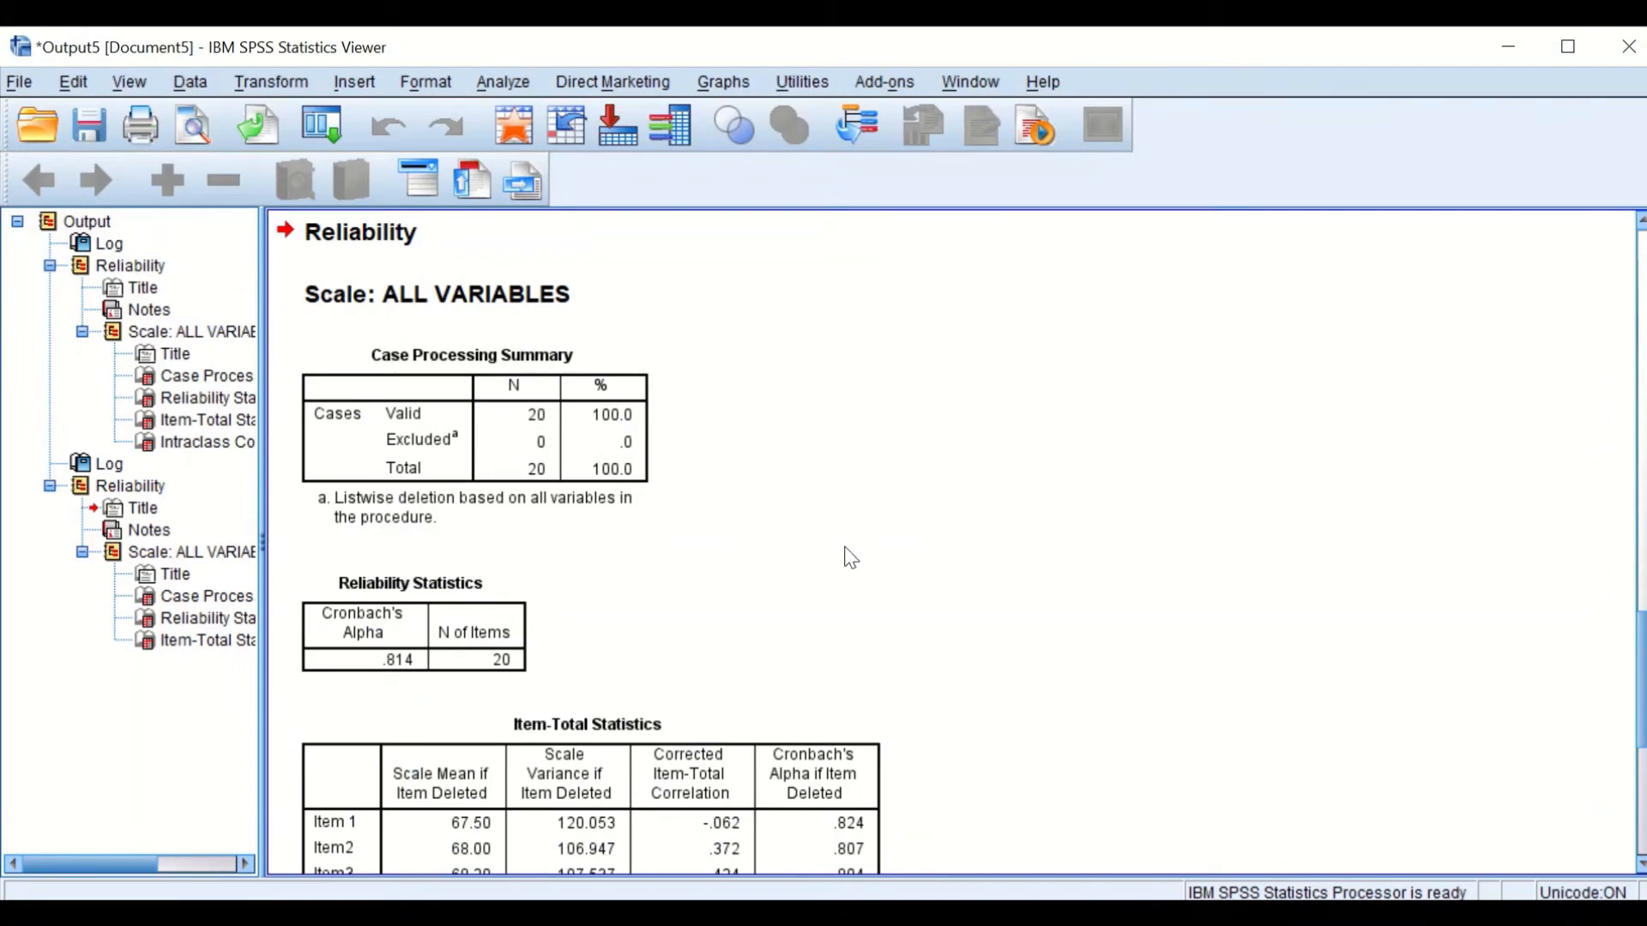
mouse_move(833, 557)
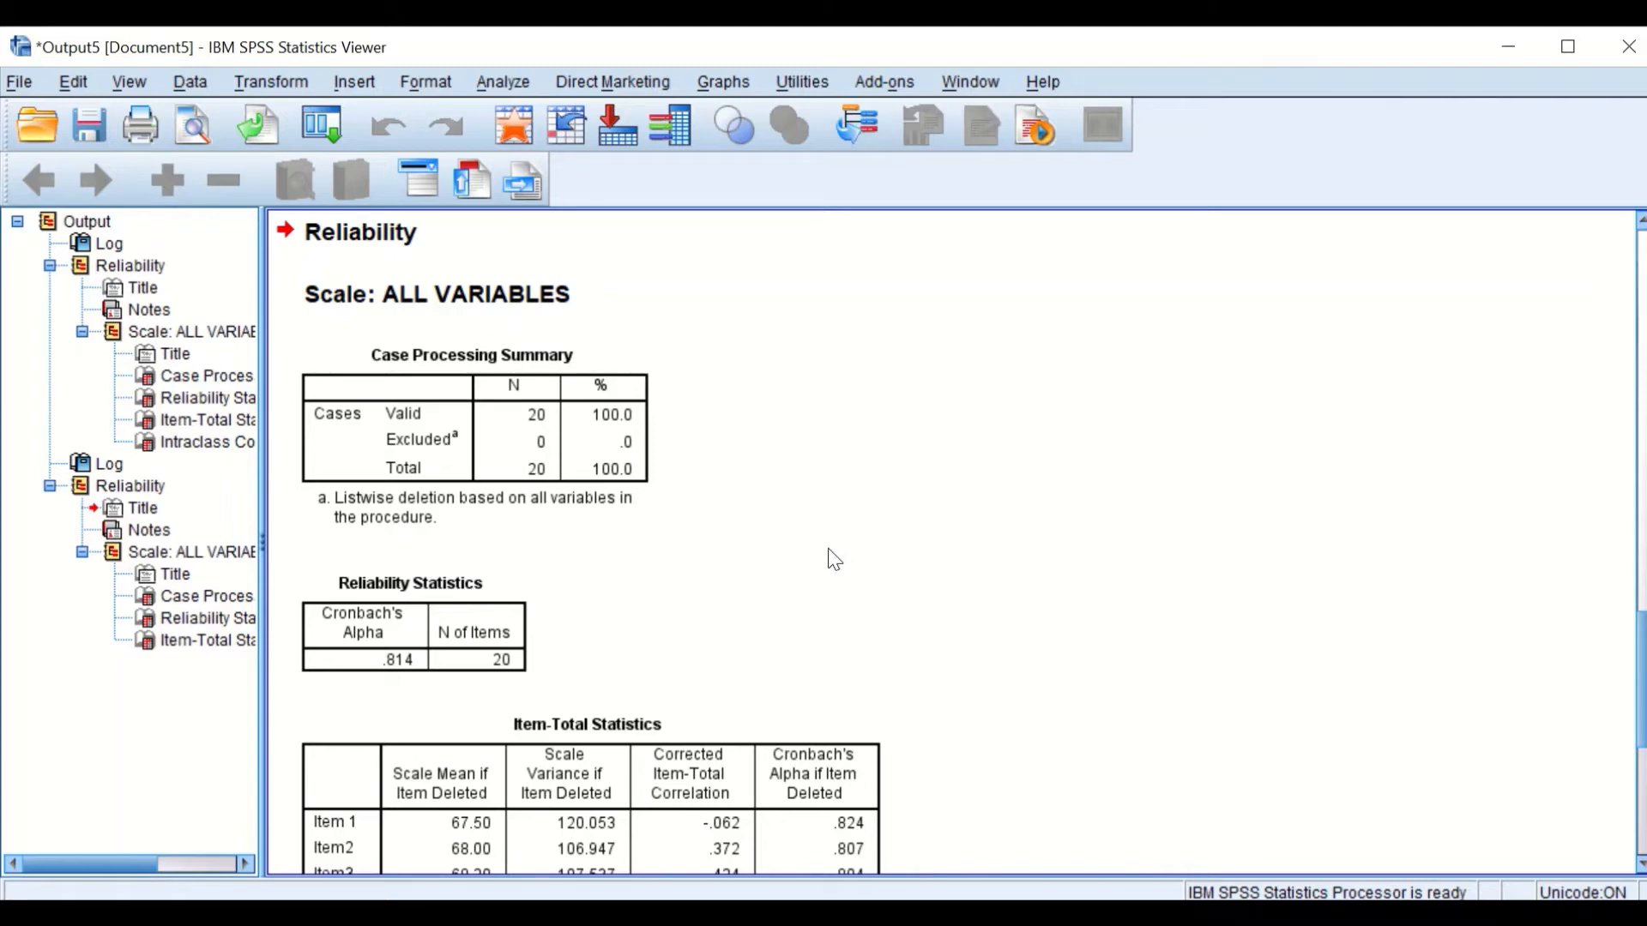
mouse_move(642, 494)
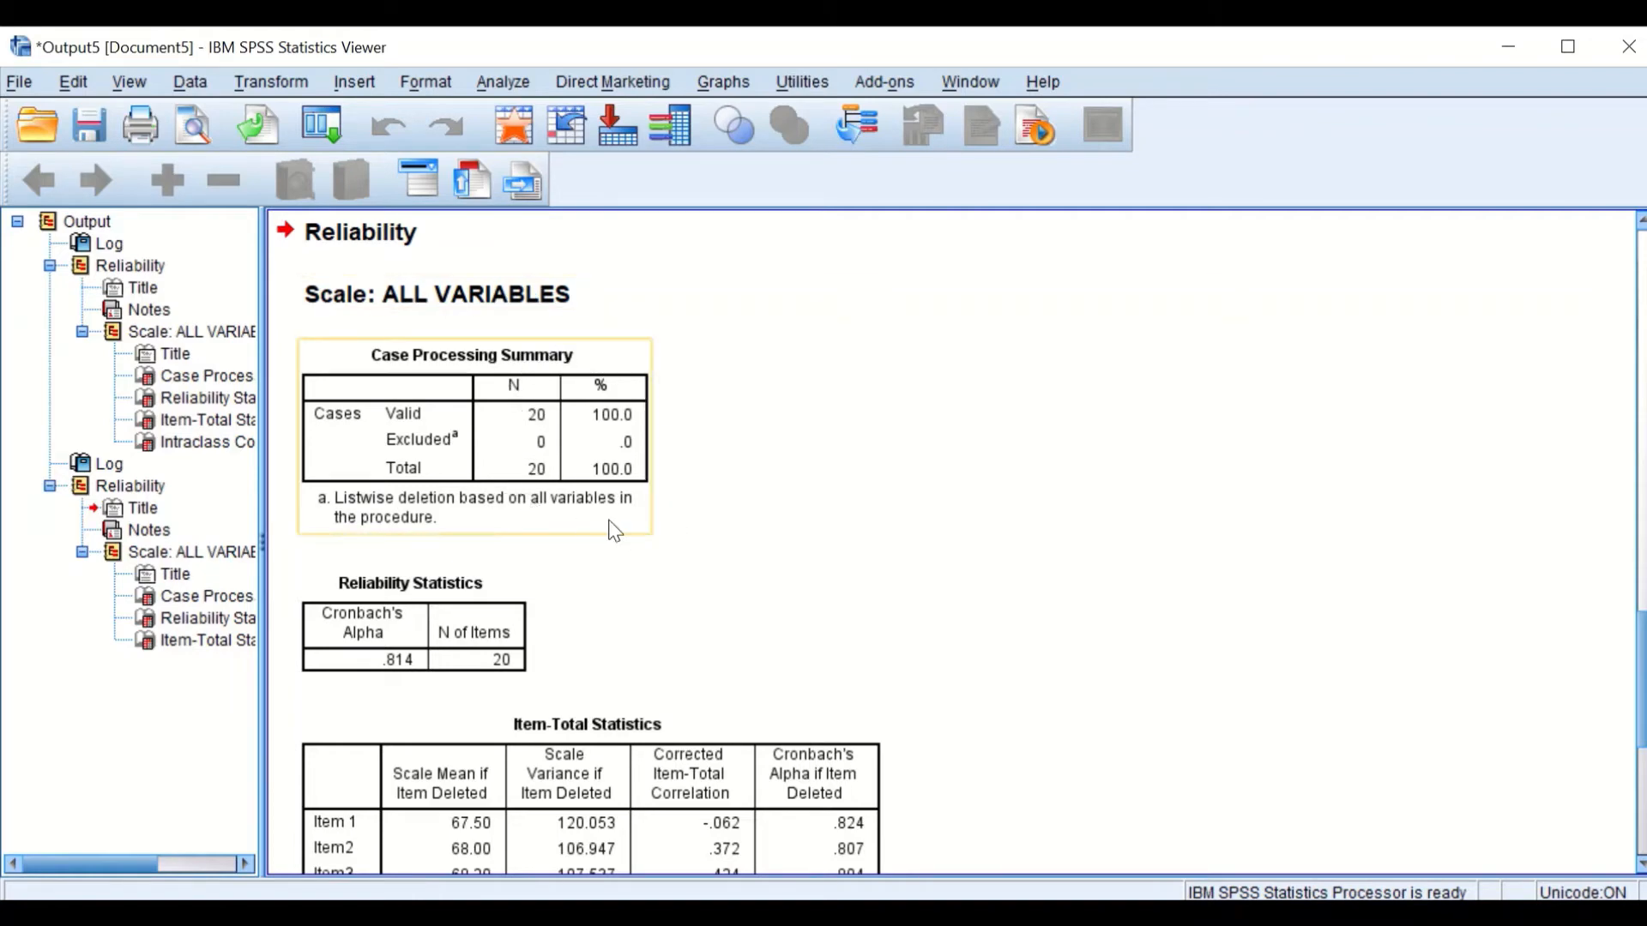
scroll(down, 3)
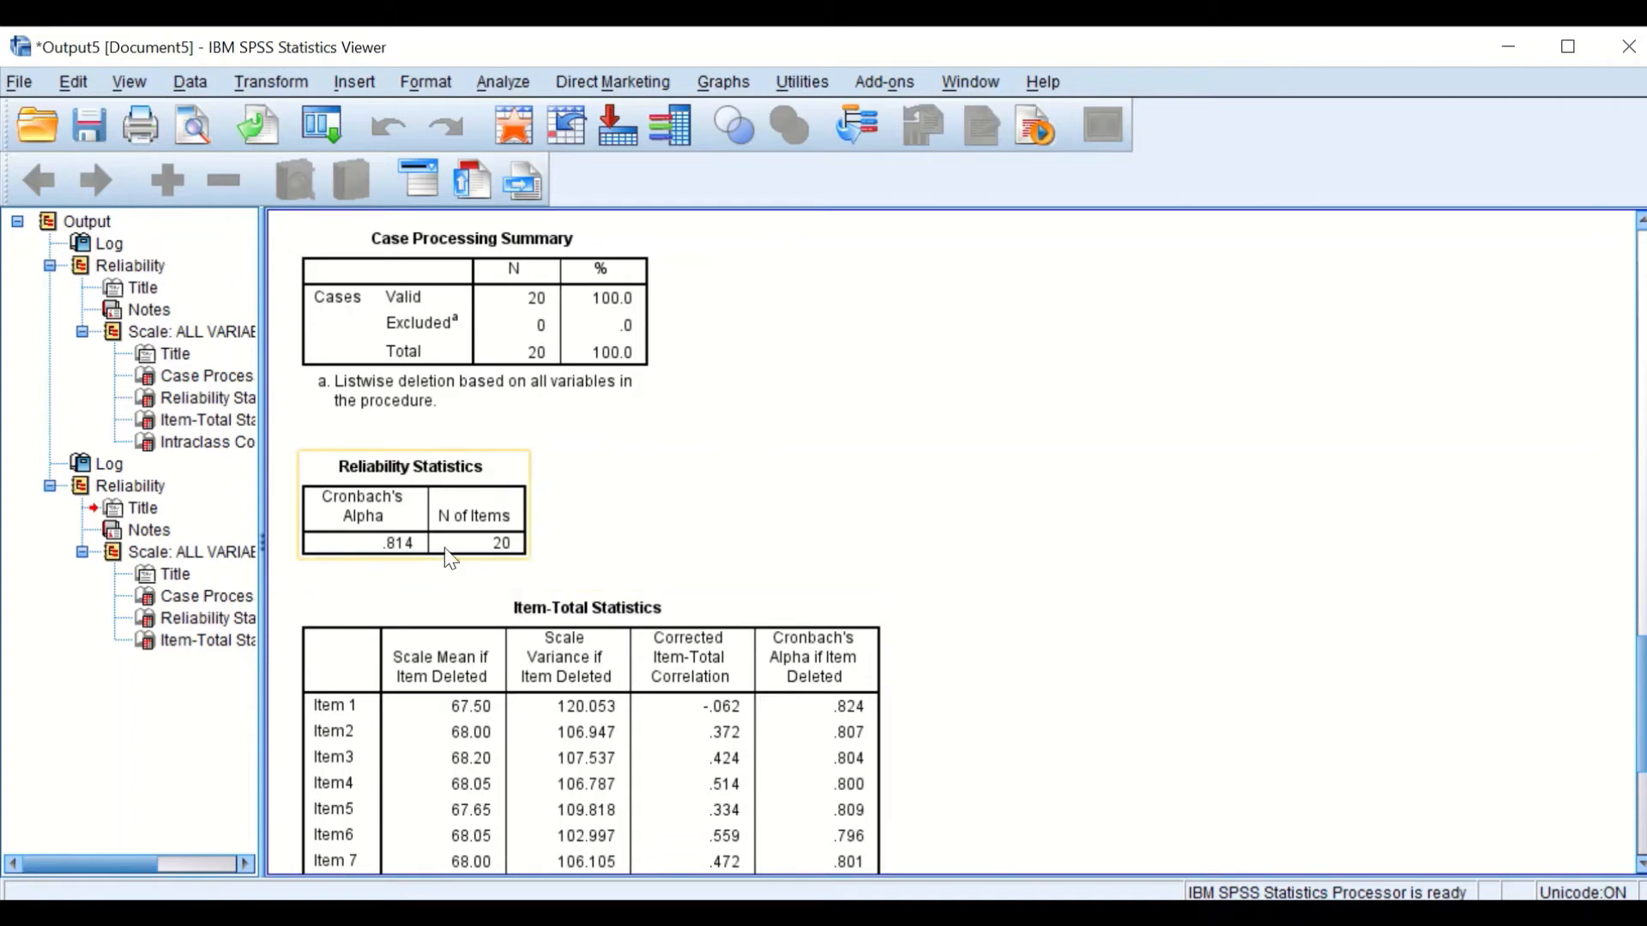
click(609, 530)
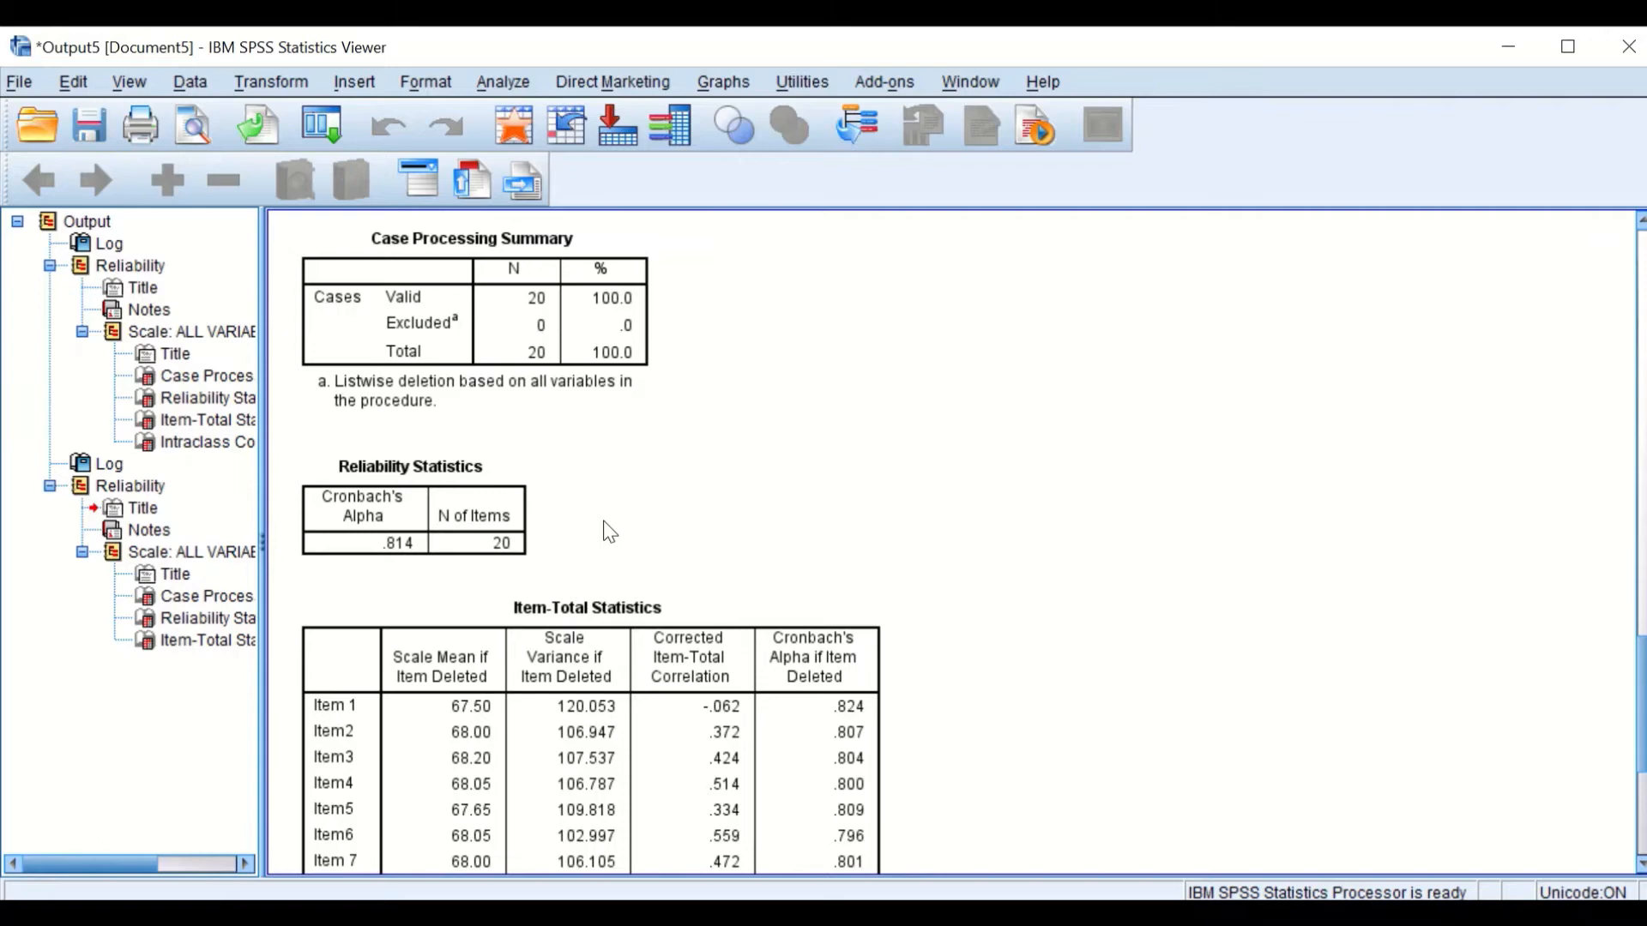
click(410, 473)
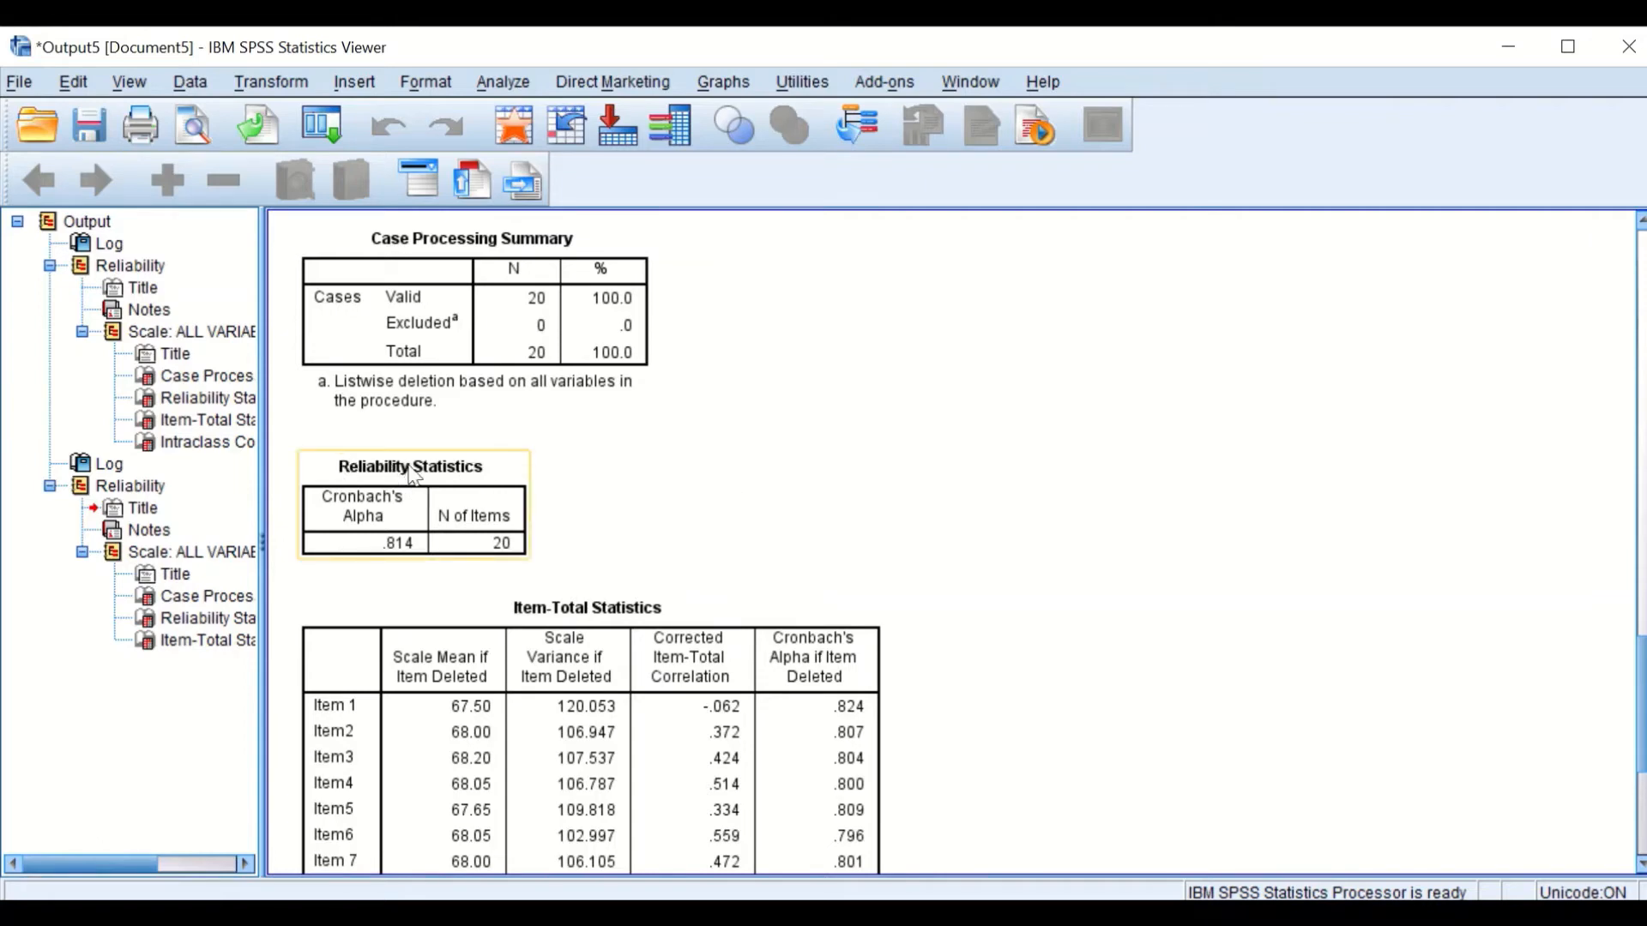
mouse_move(420, 483)
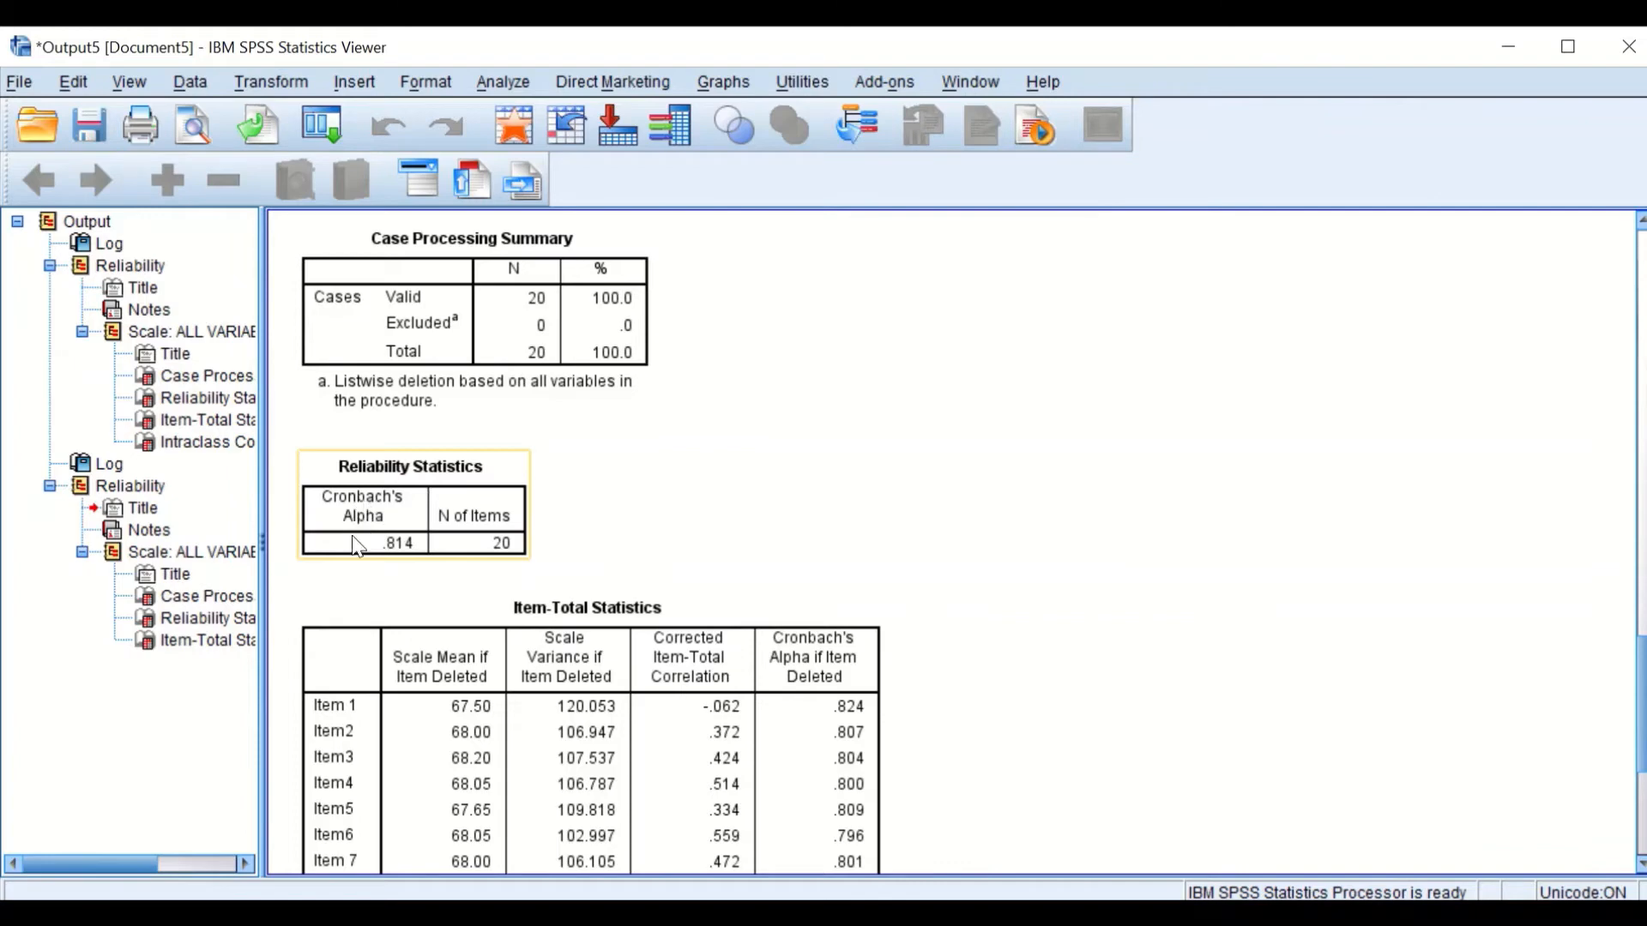
mouse_move(409, 568)
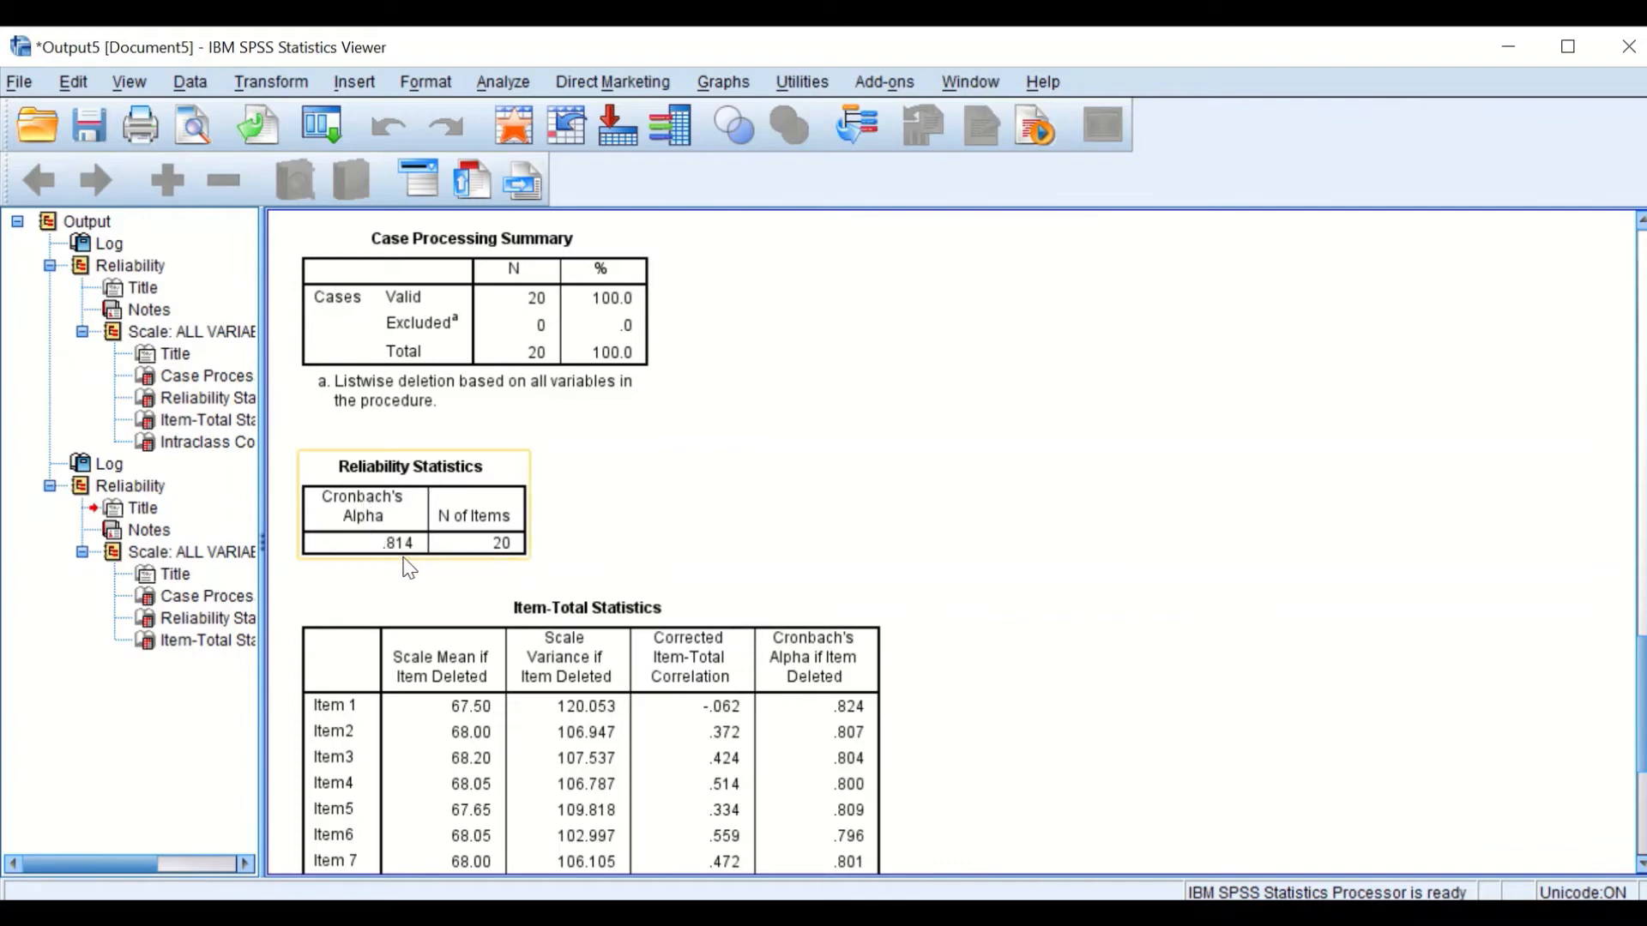
mouse_move(397, 569)
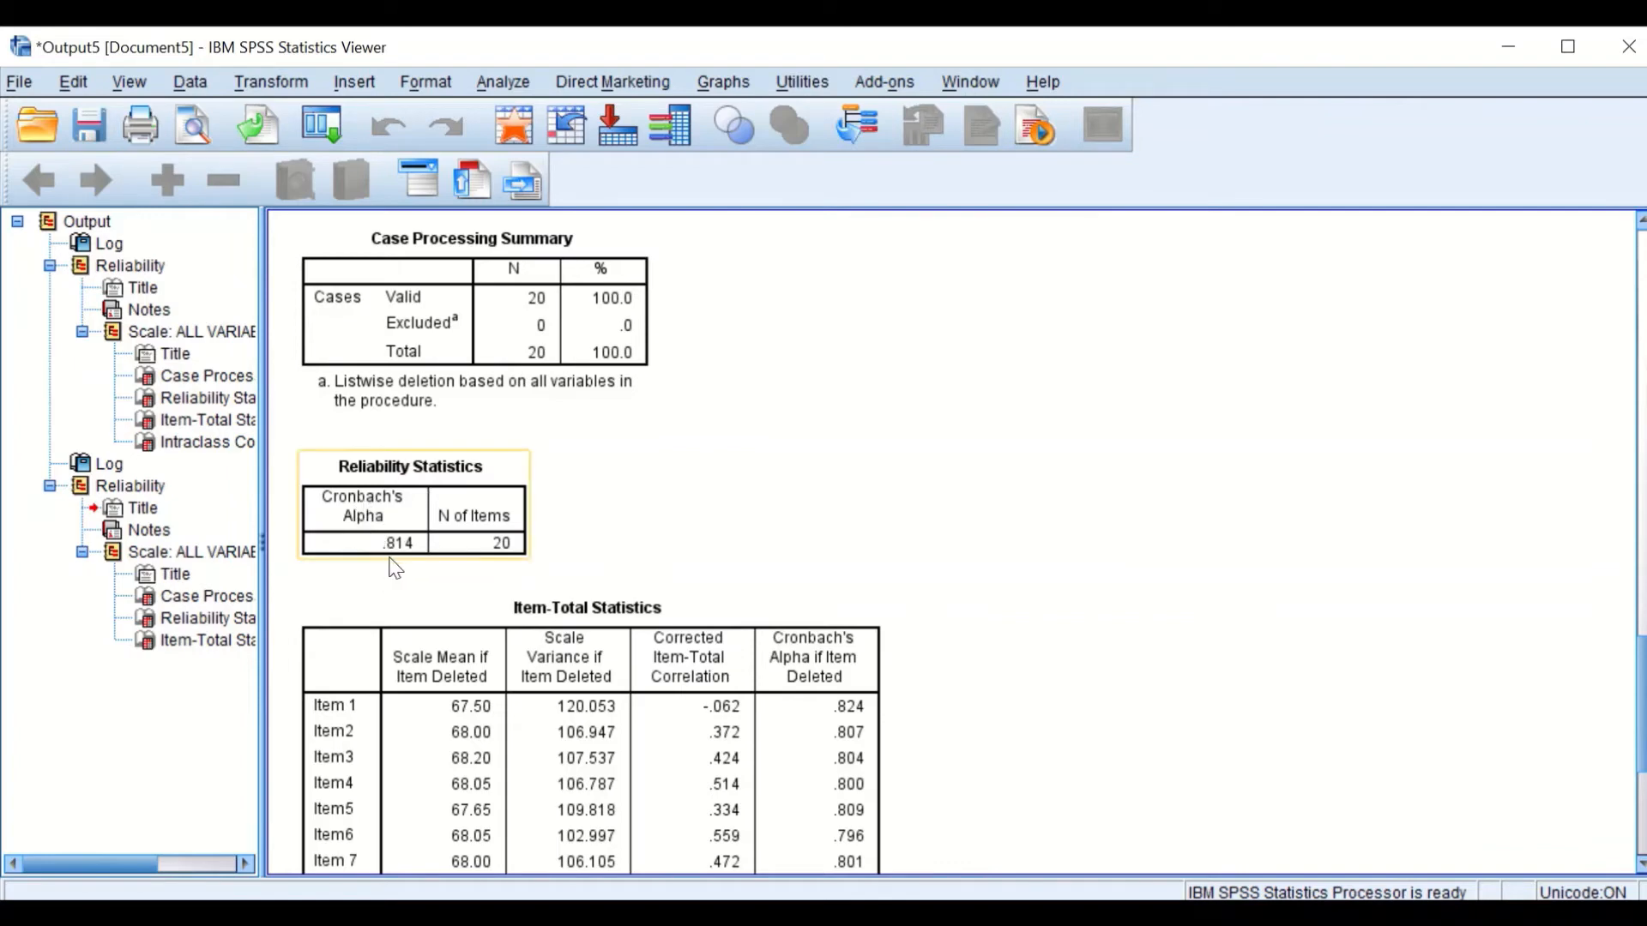
mouse_move(449, 556)
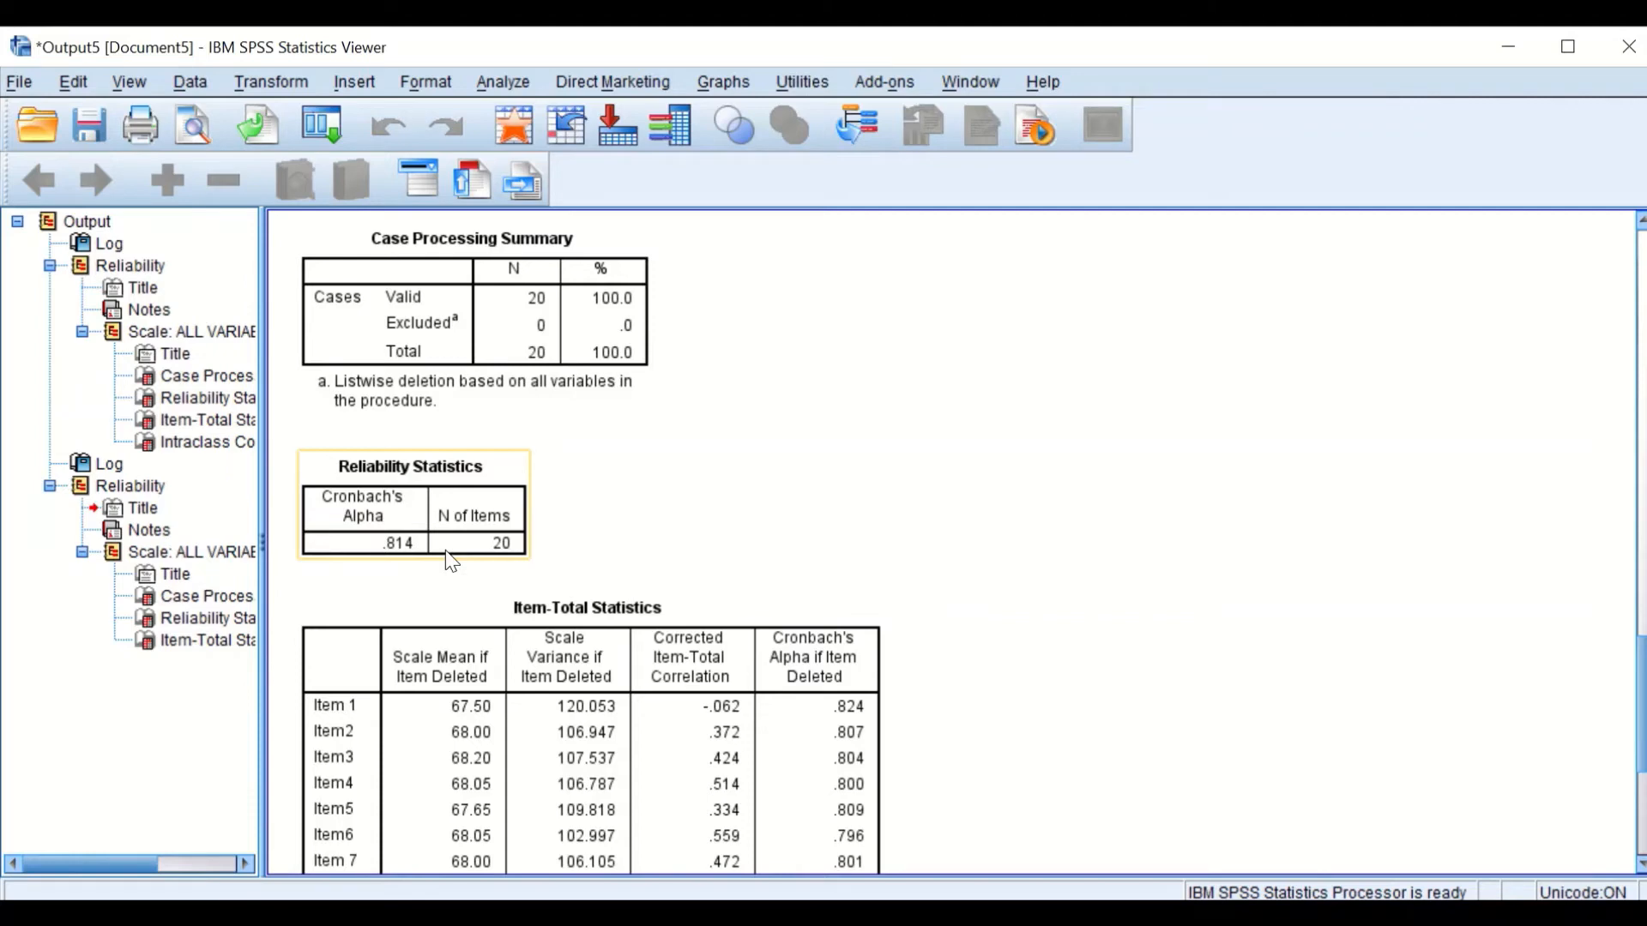
mouse_move(352, 543)
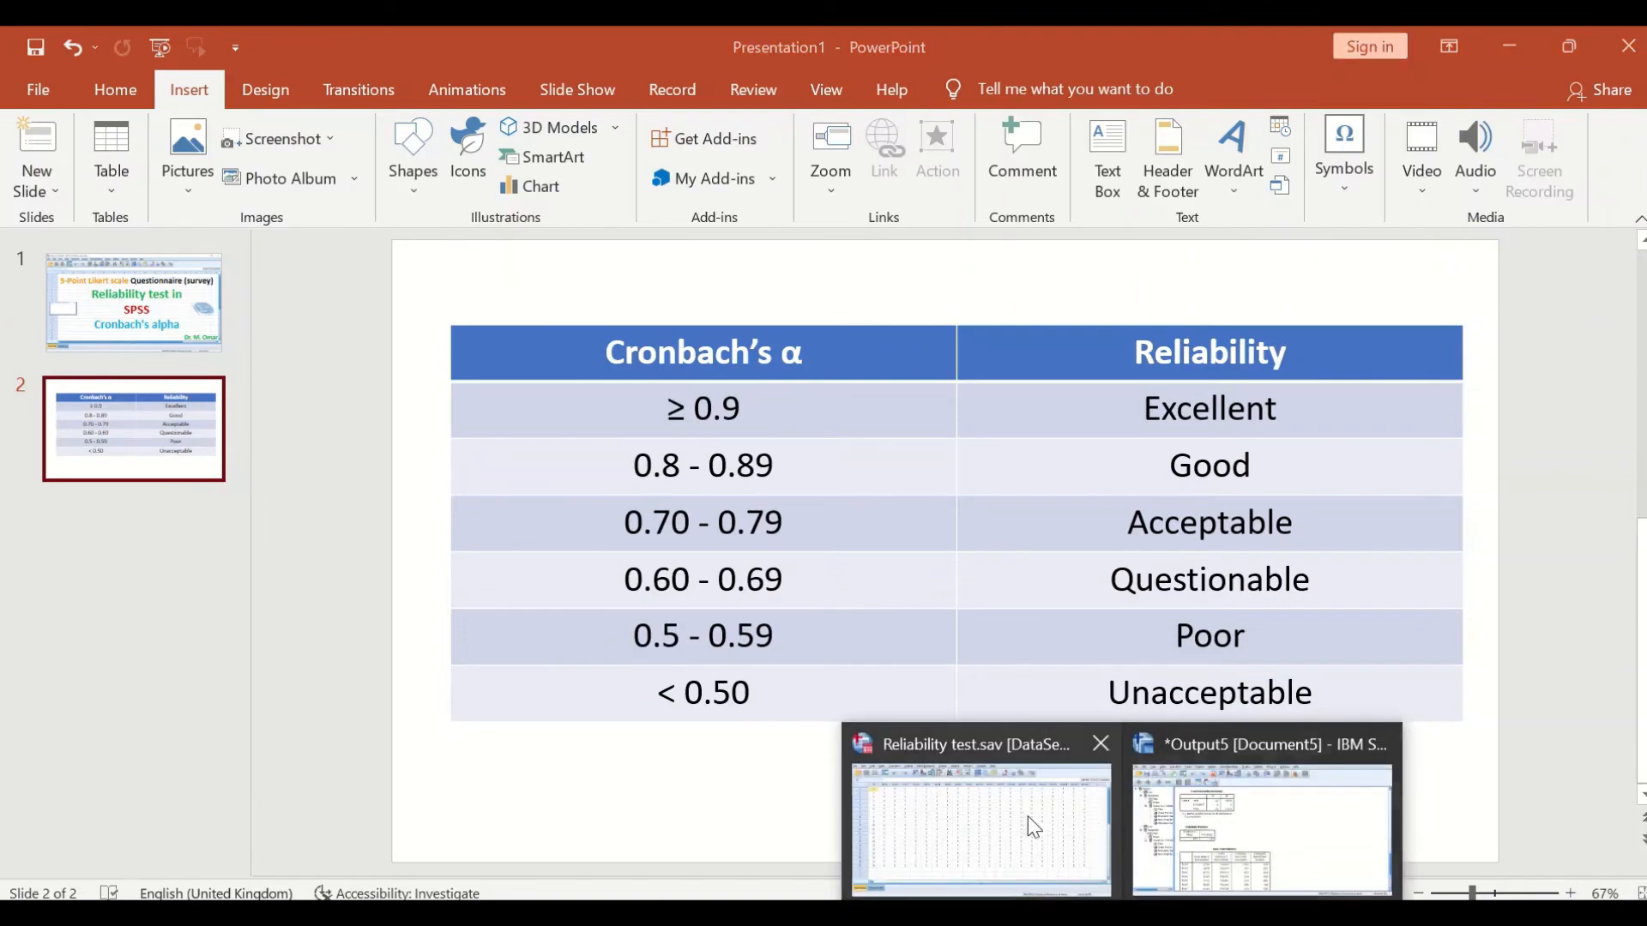
click(1259, 825)
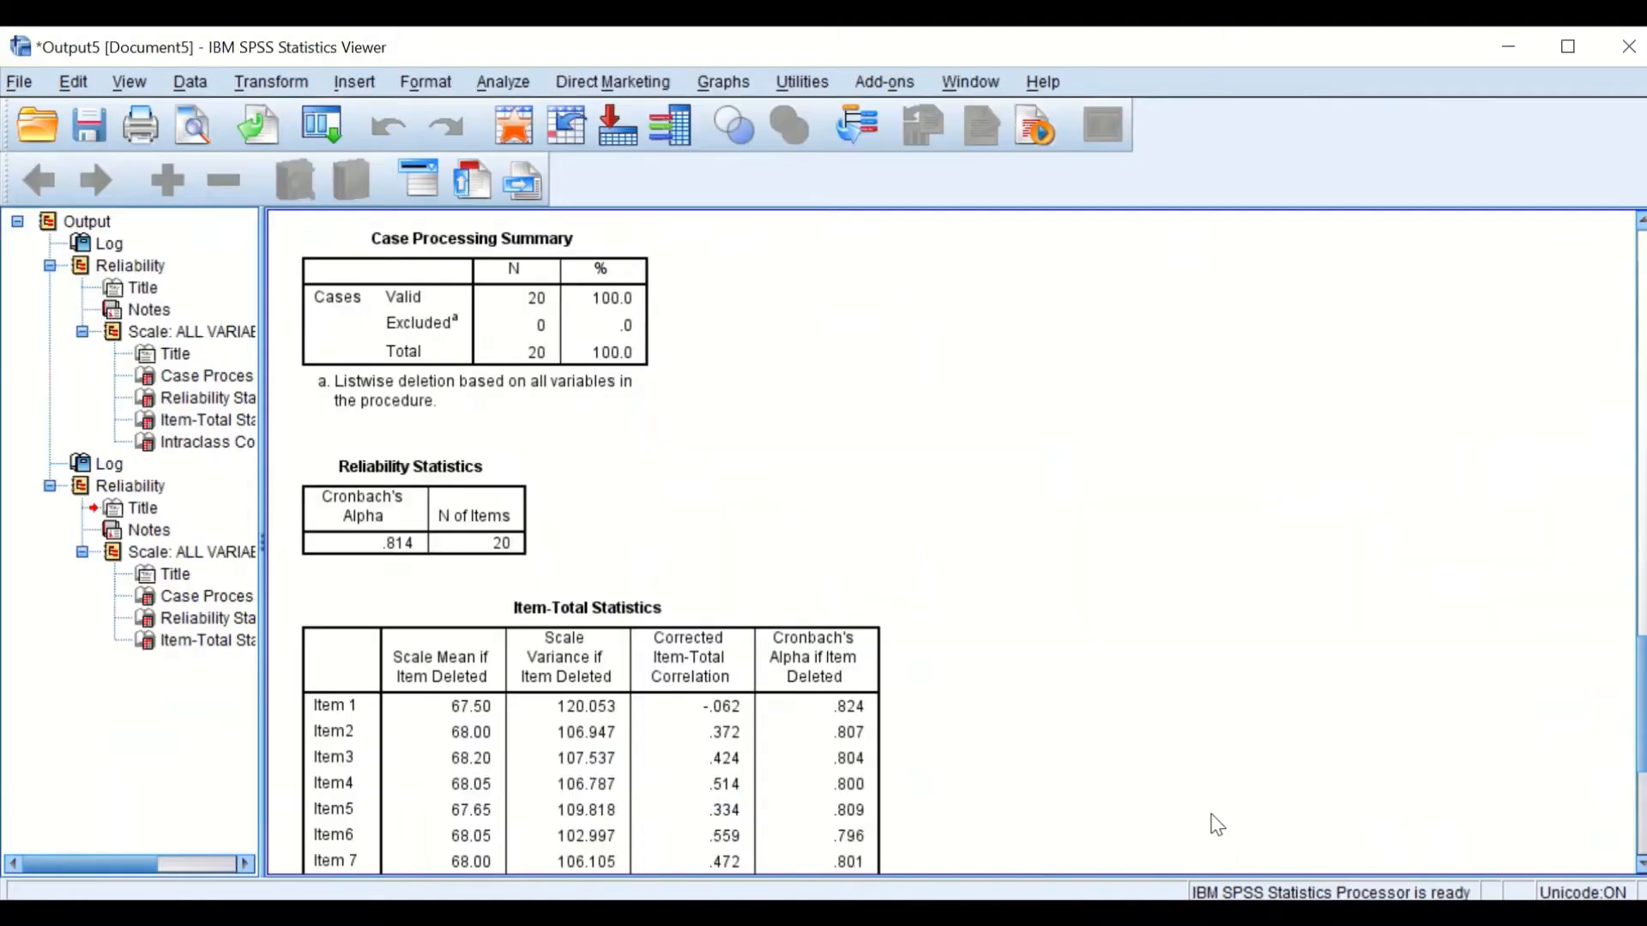
scroll(down, 3)
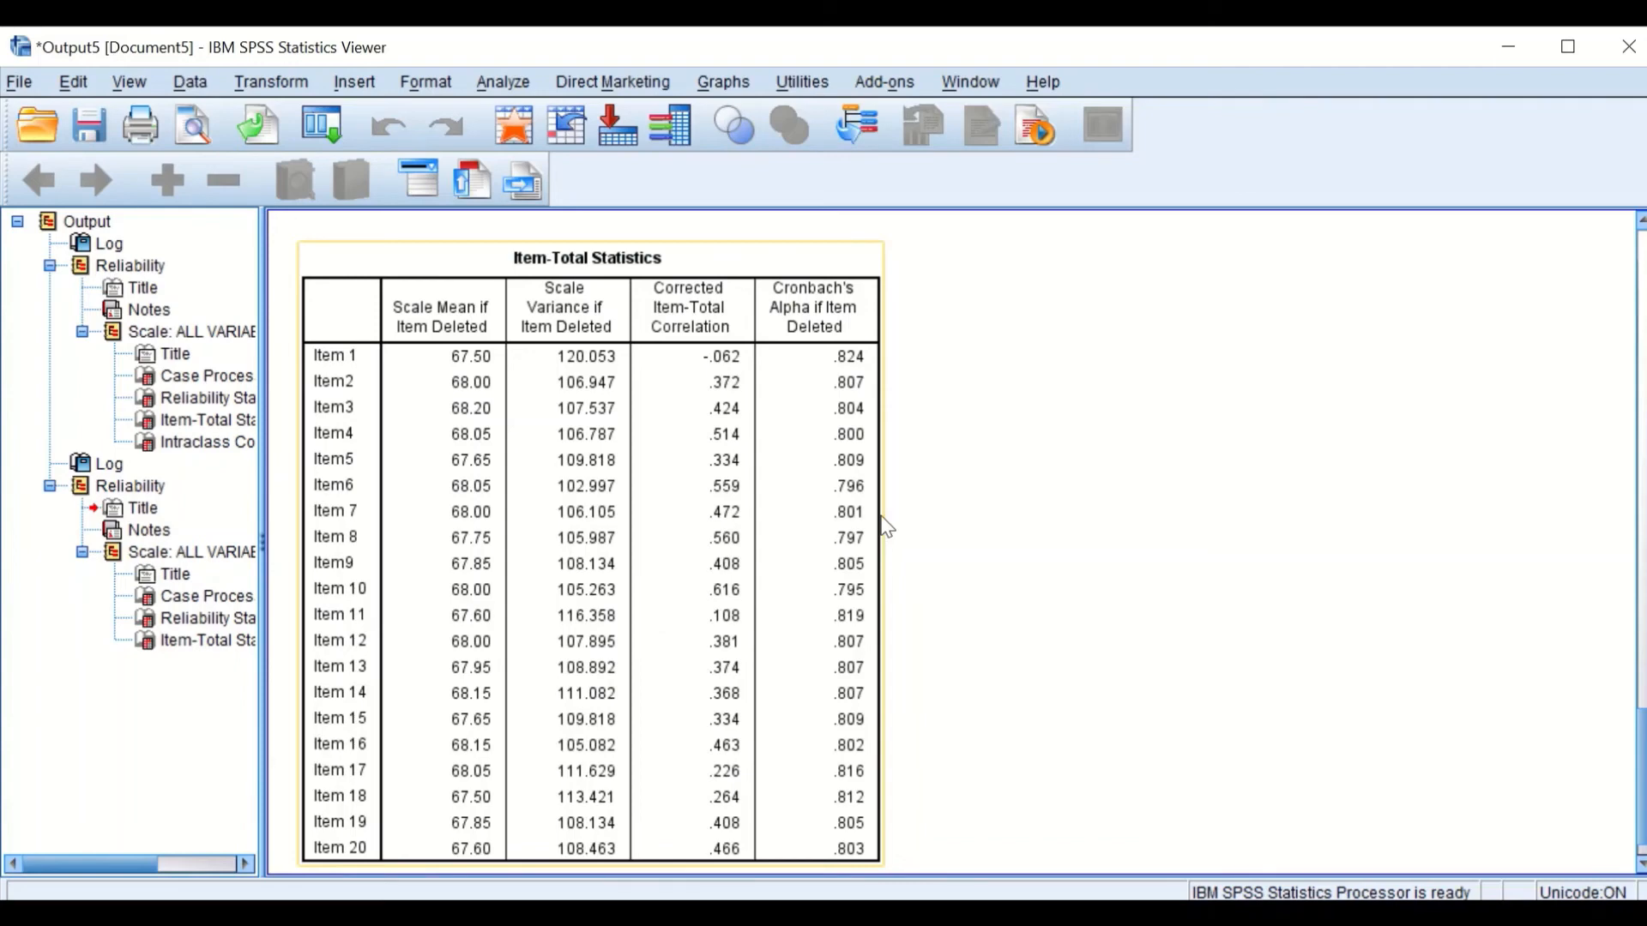
scroll(down, 3)
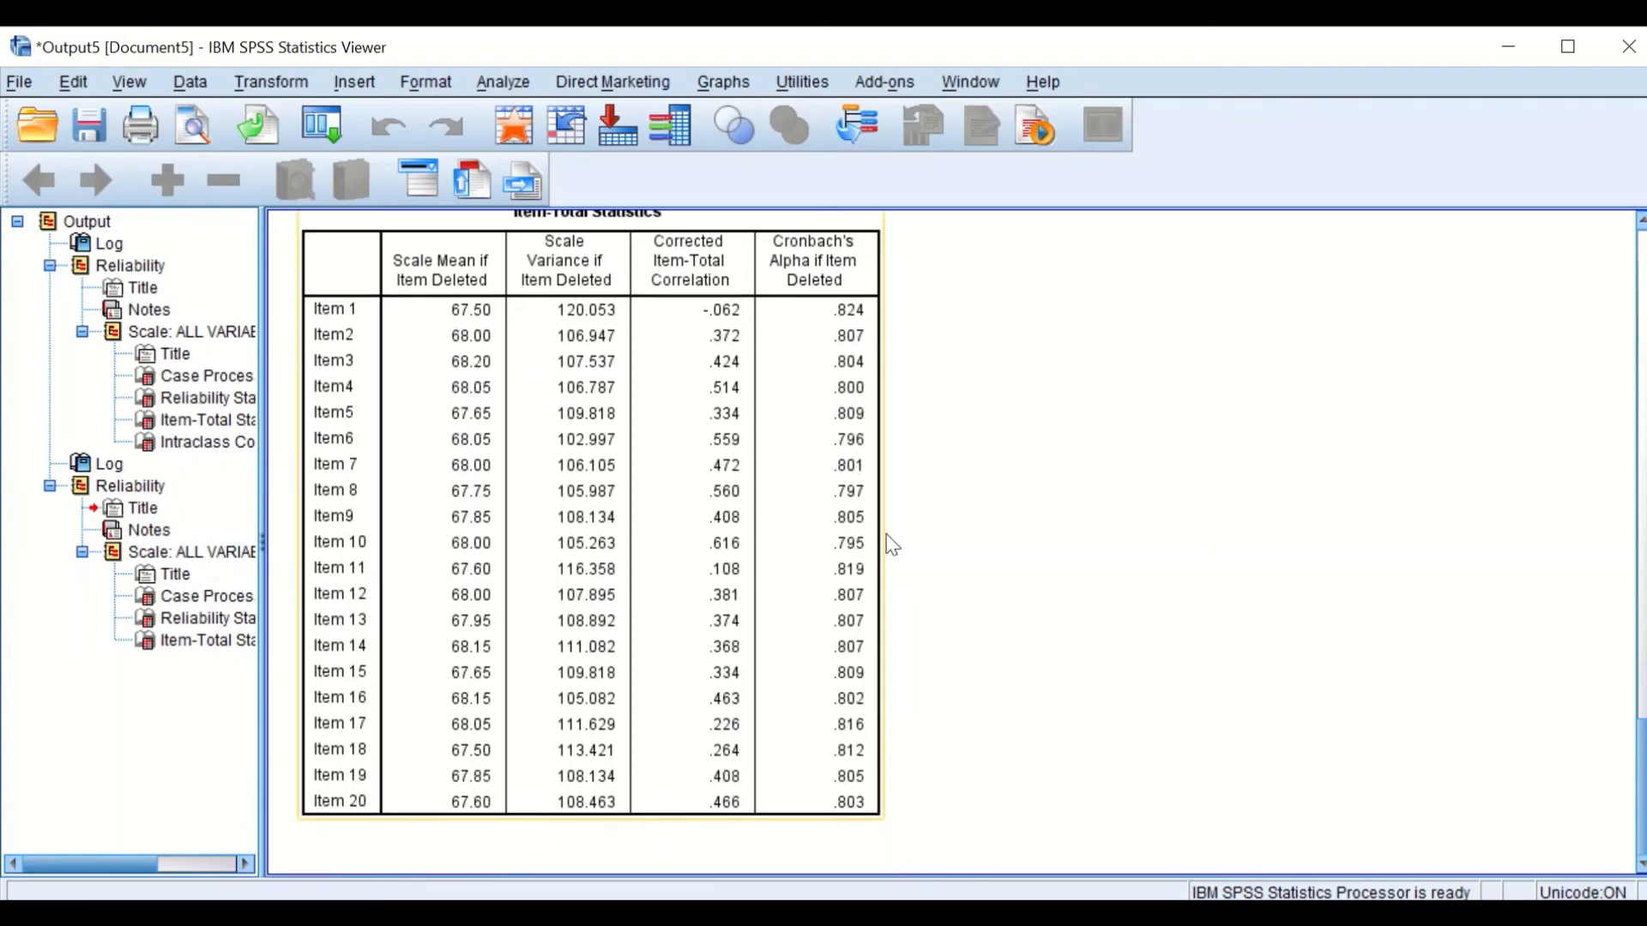
mouse_move(846, 375)
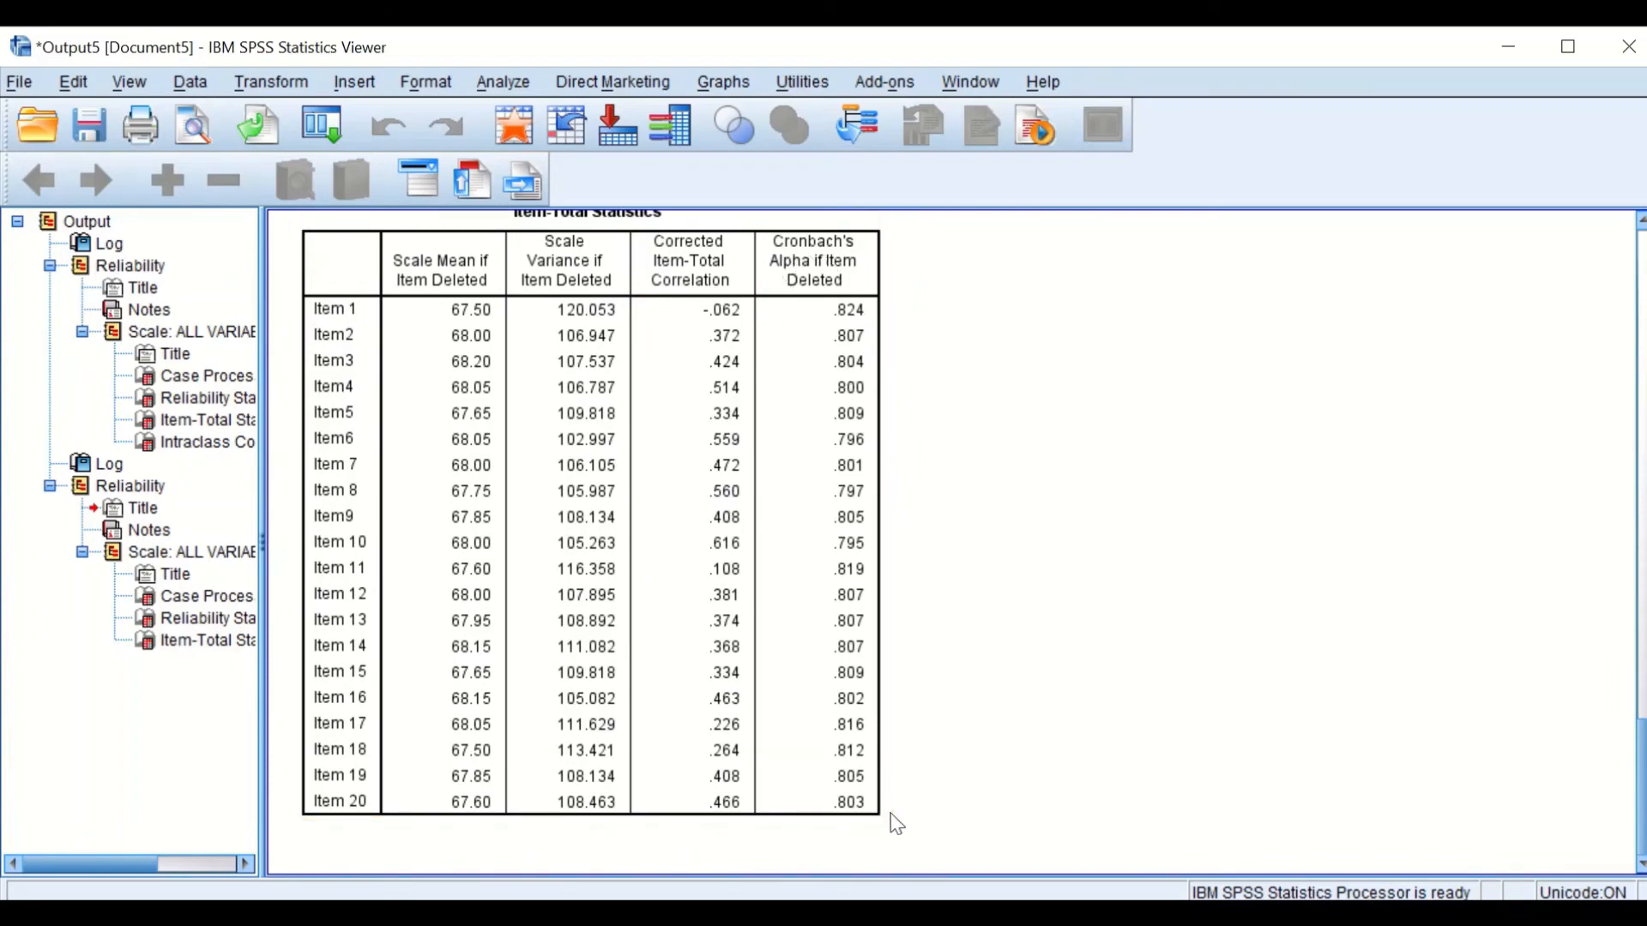
mouse_move(913, 480)
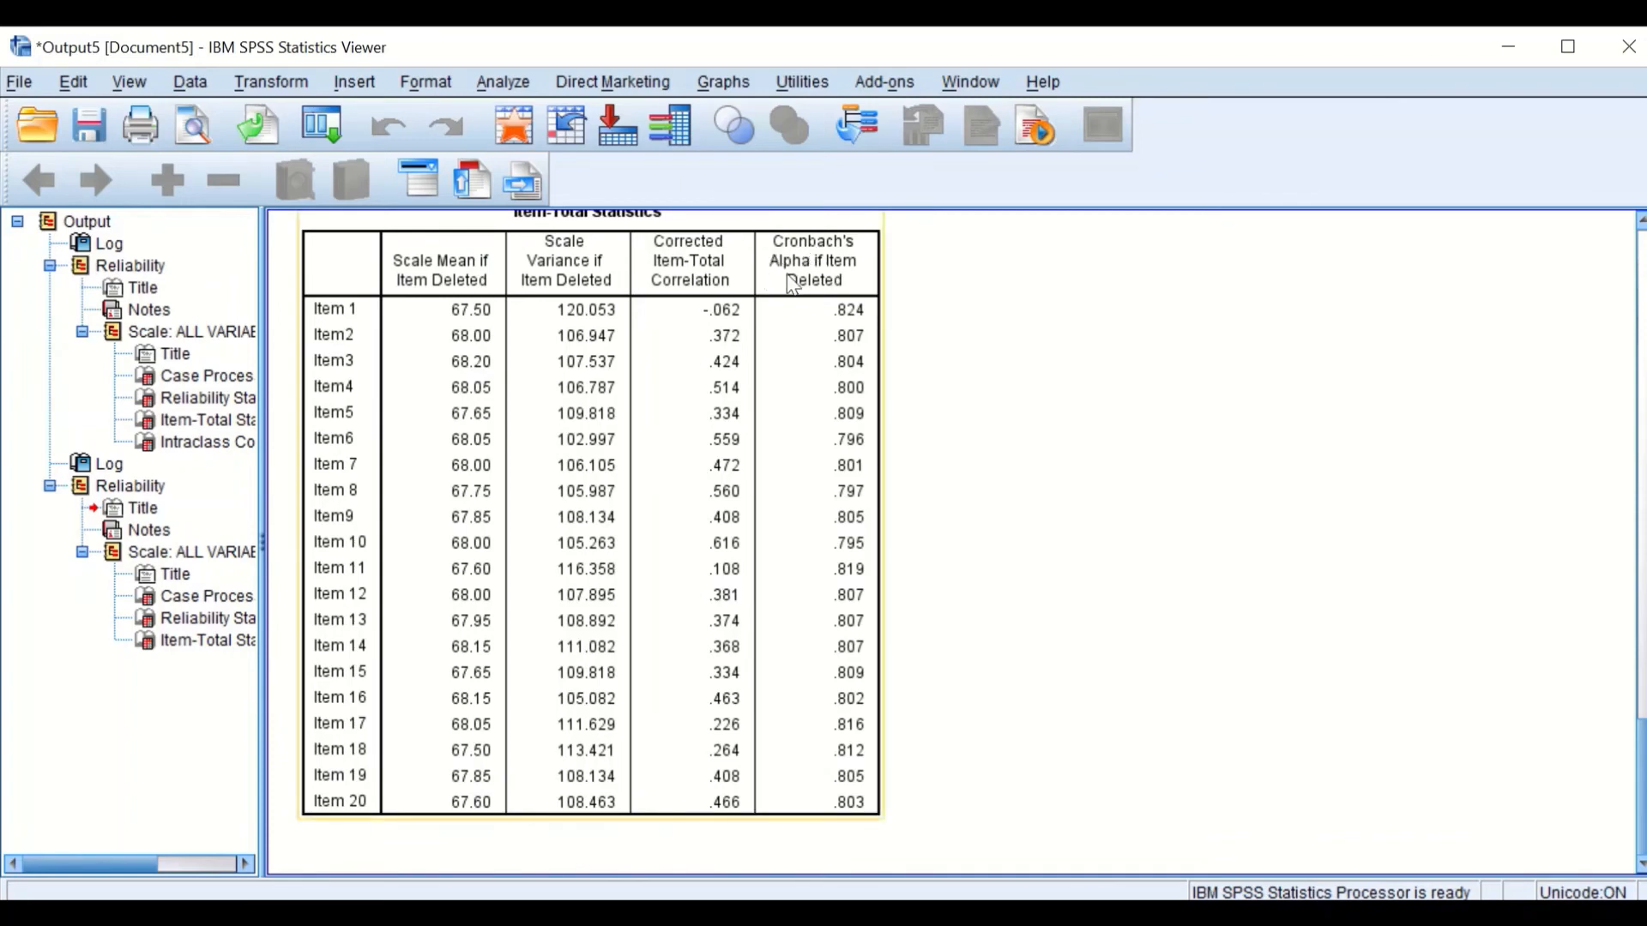
mouse_move(863, 275)
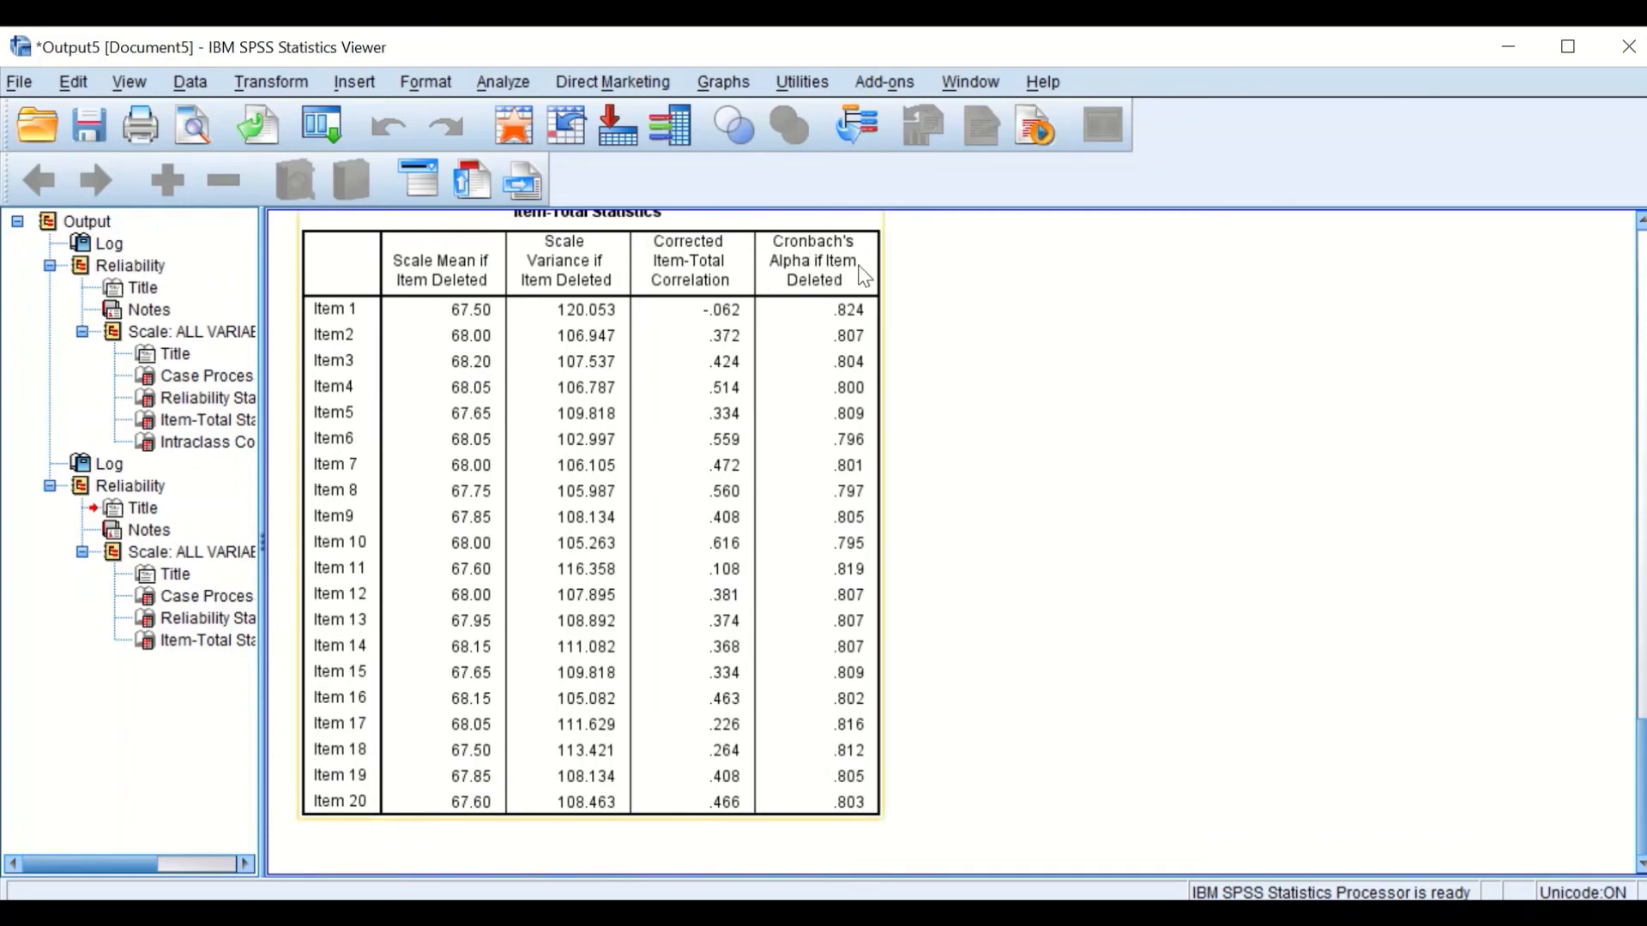
mouse_move(770, 421)
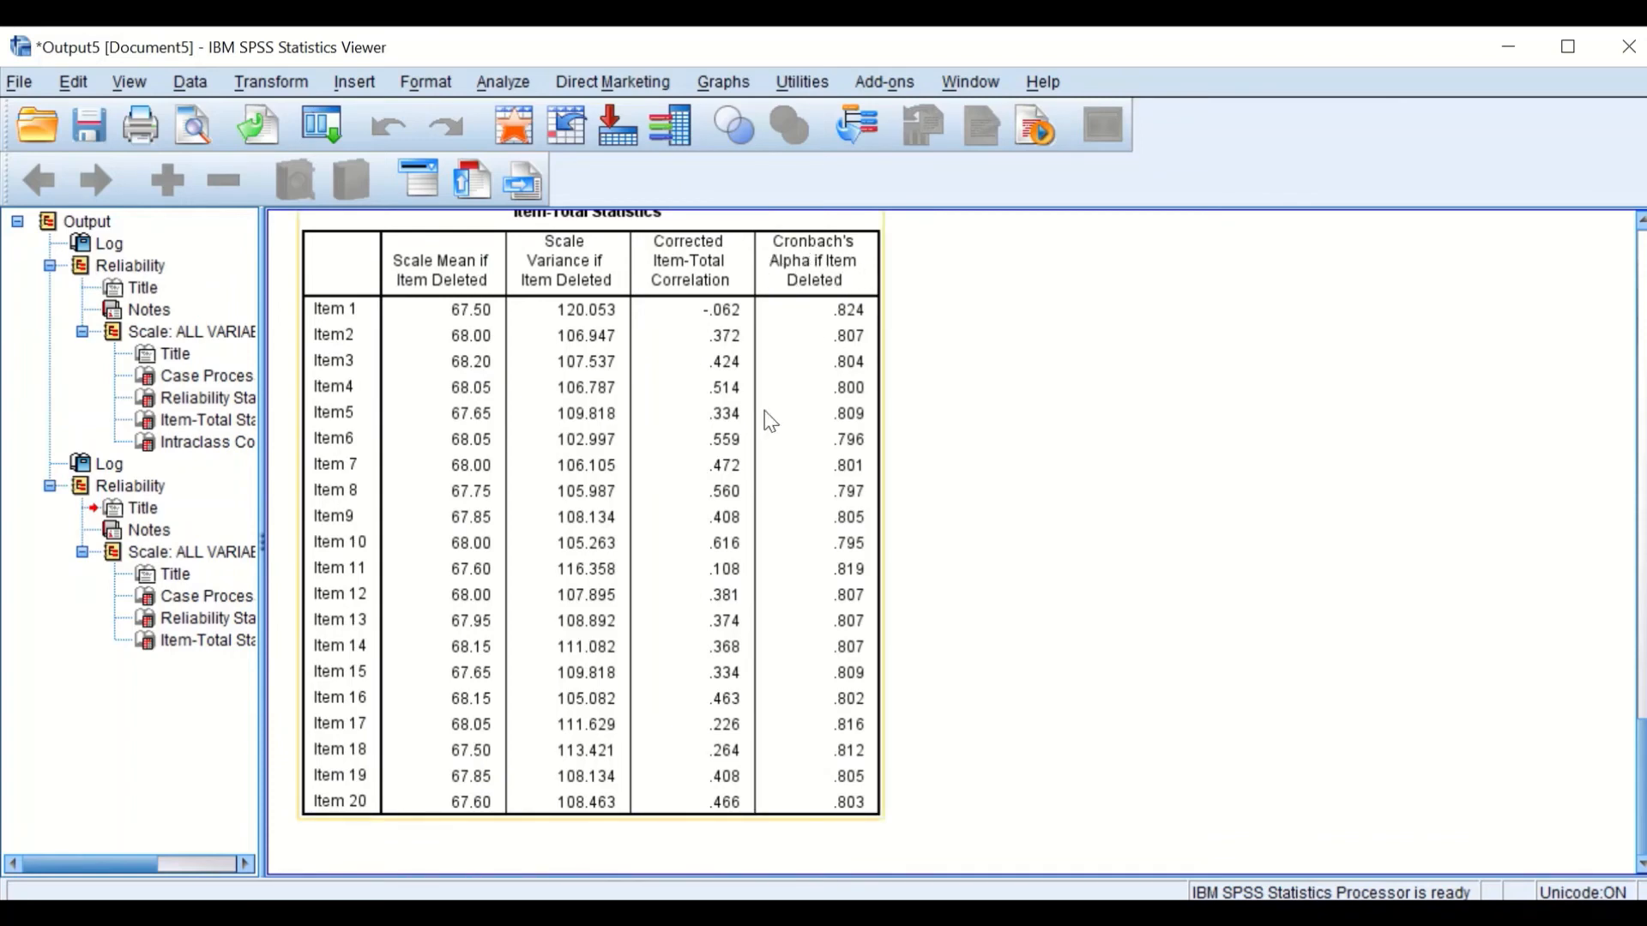
scroll(up, 3)
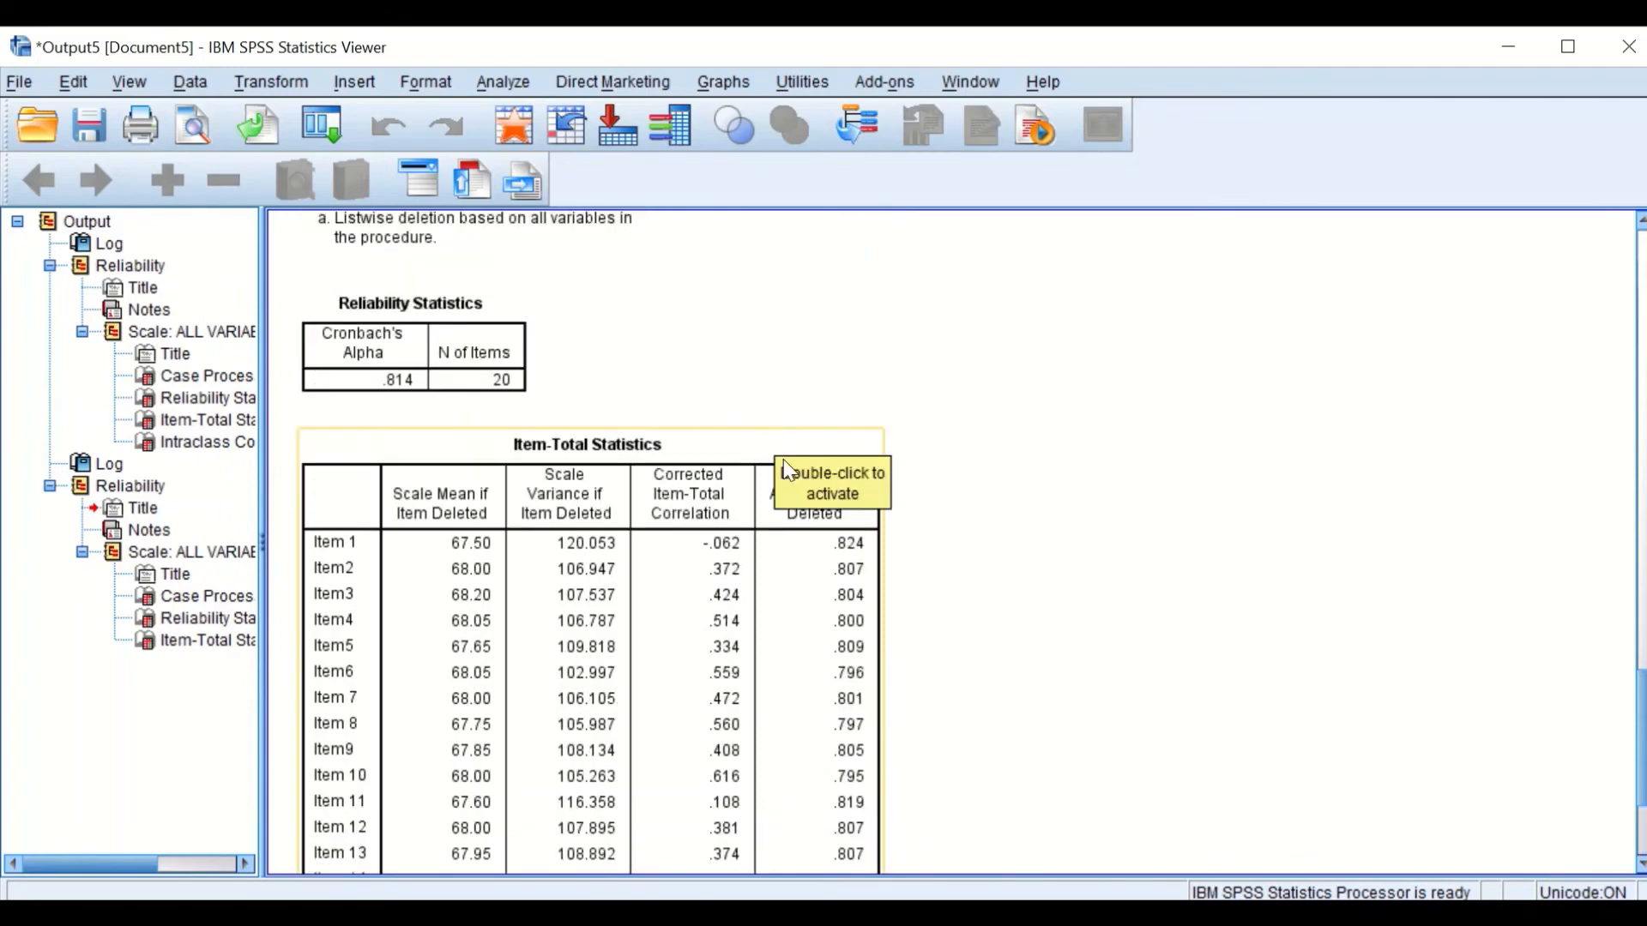
scroll(down, 3)
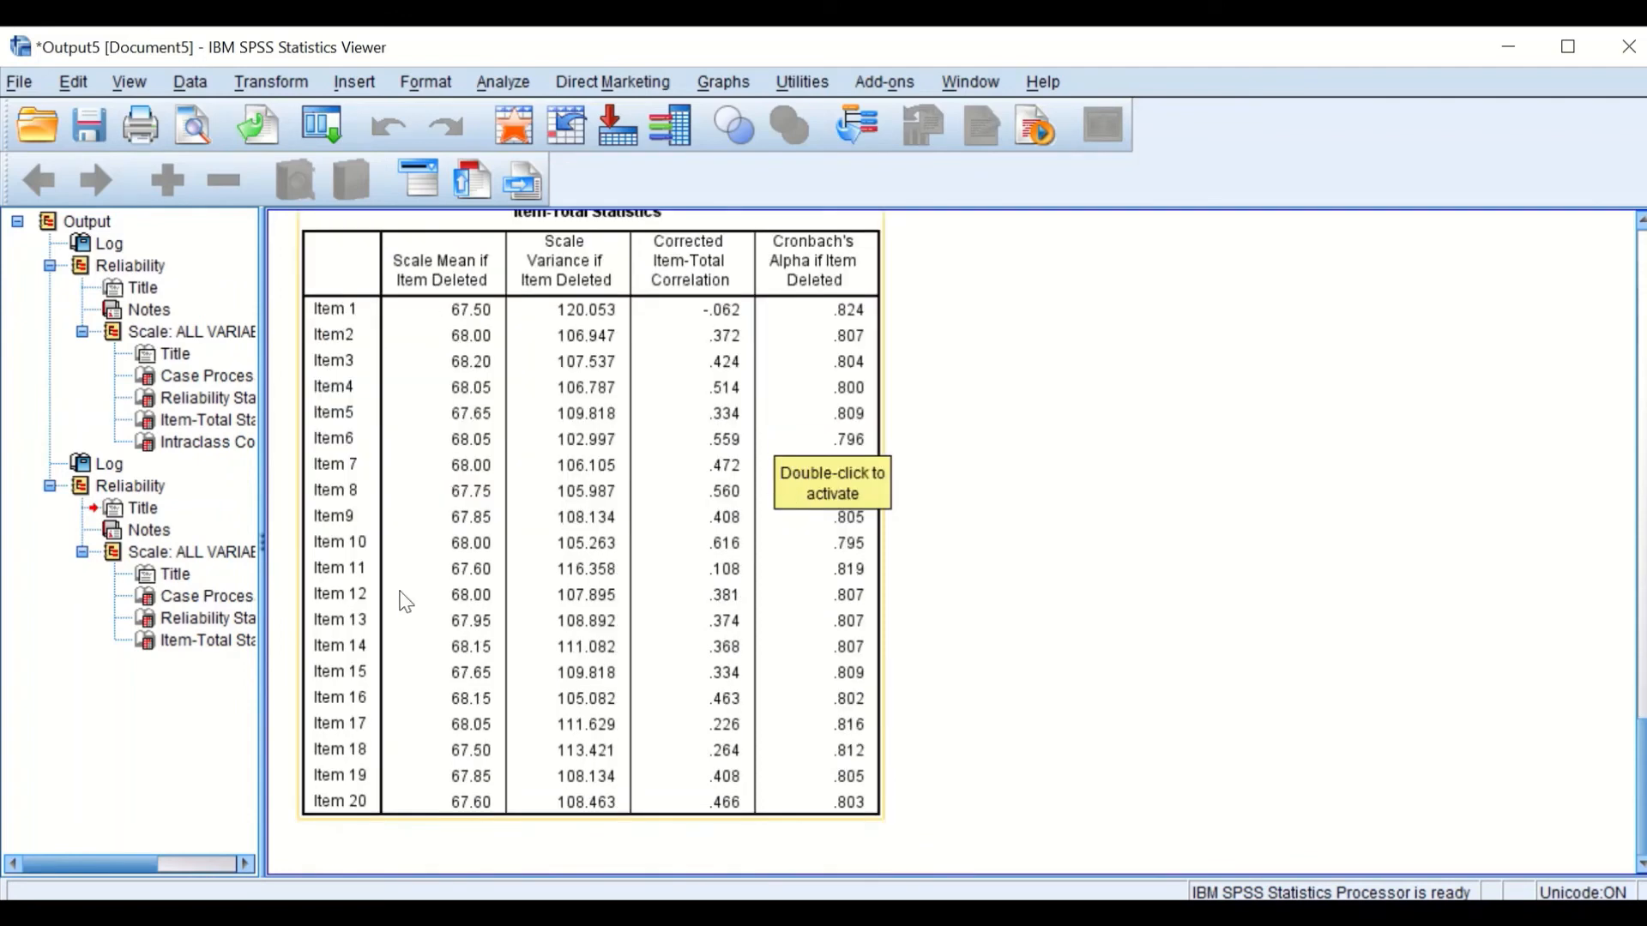
mouse_move(862, 336)
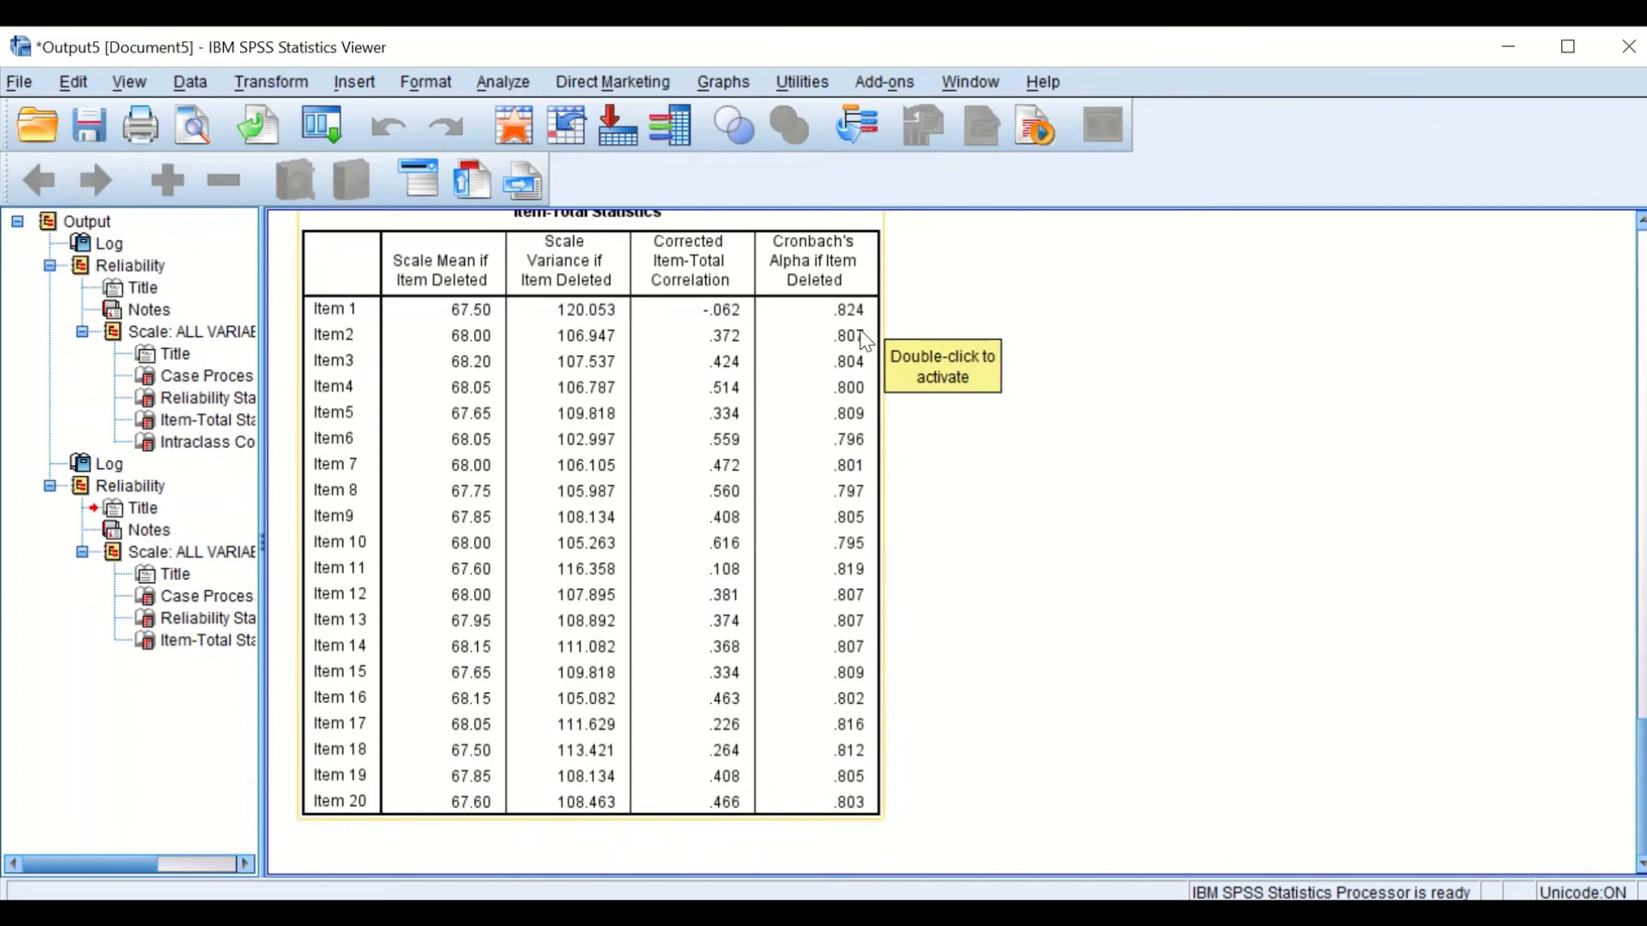
mouse_move(836, 326)
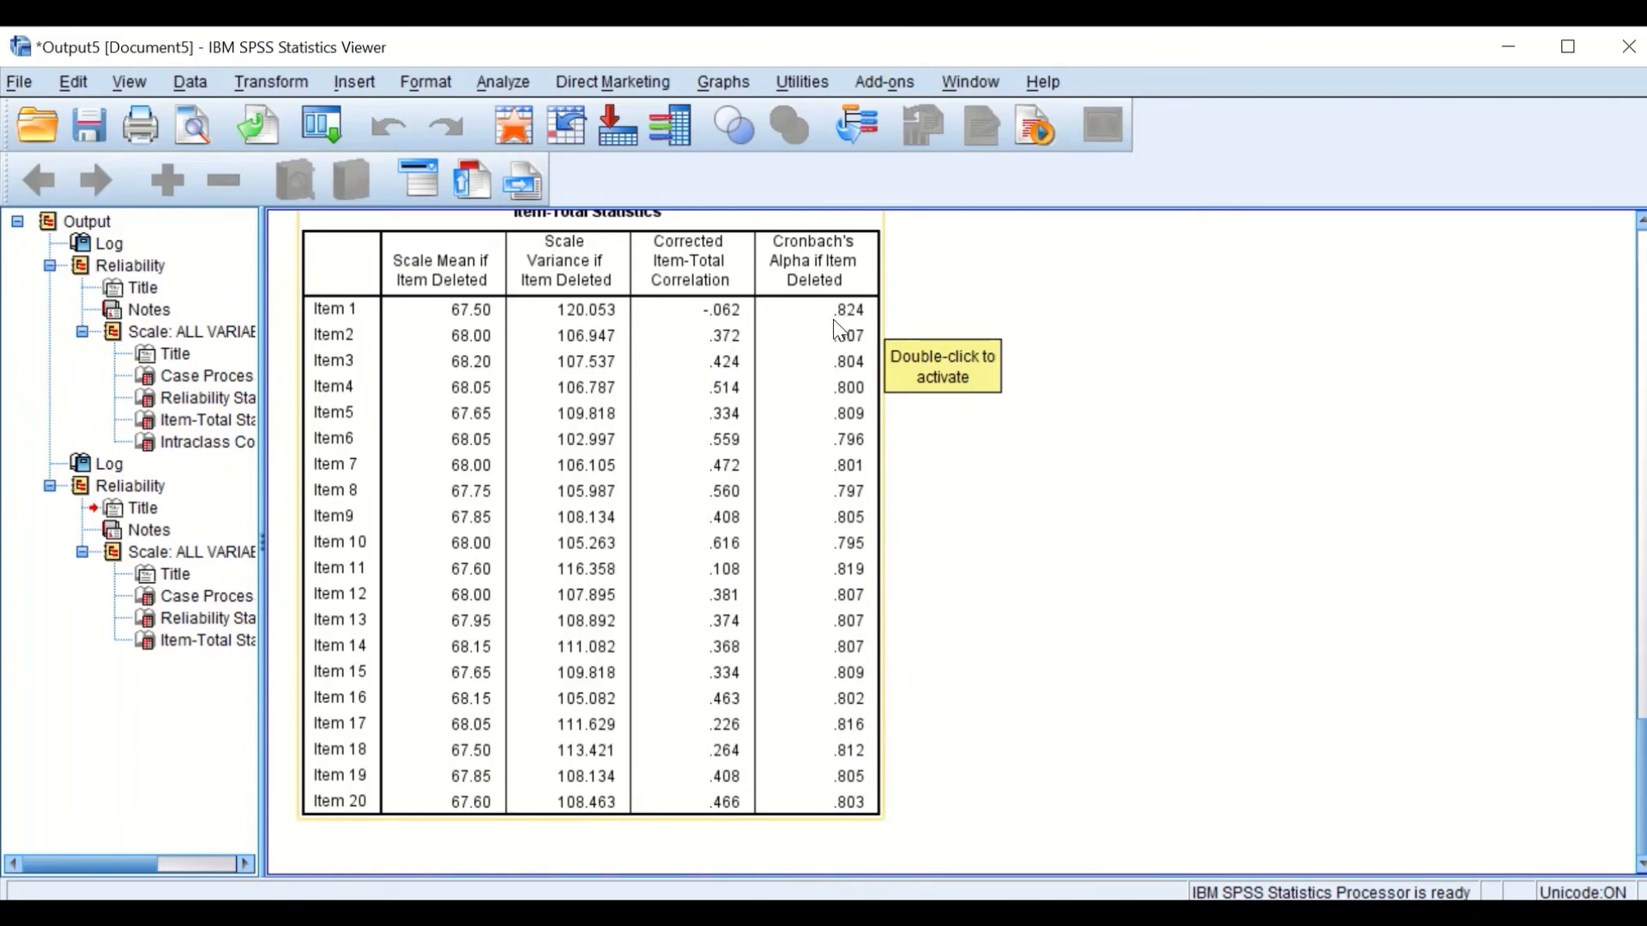
mouse_move(801, 168)
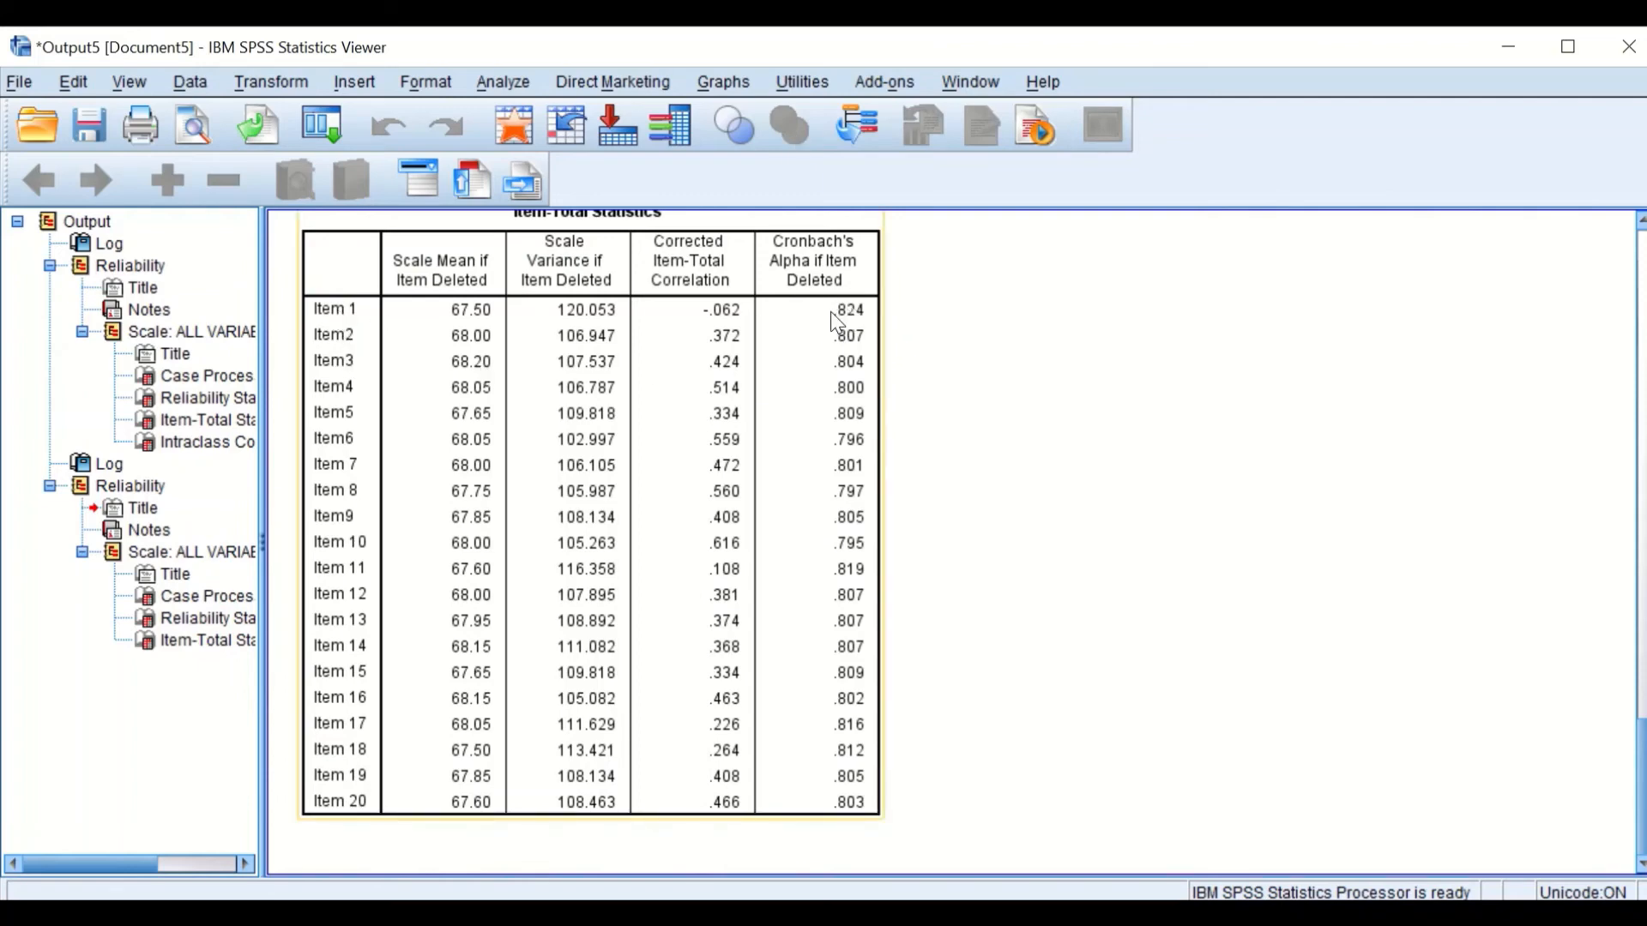
scroll(up, 3)
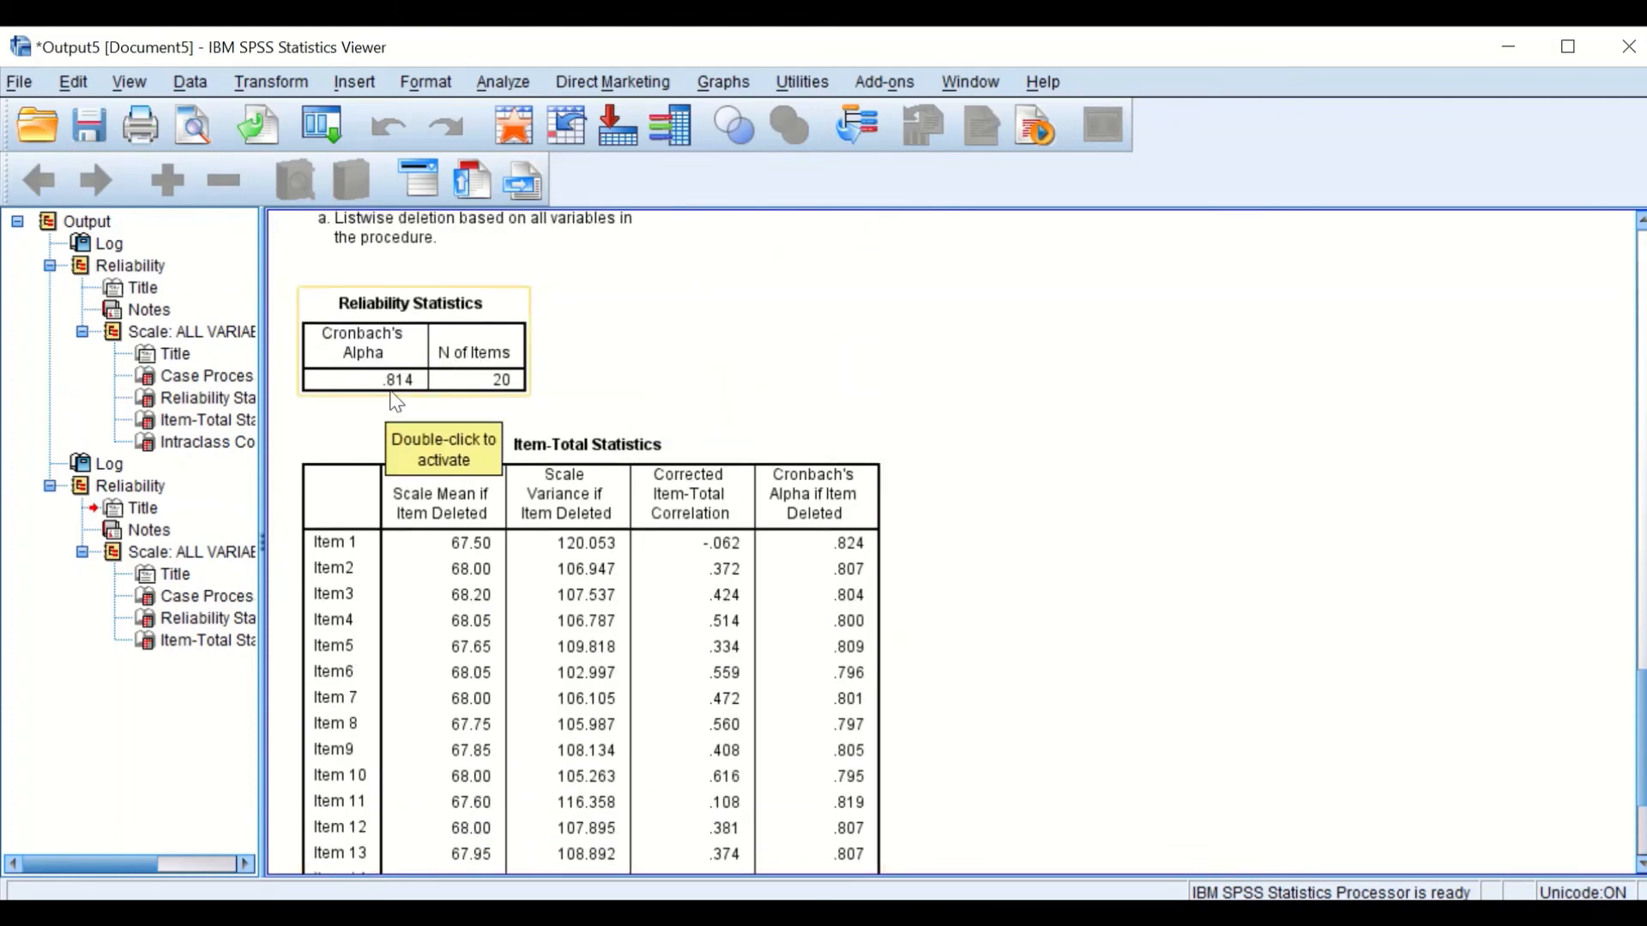
scroll(down, 3)
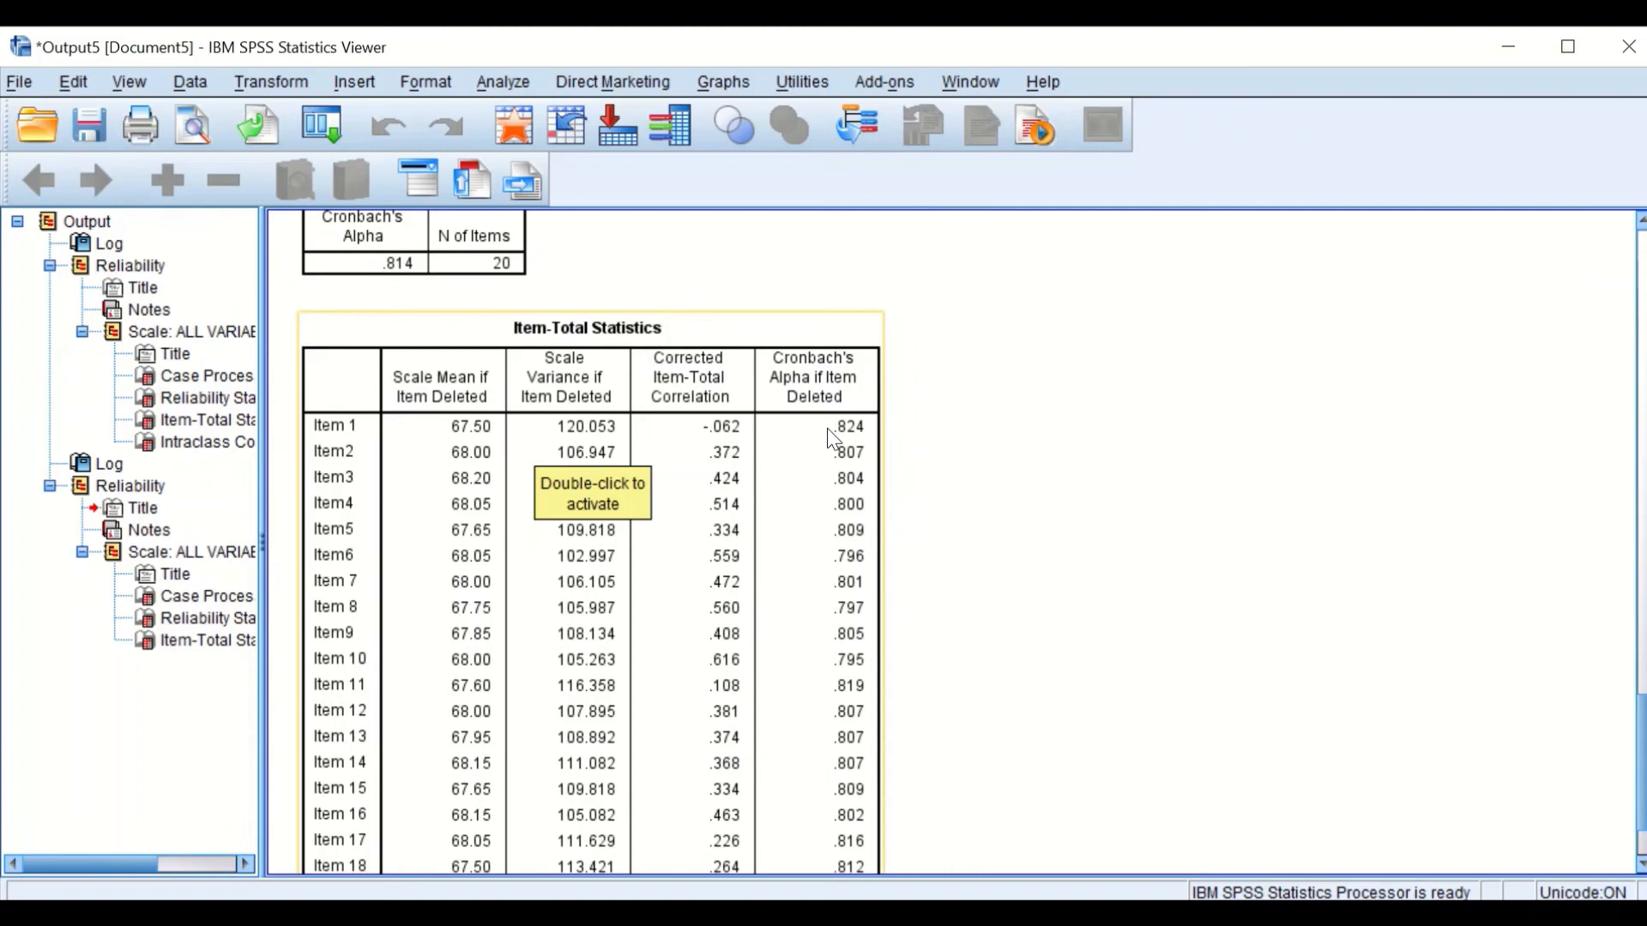
mouse_move(830, 467)
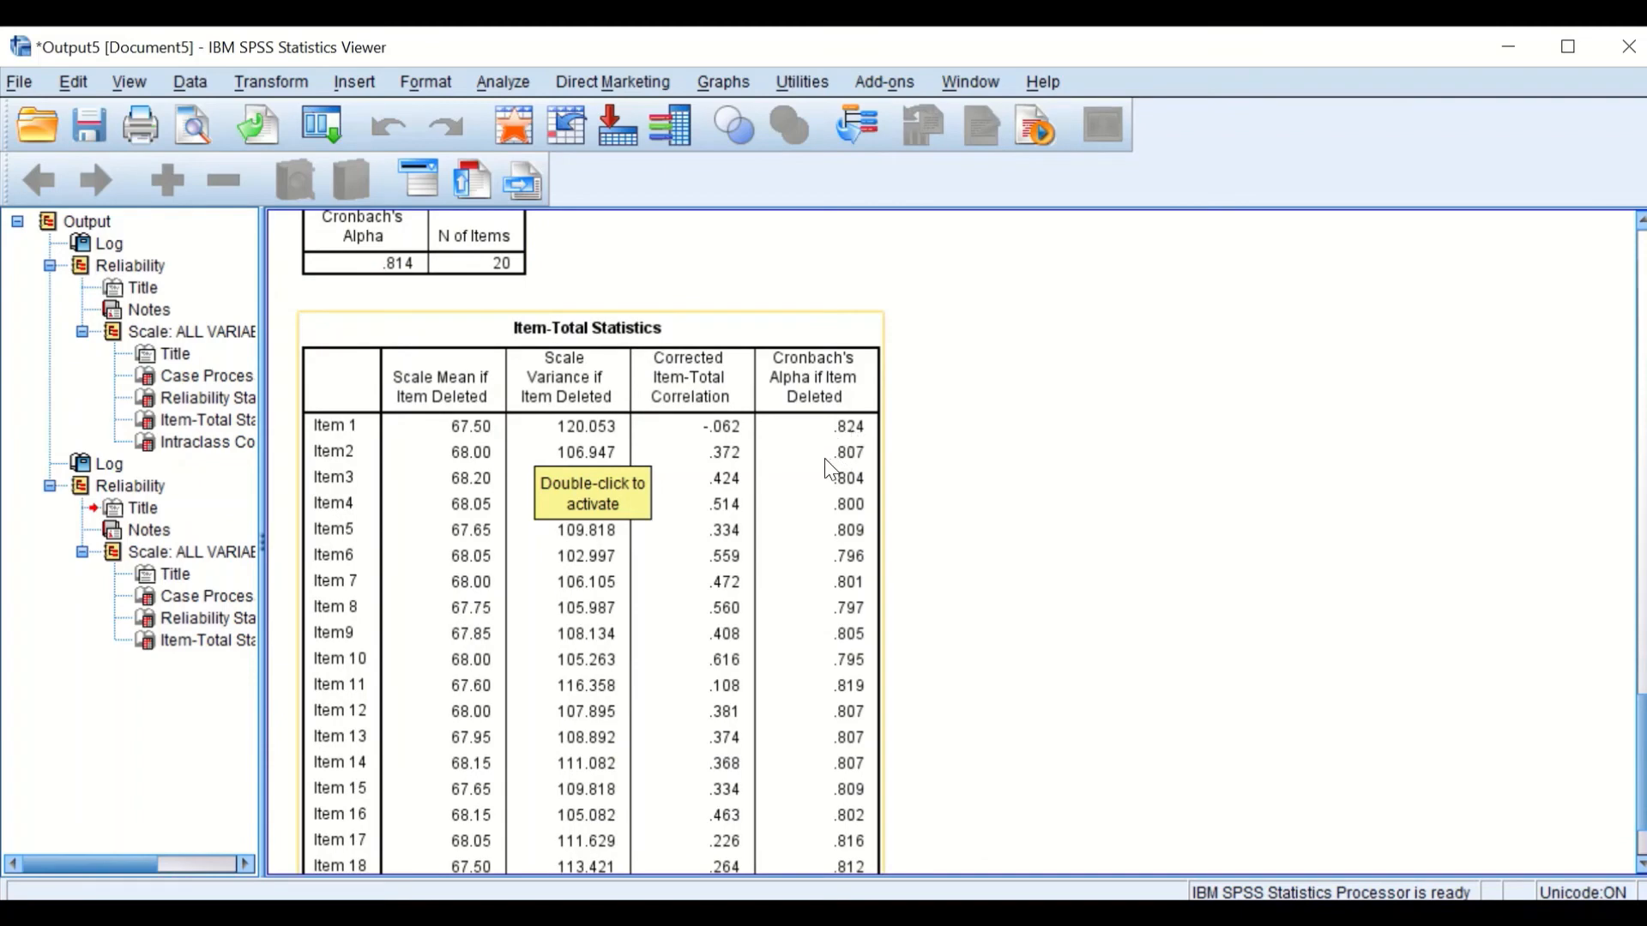
scroll(down, 3)
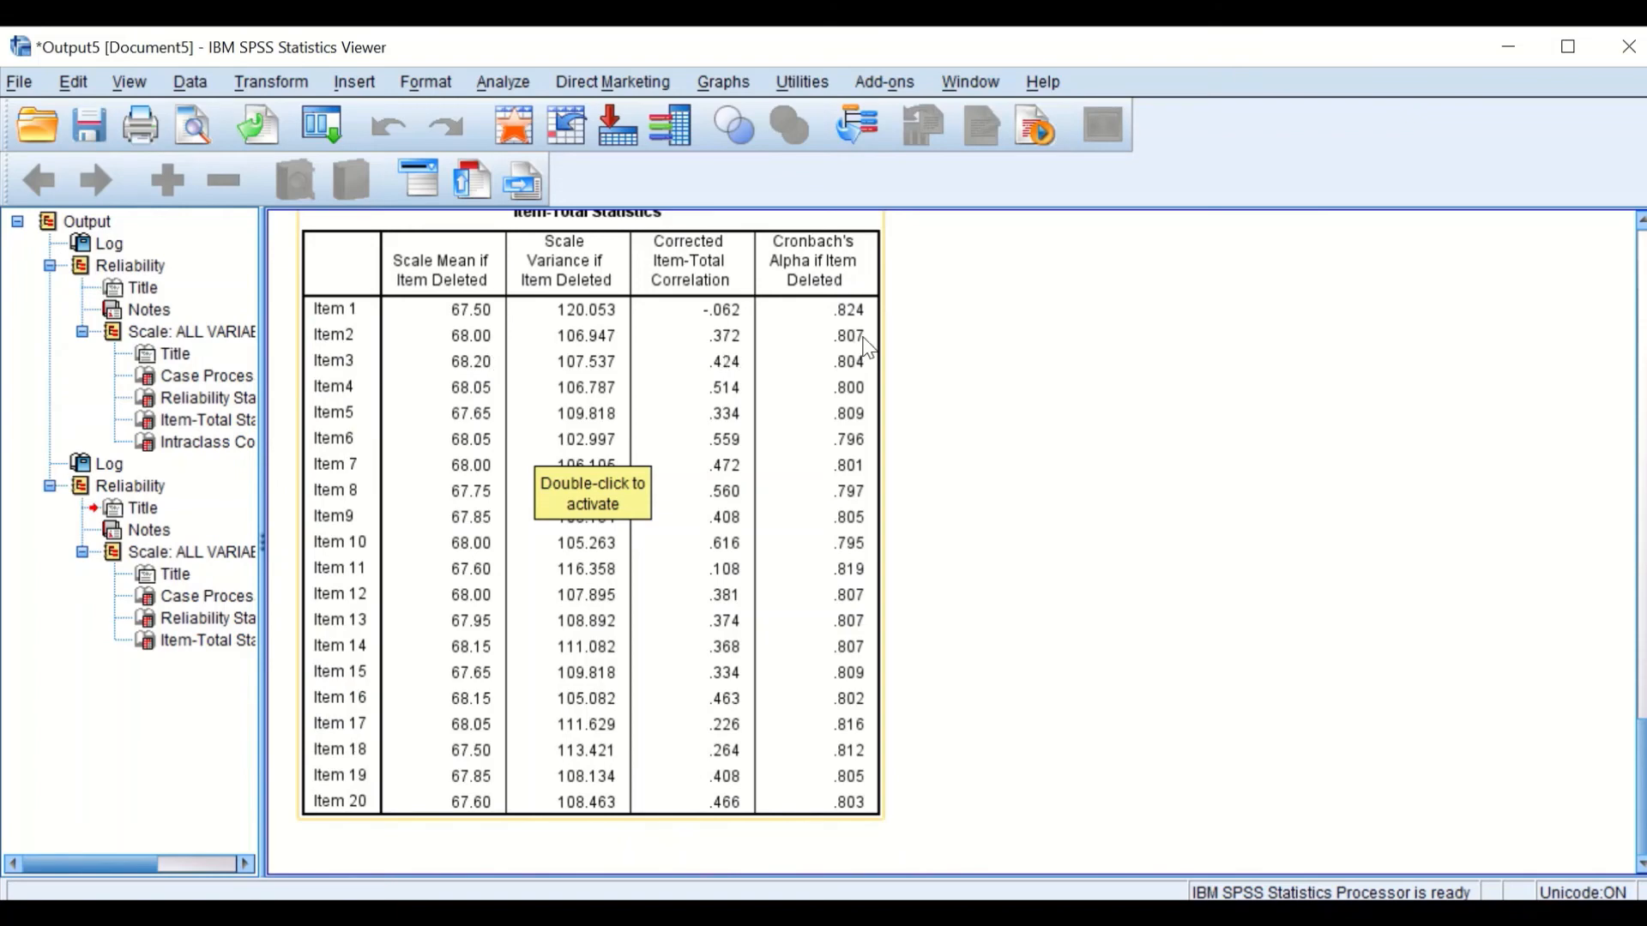
mouse_move(822, 483)
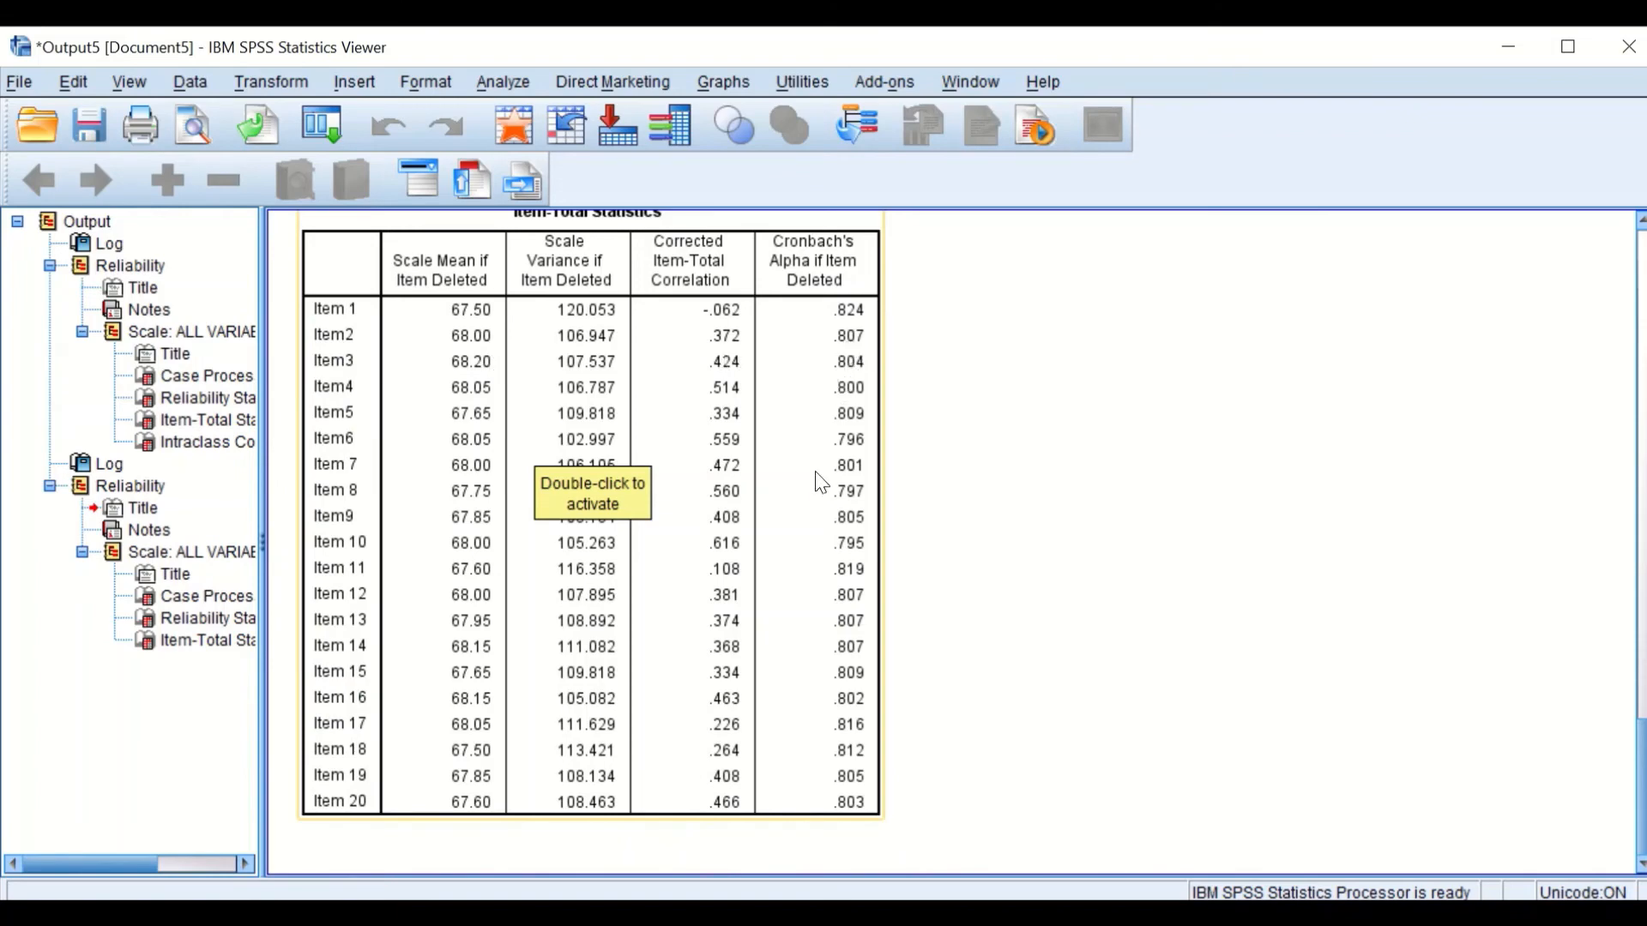
scroll(up, 3)
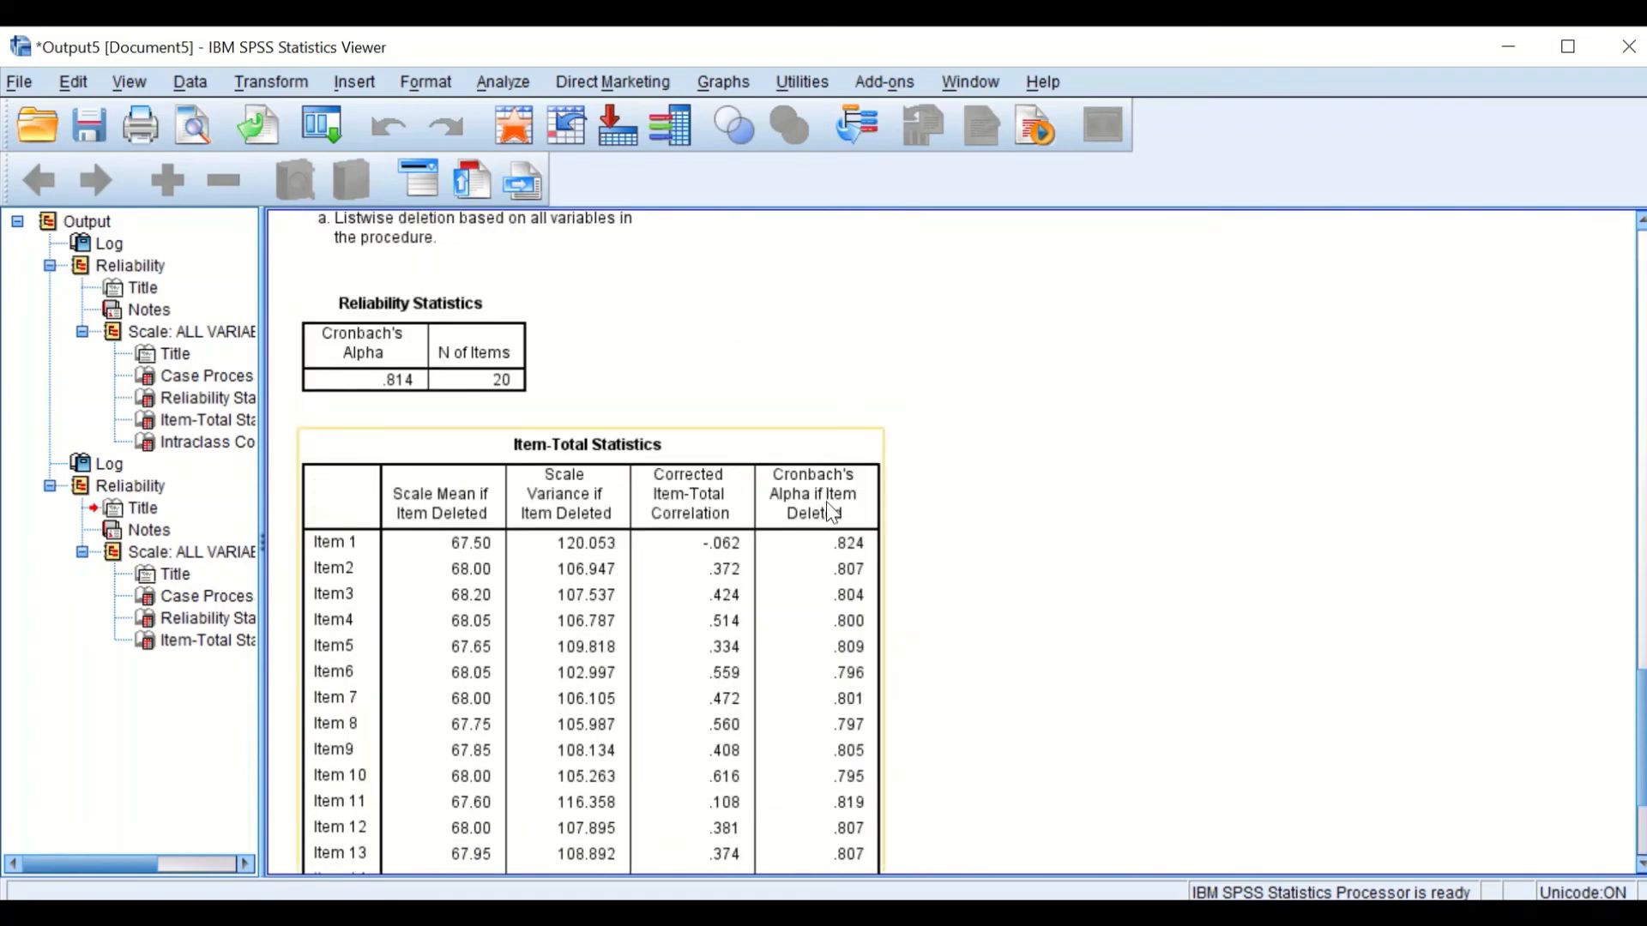
scroll(up, 3)
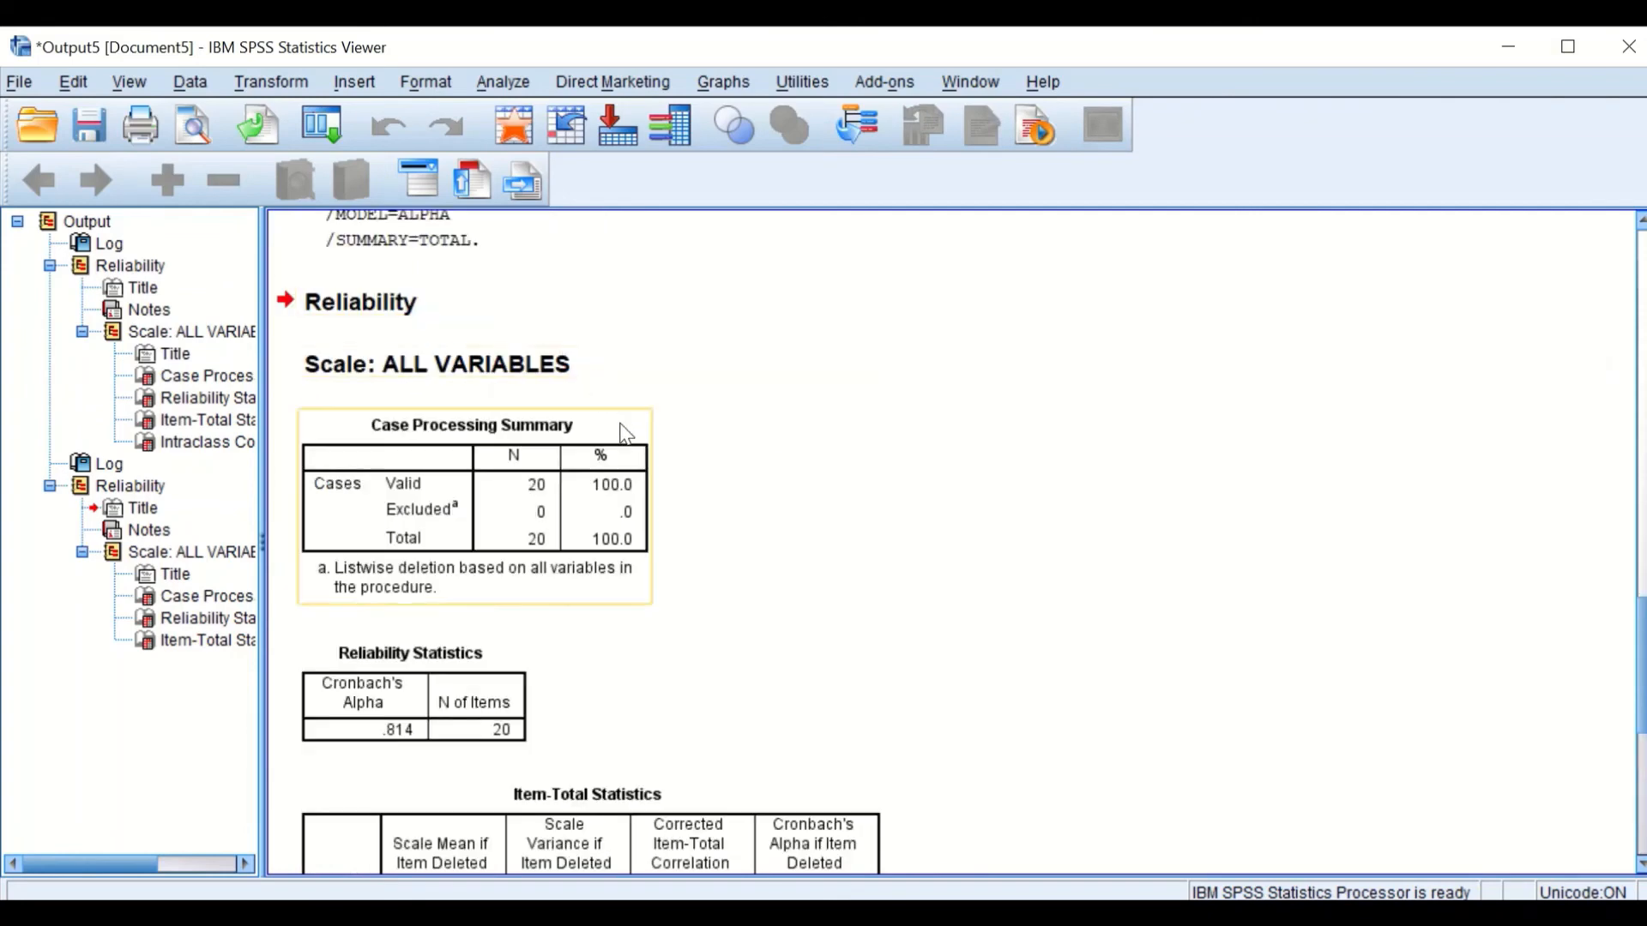
mouse_move(663, 467)
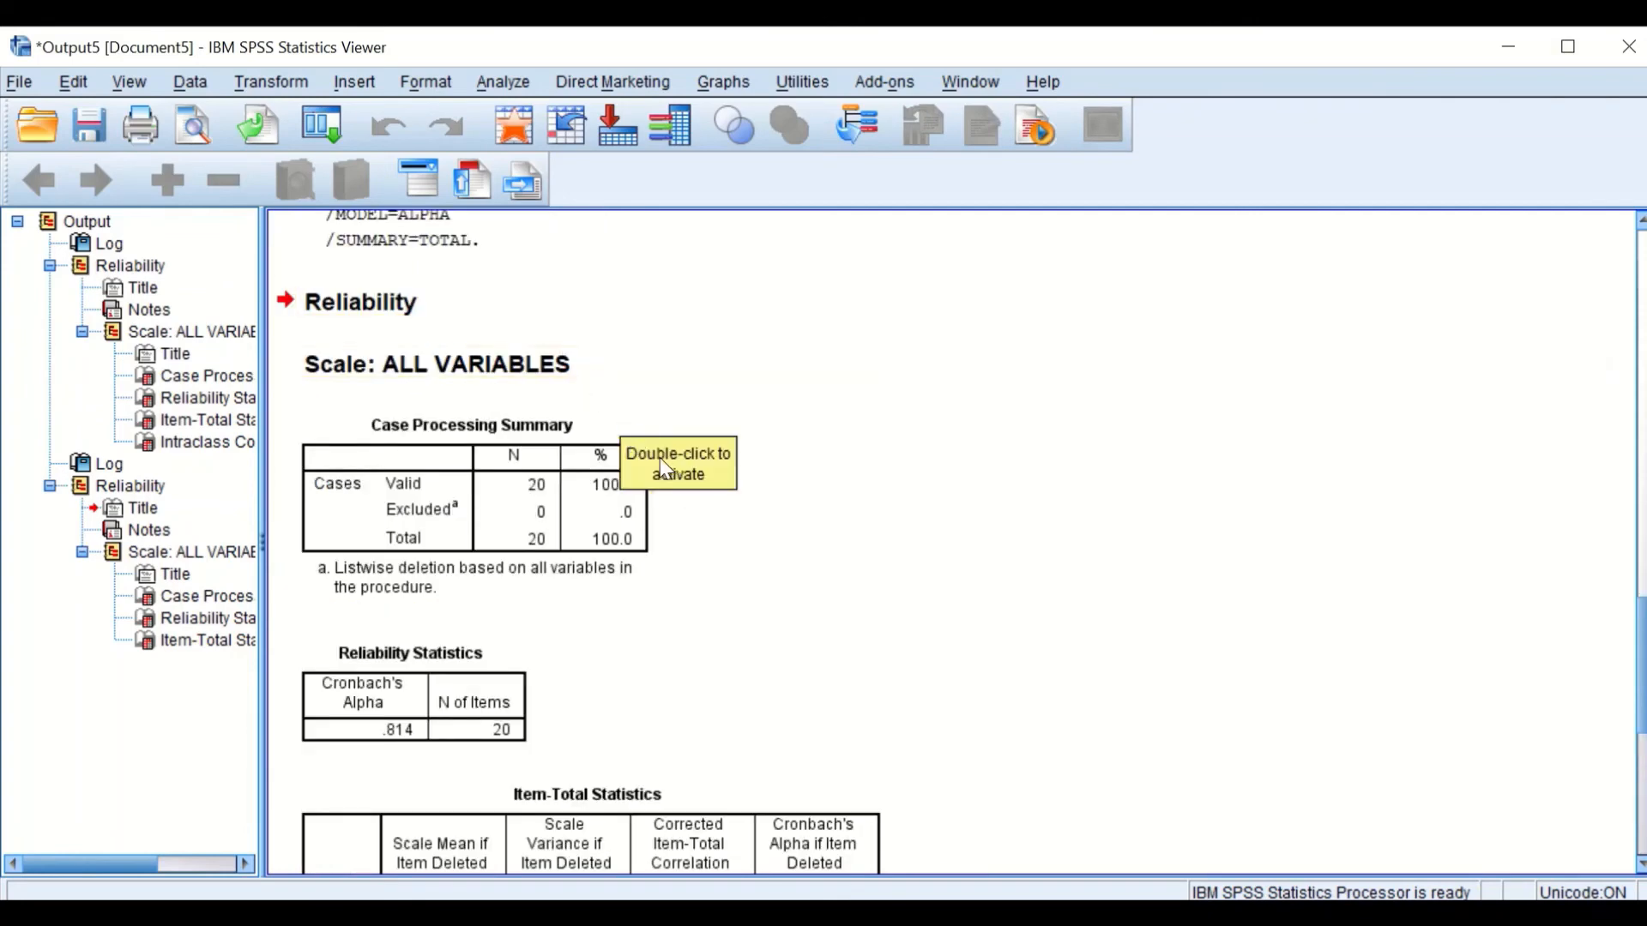
scroll(down, 3)
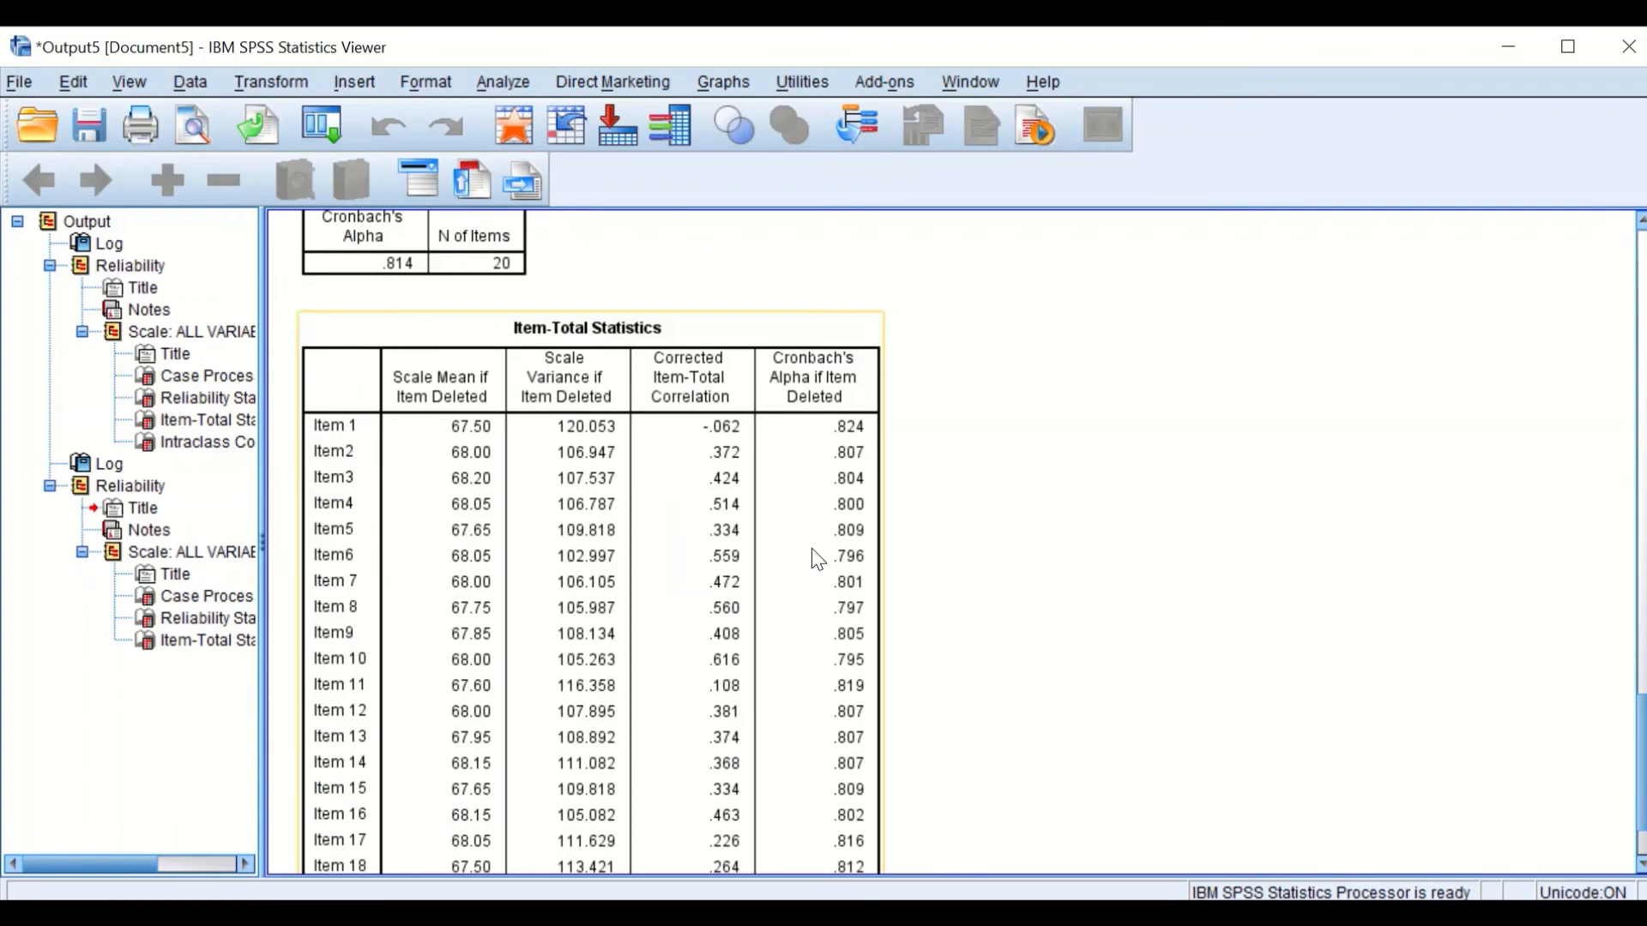
mouse_move(568, 456)
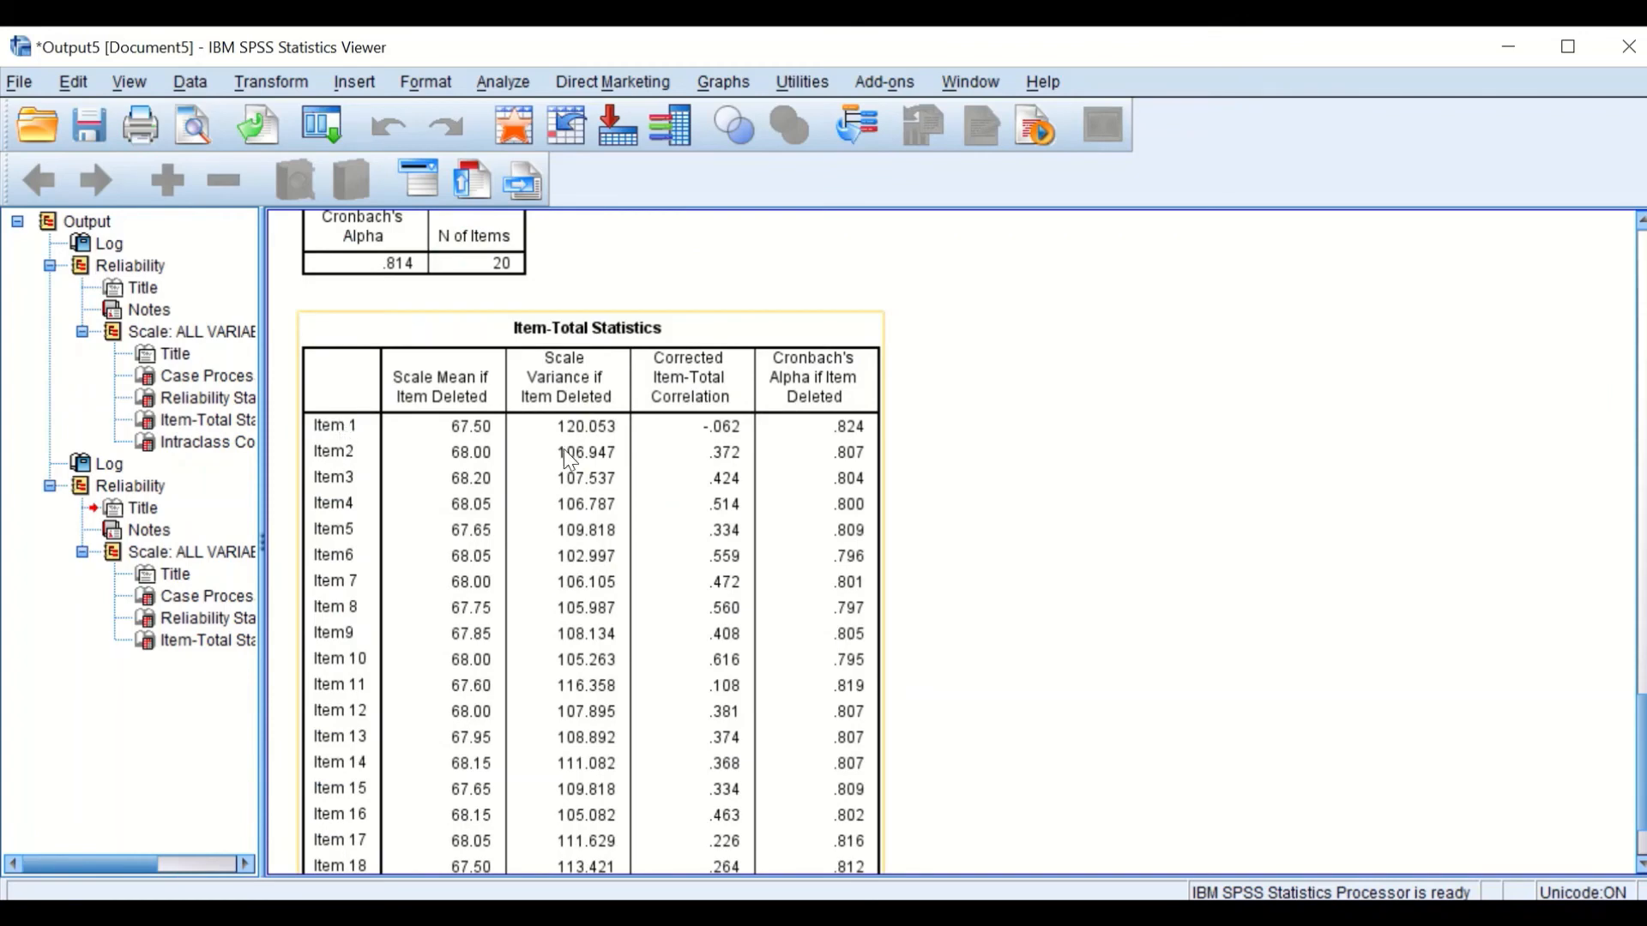
scroll(up, 3)
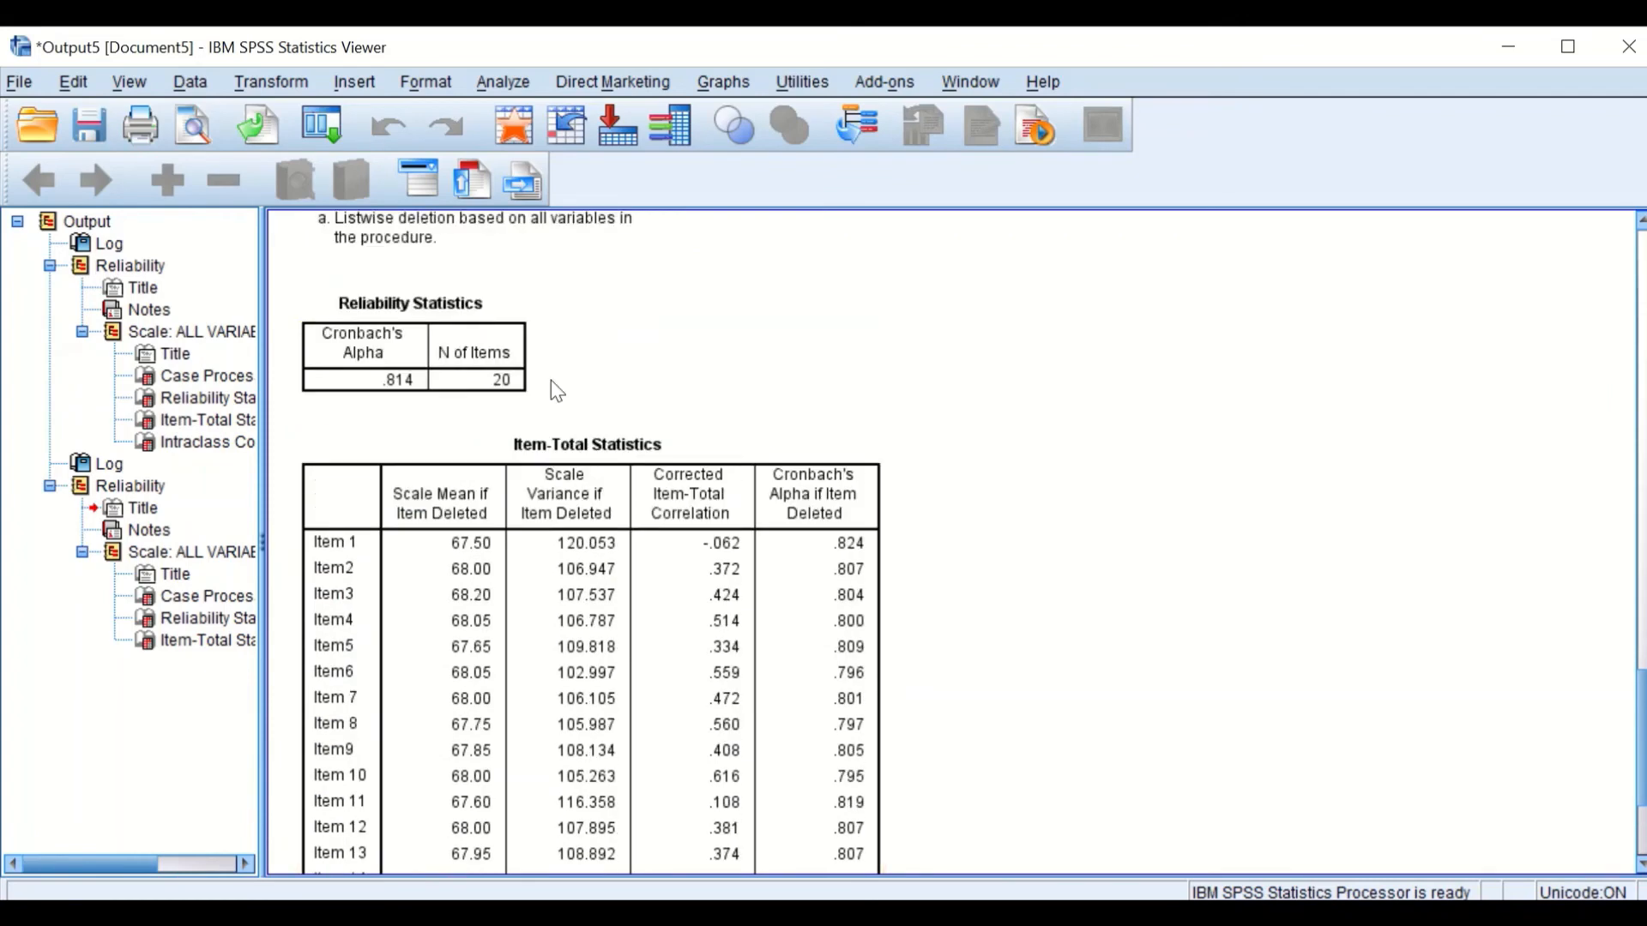
scroll(up, 3)
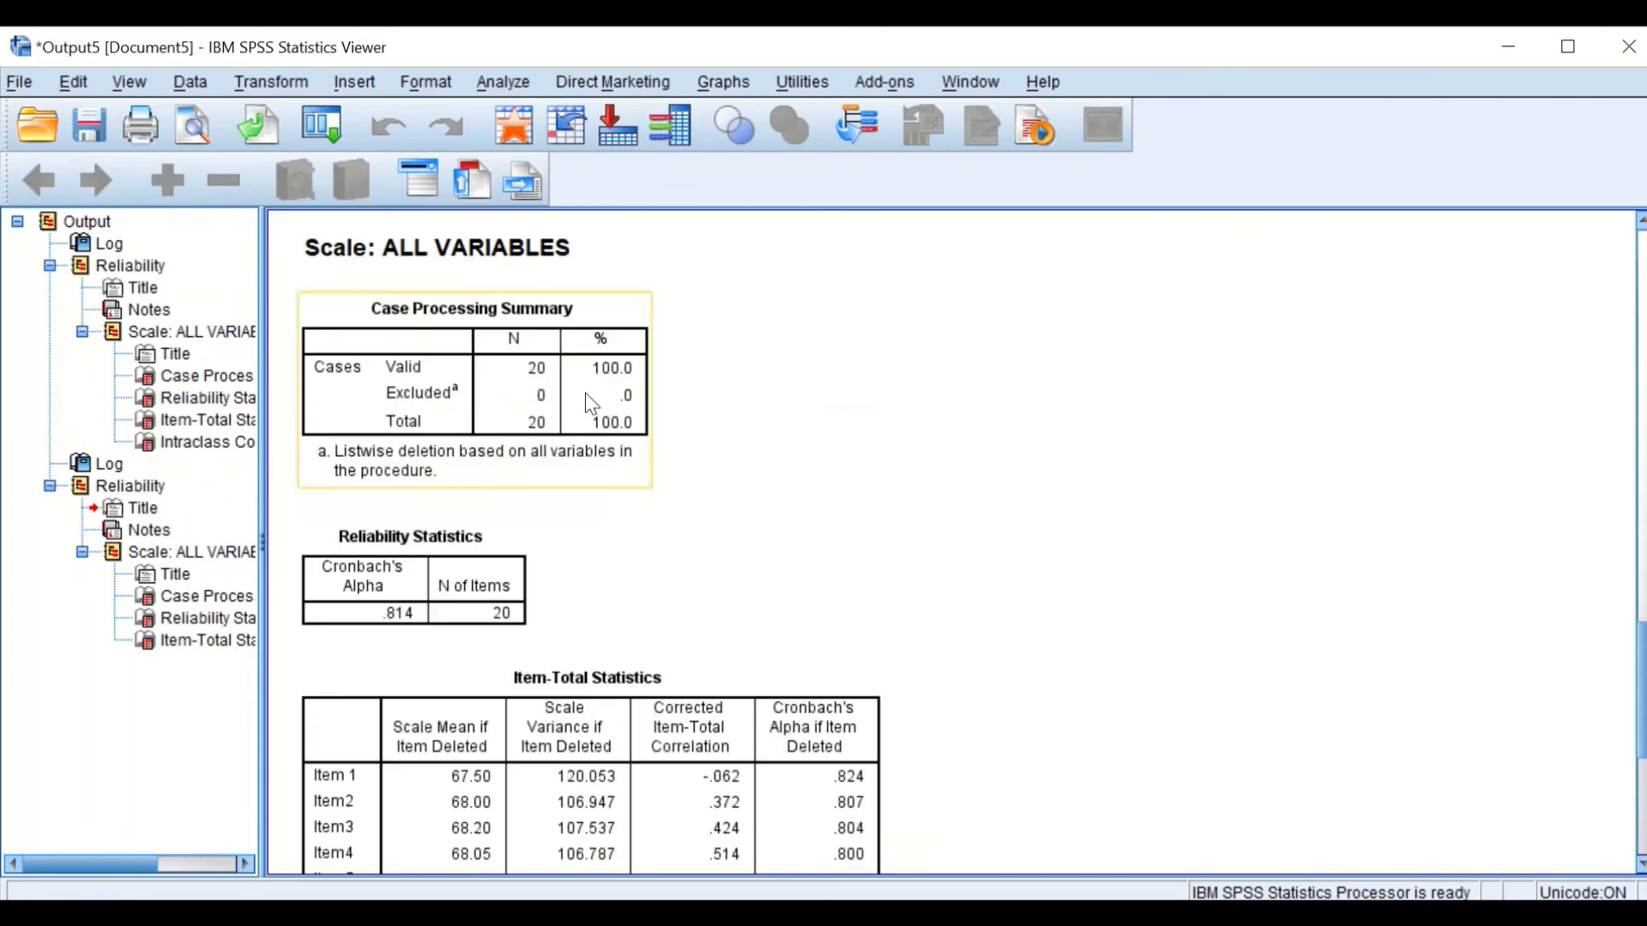
Step: Rerun Reliability Analysis from recent dialogs without Item 1, giving alpha .824 for 19 items
click(321, 124)
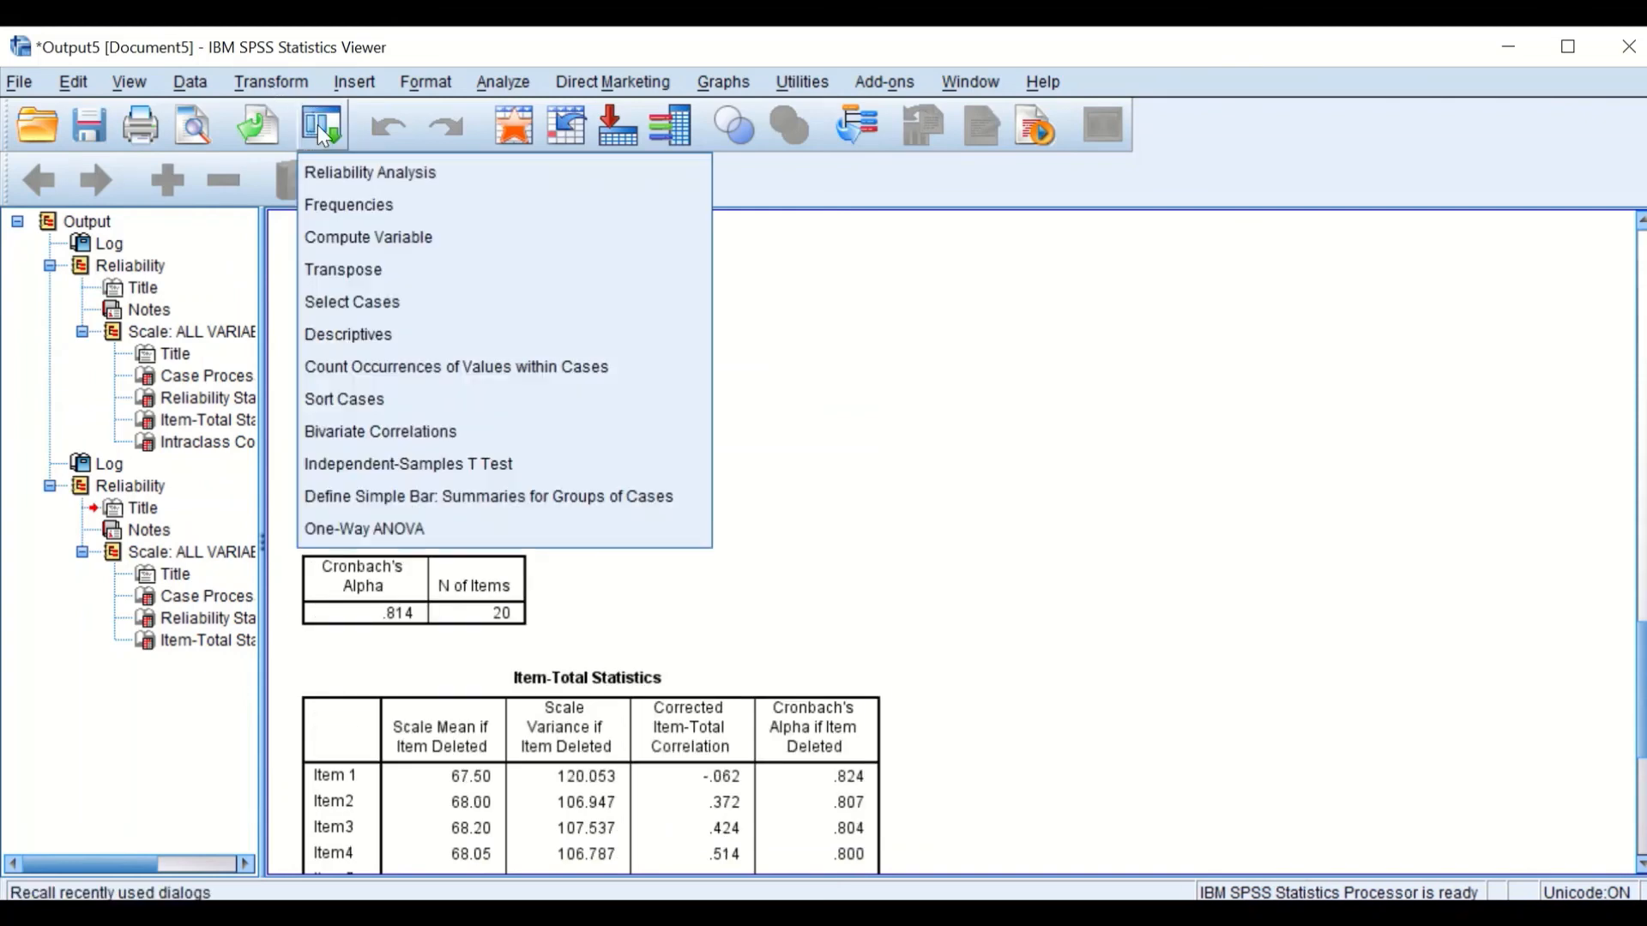
click(369, 172)
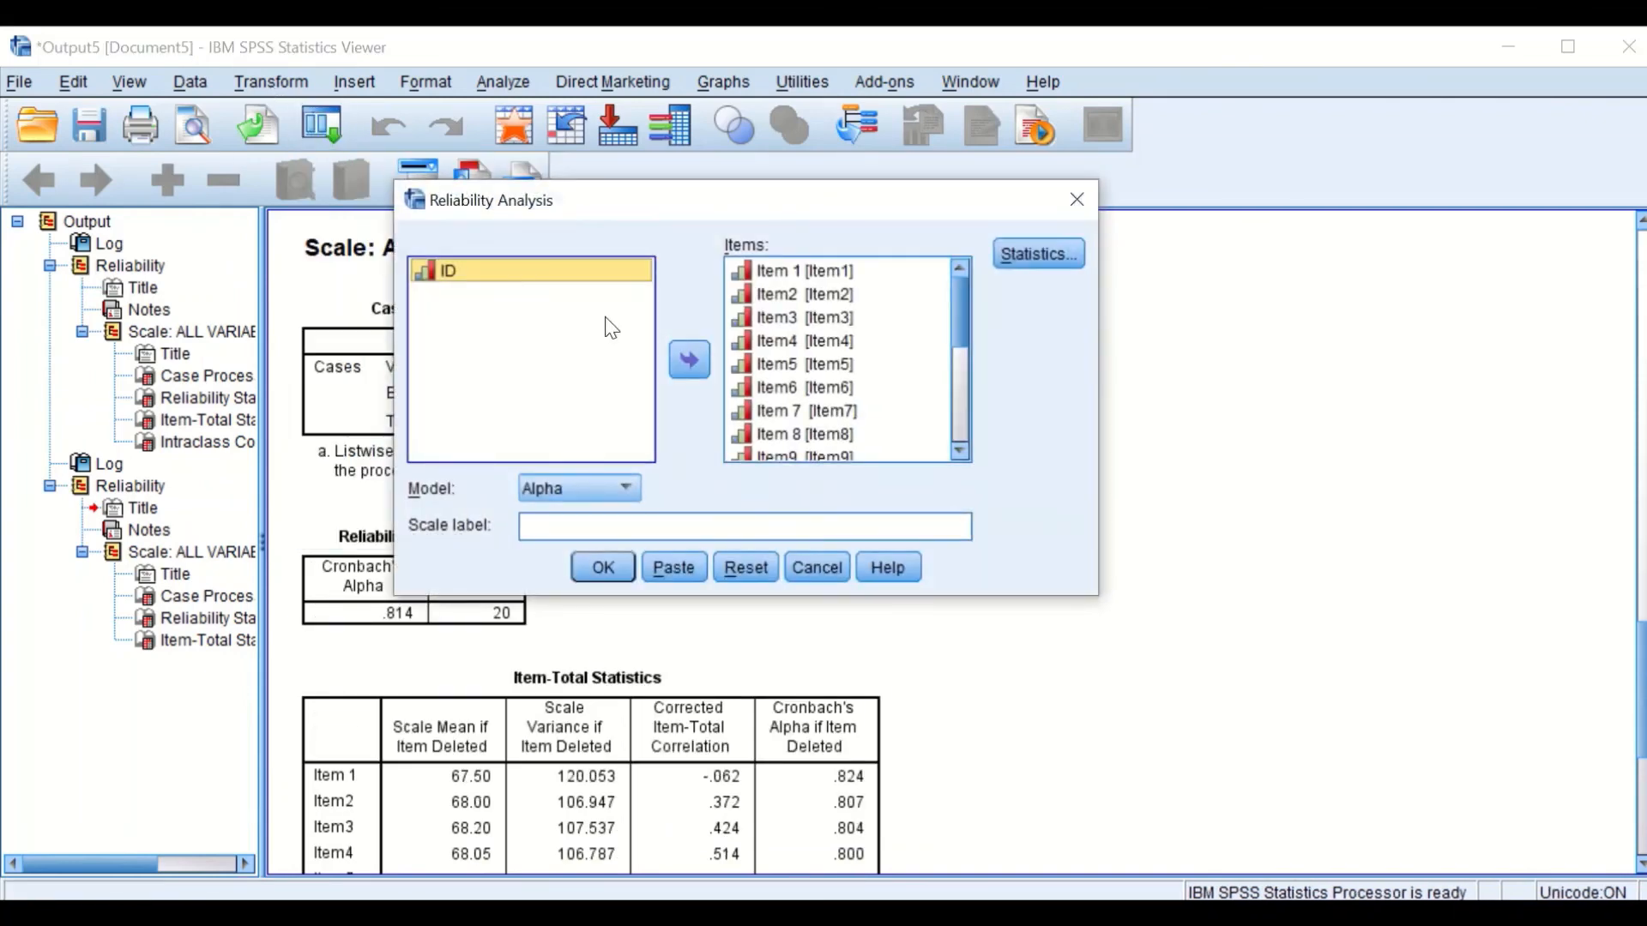
click(804, 271)
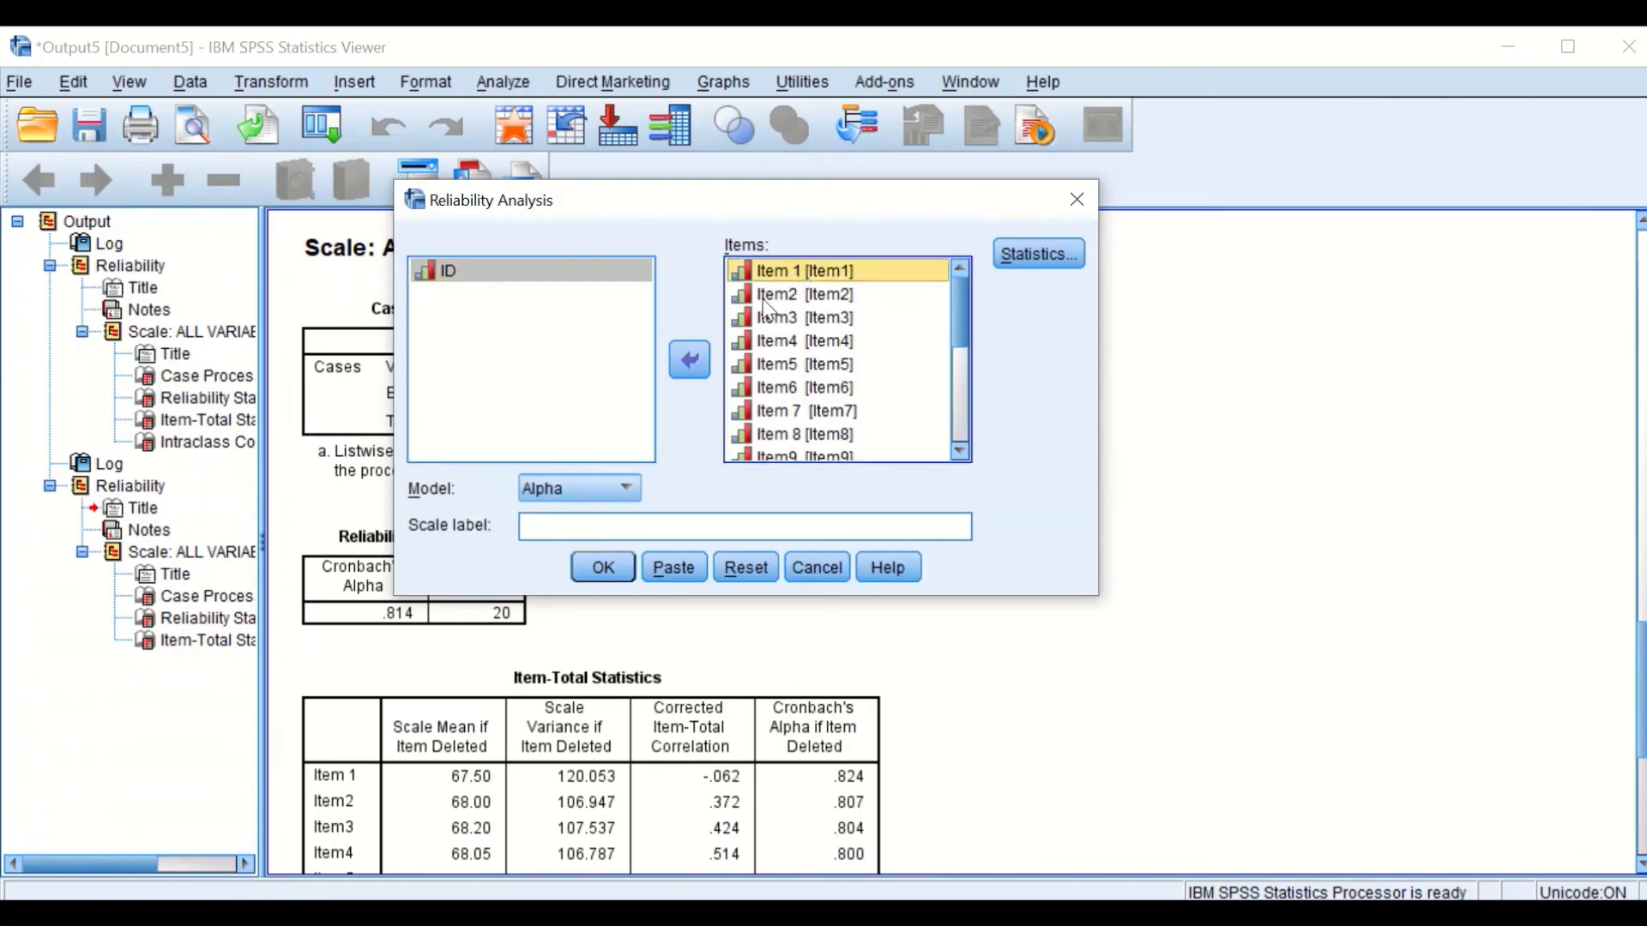
click(690, 359)
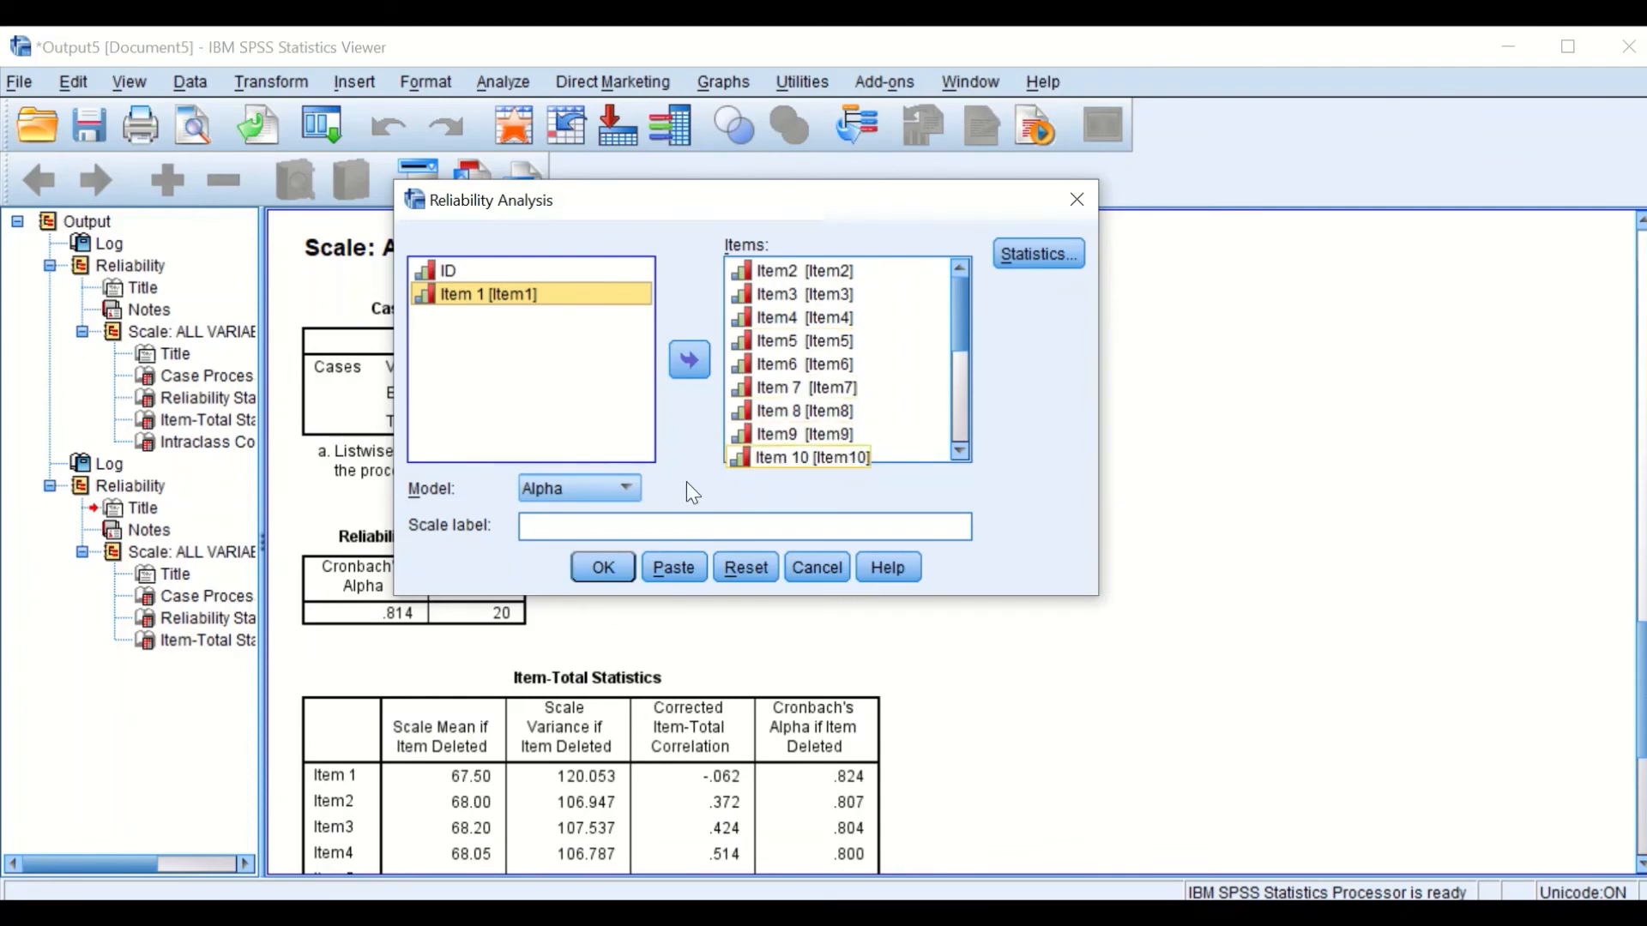
mouse_move(602, 568)
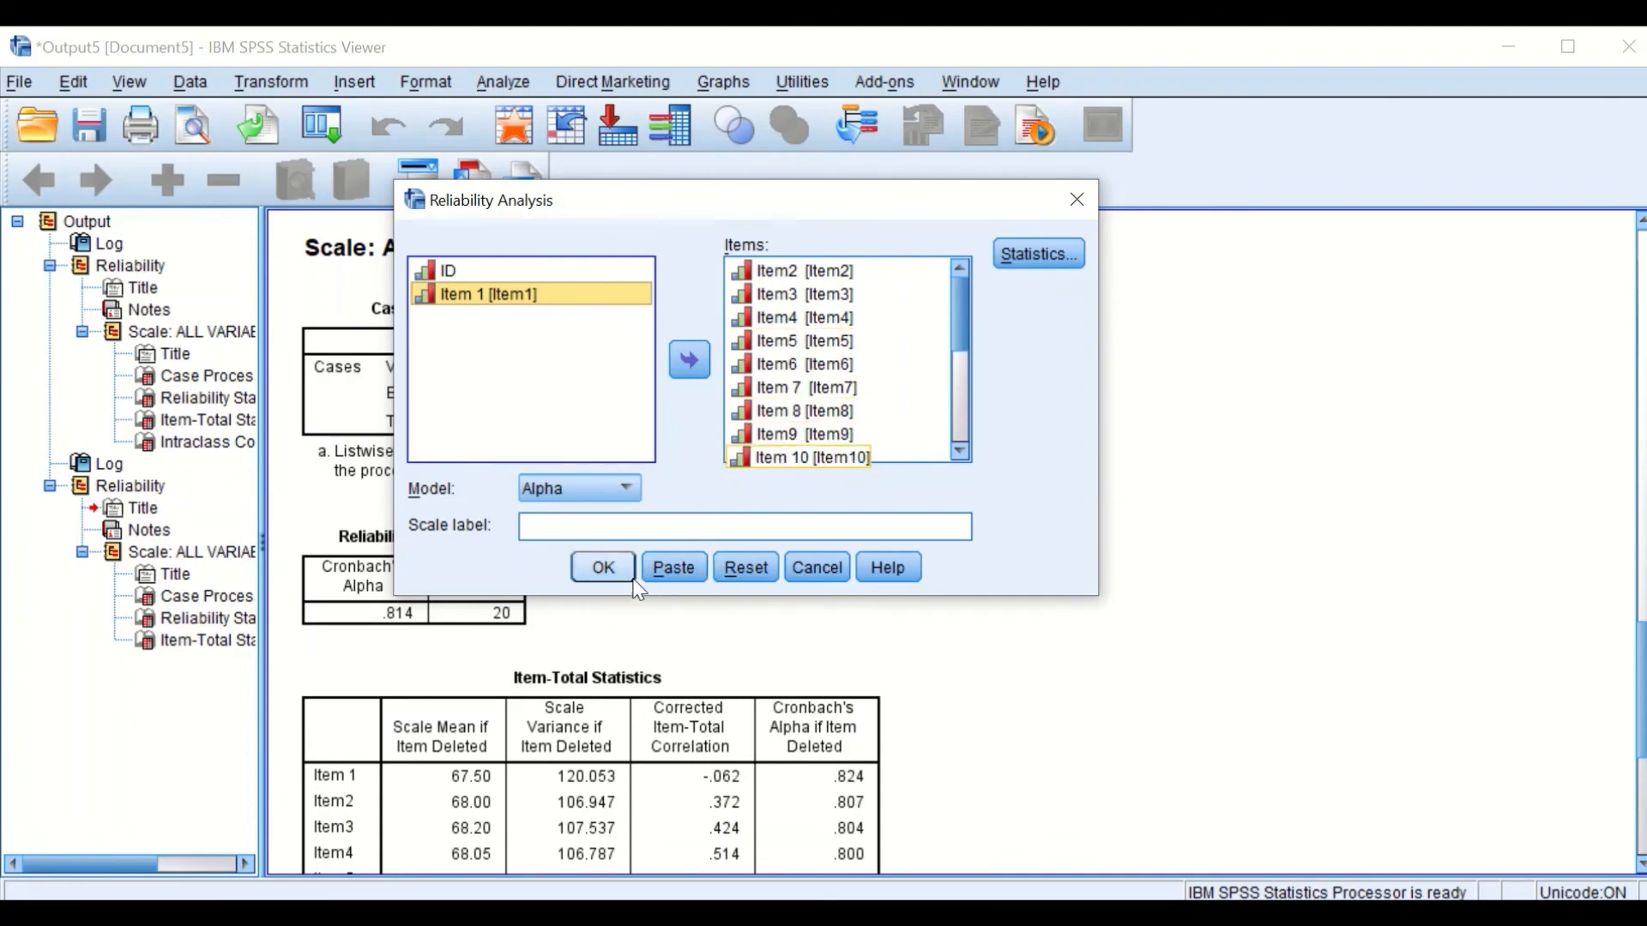
click(602, 568)
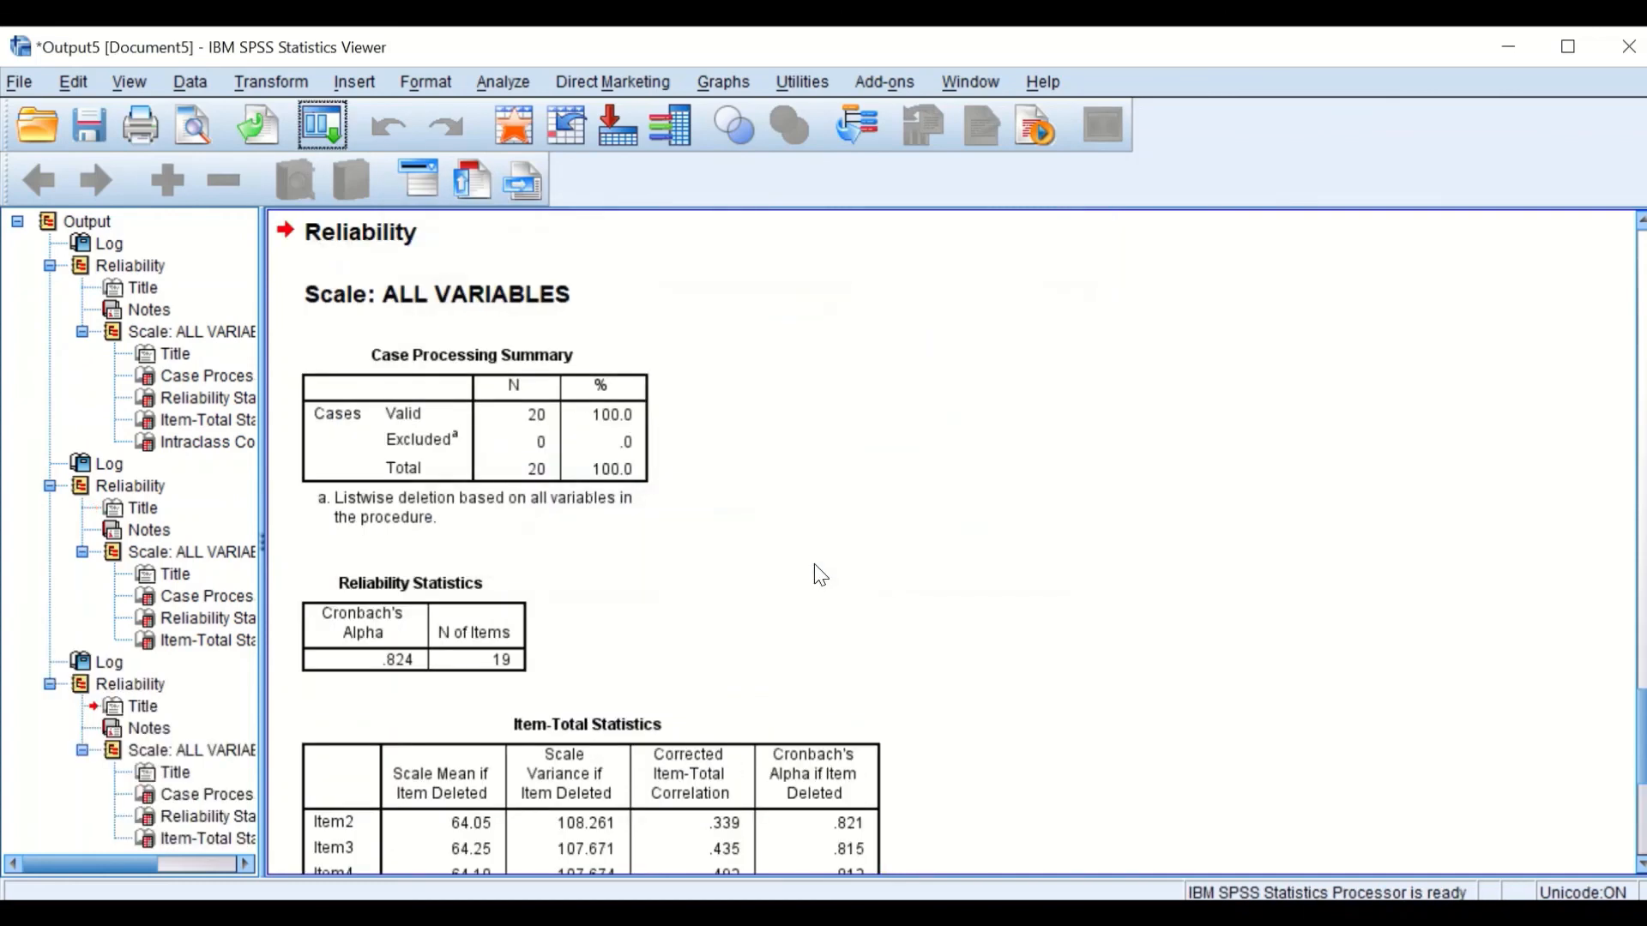
scroll(down, 3)
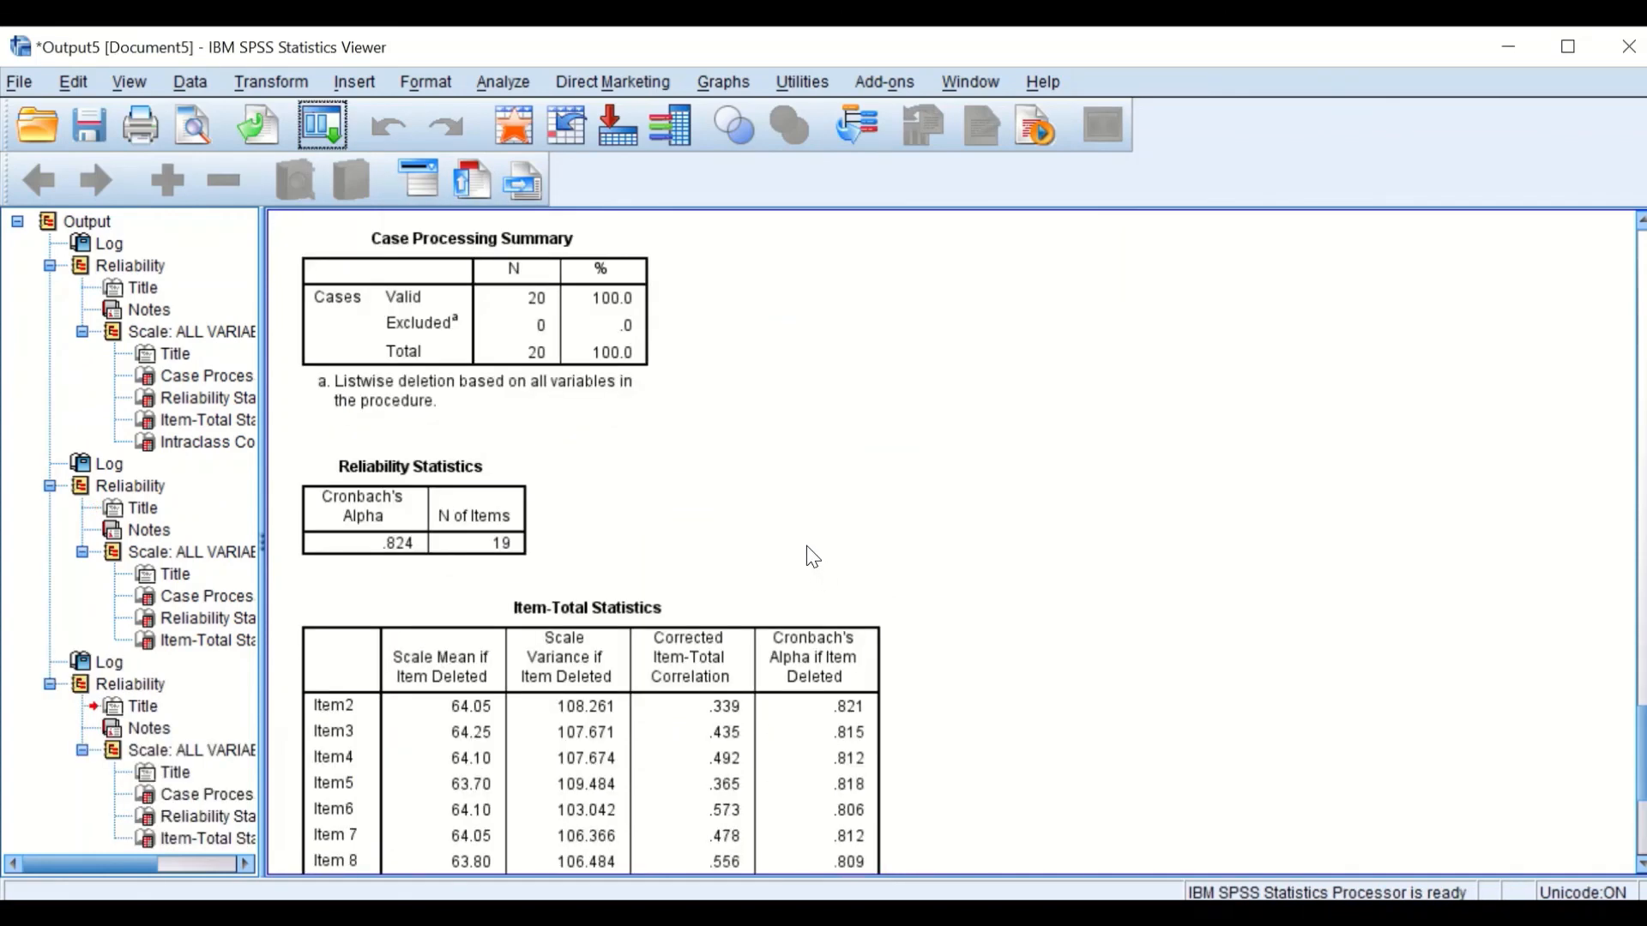
mouse_move(672, 576)
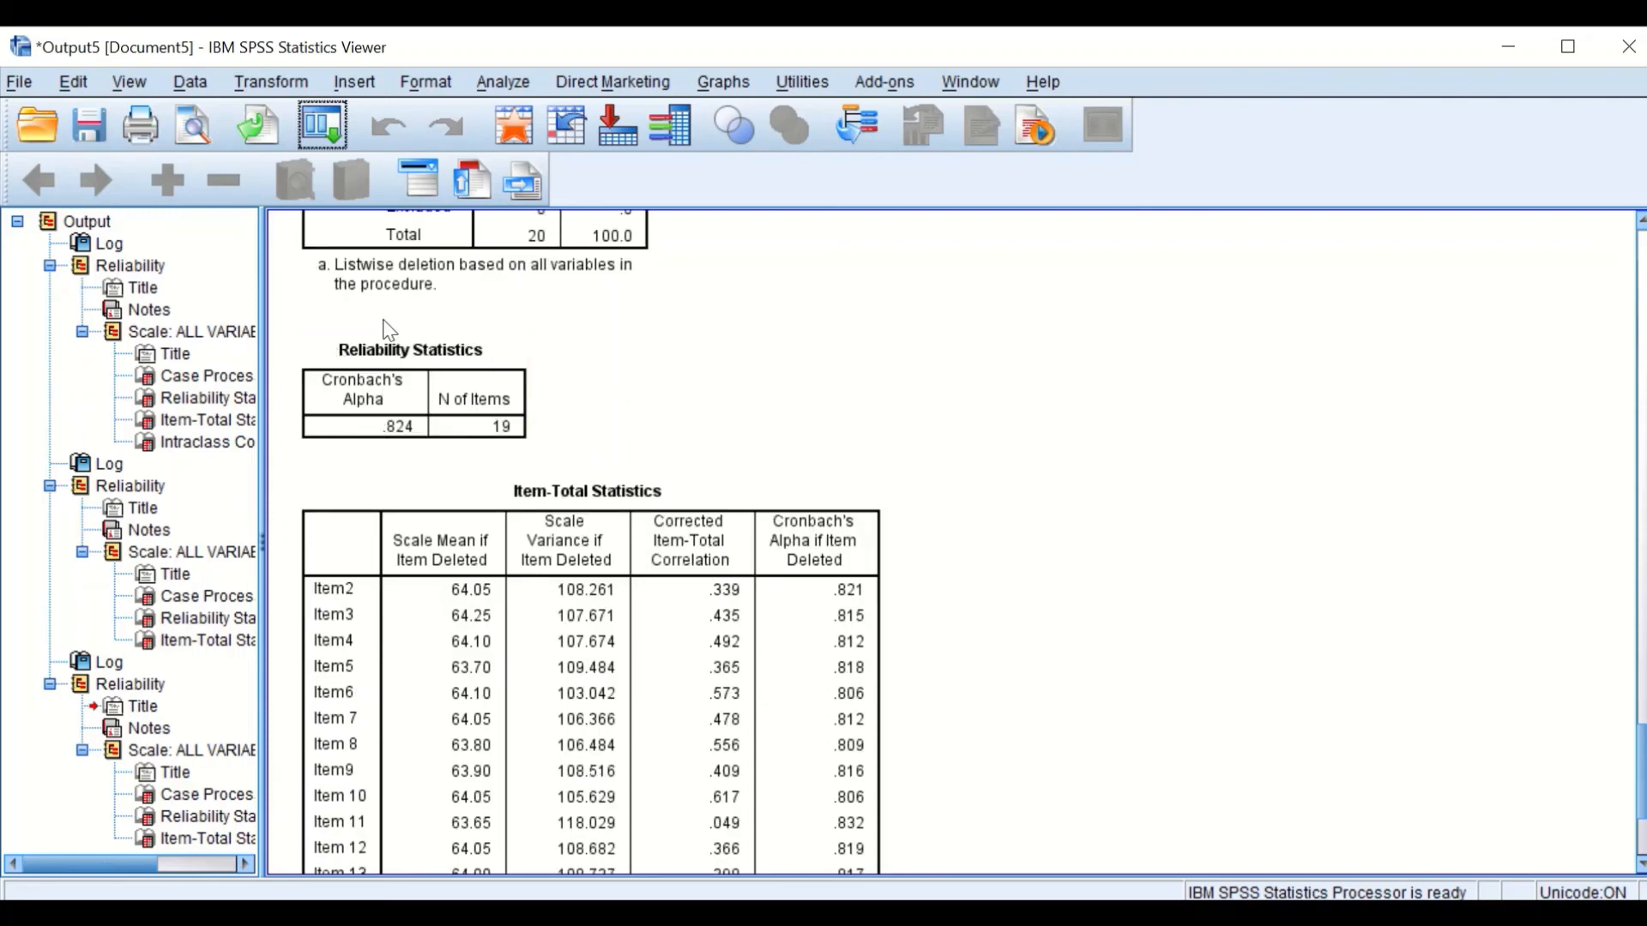
mouse_move(533, 363)
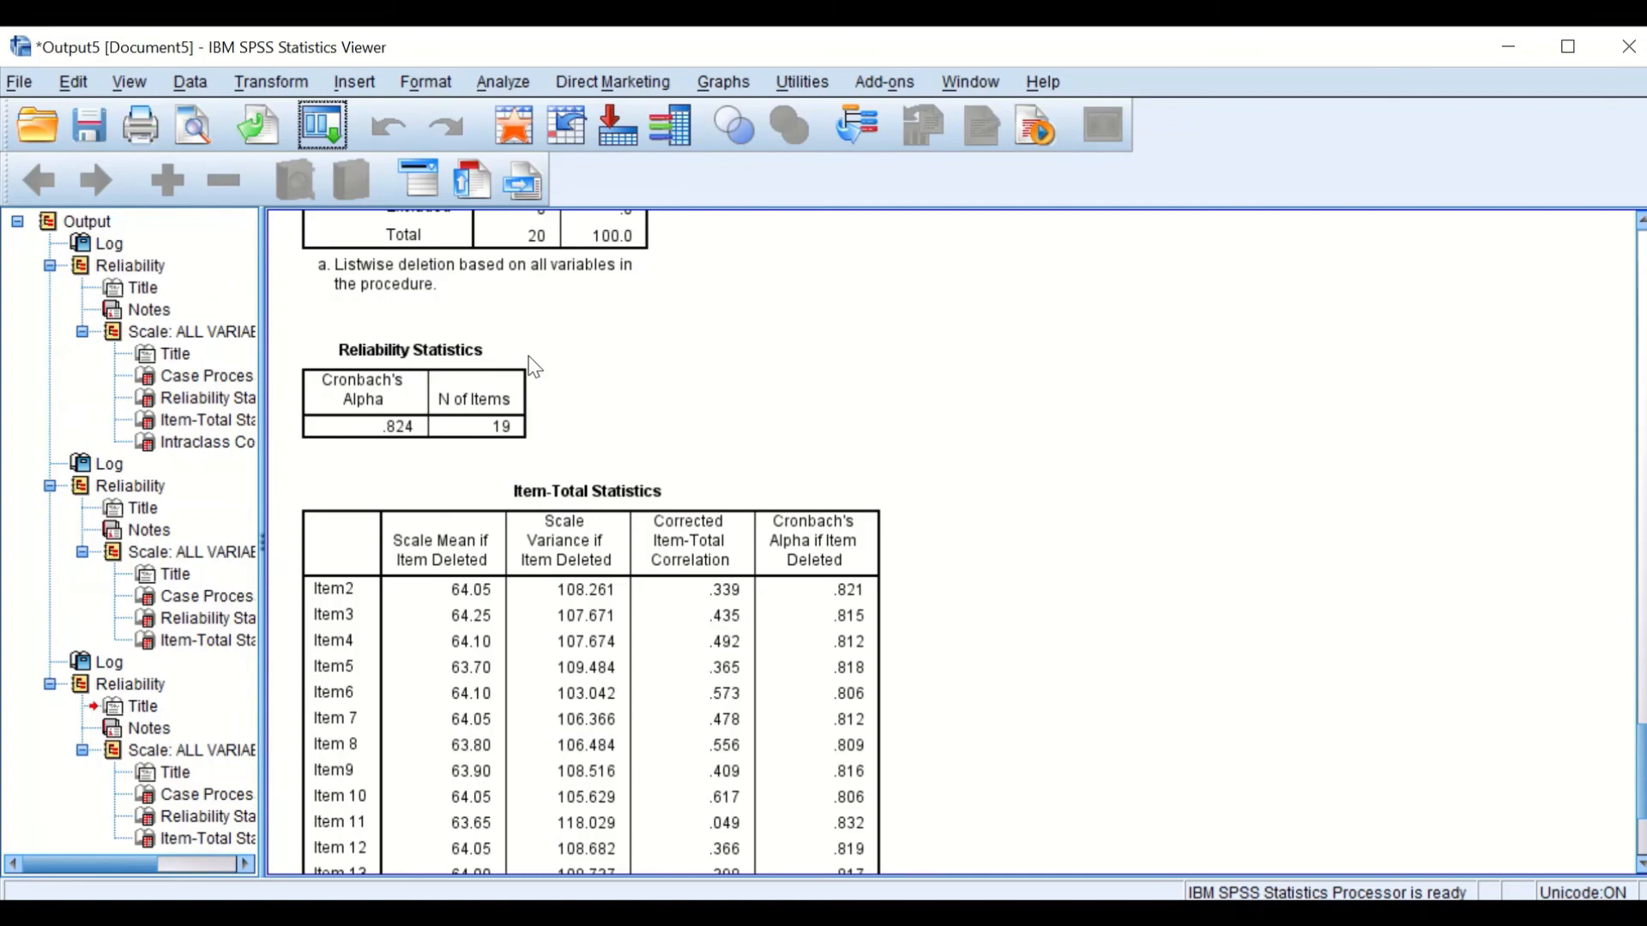
click(413, 426)
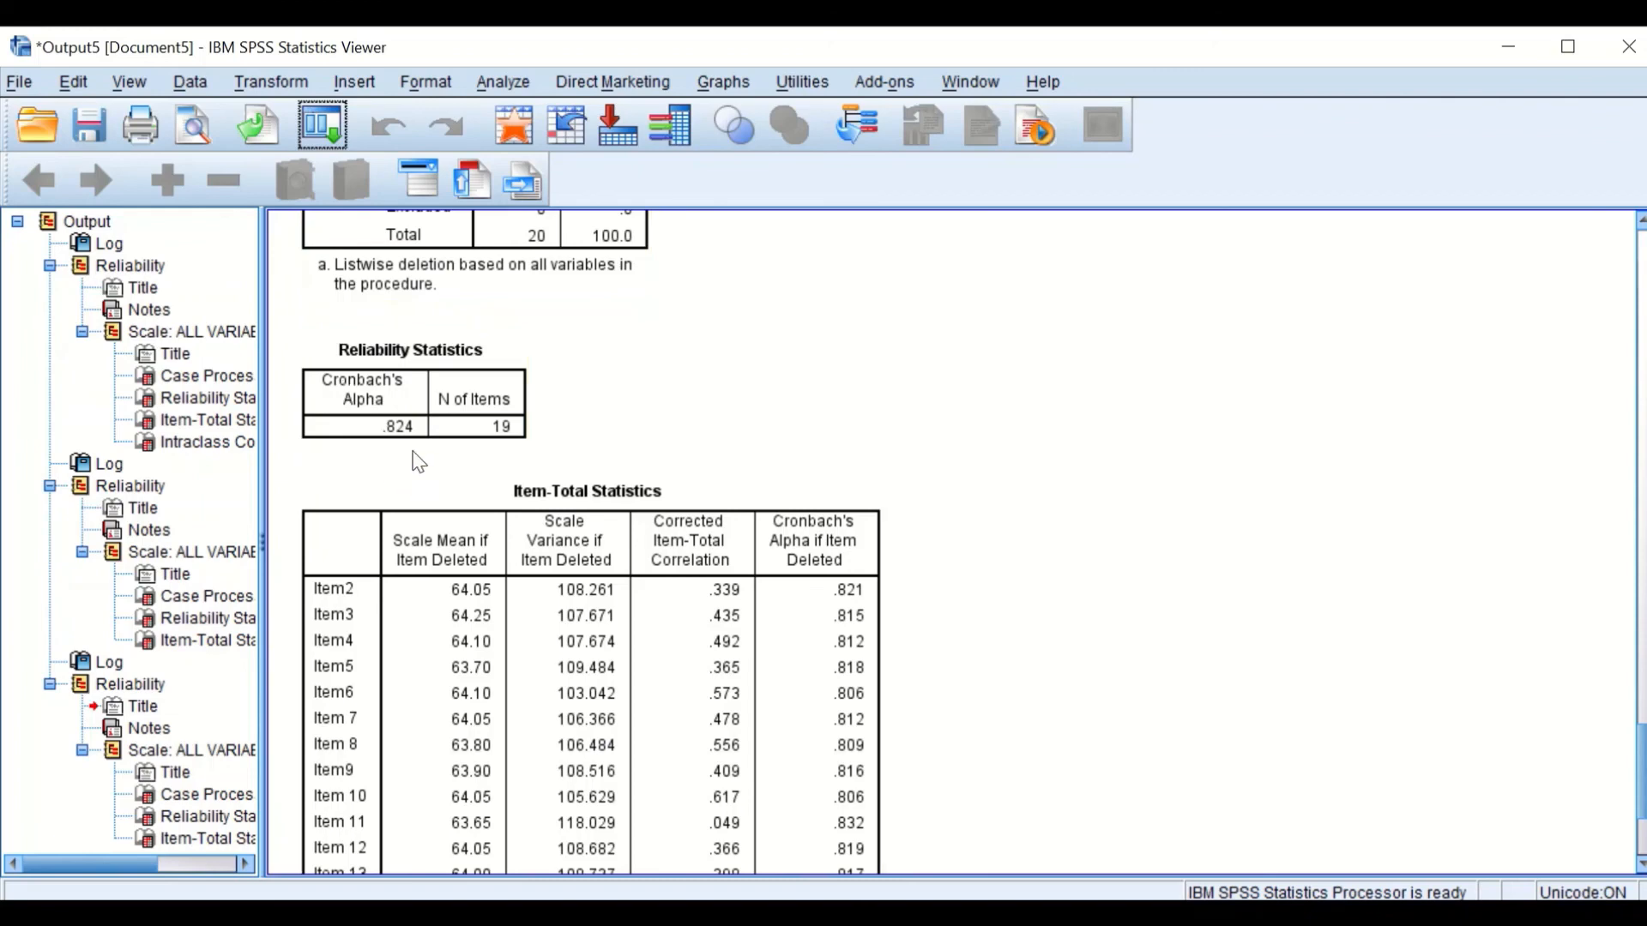
click(410, 400)
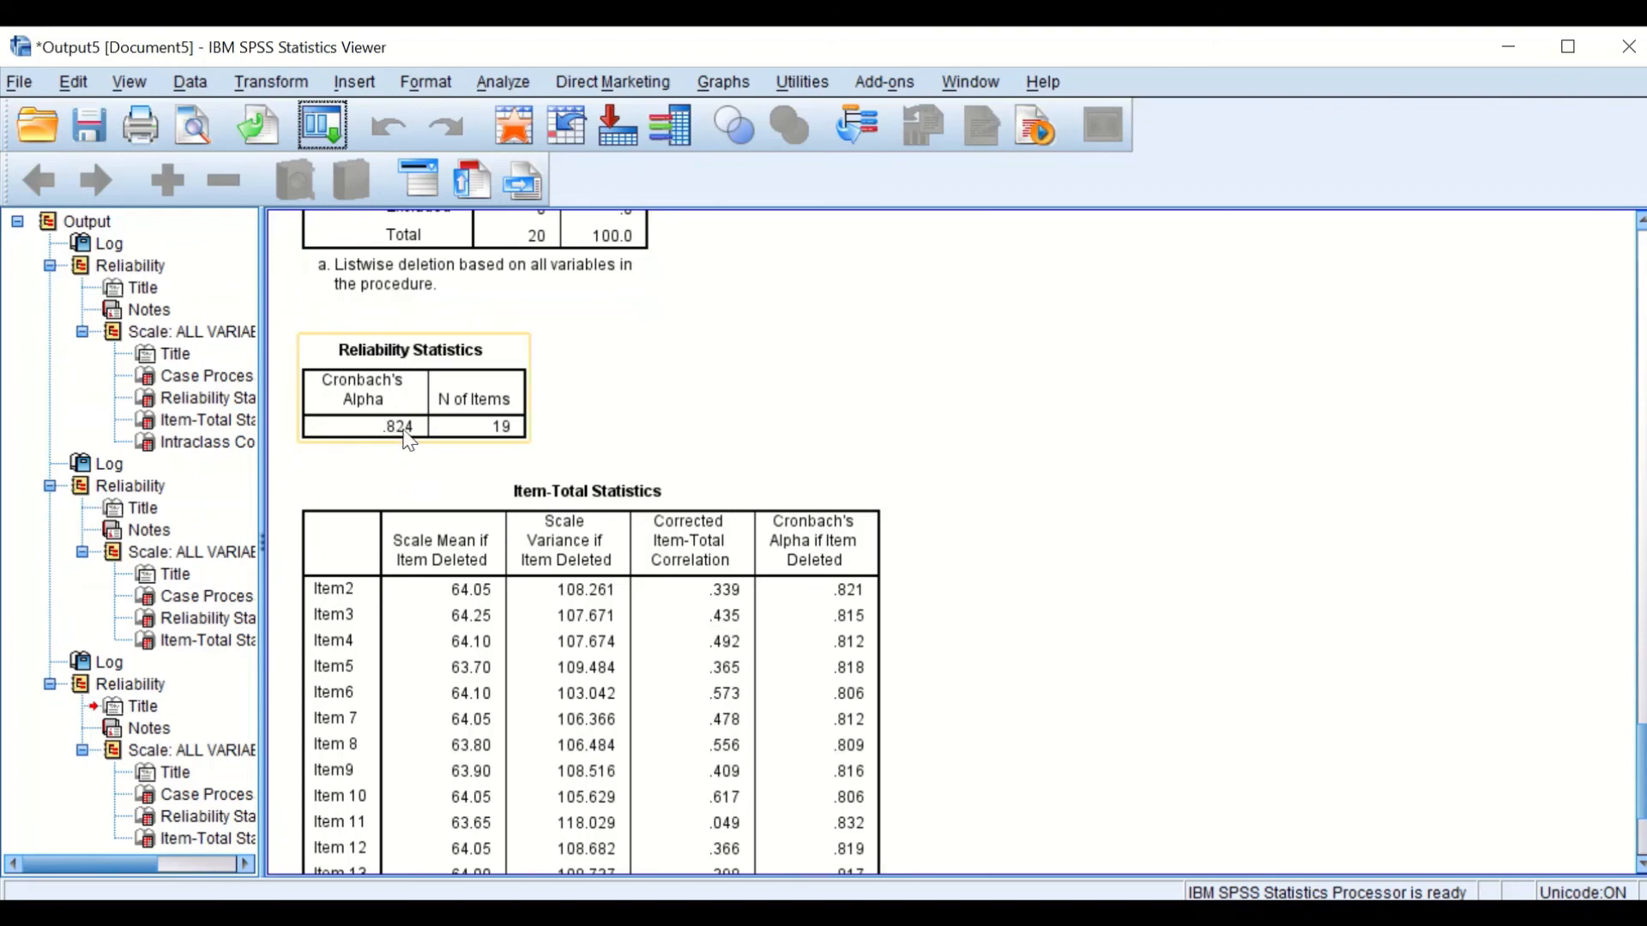
mouse_move(437, 450)
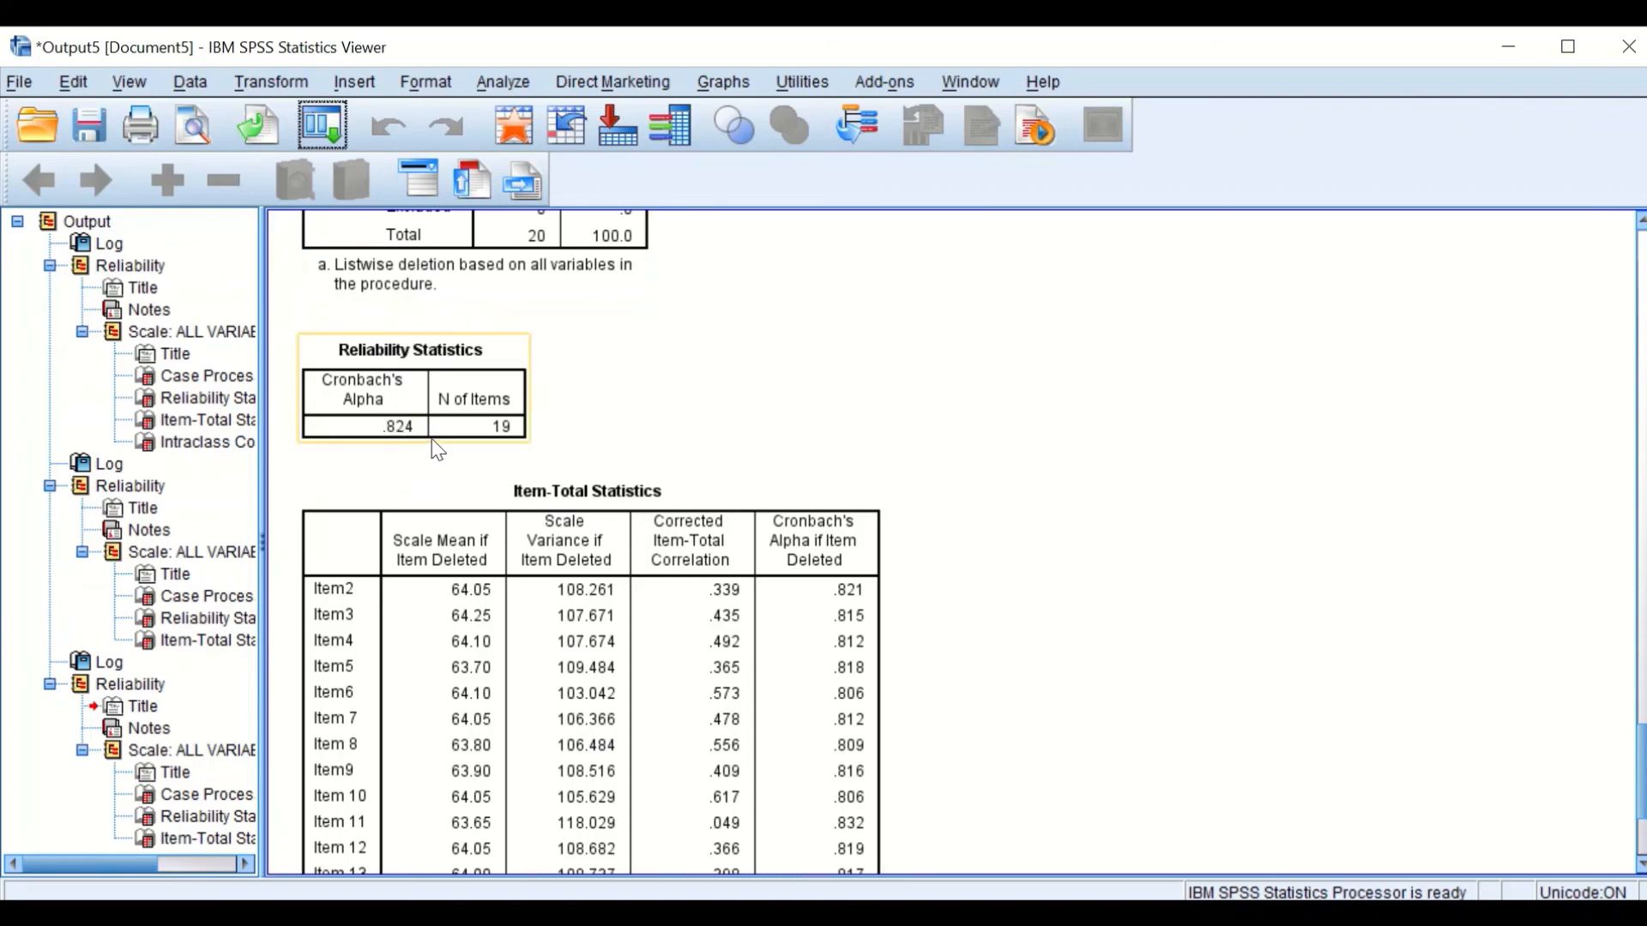
scroll(up, 3)
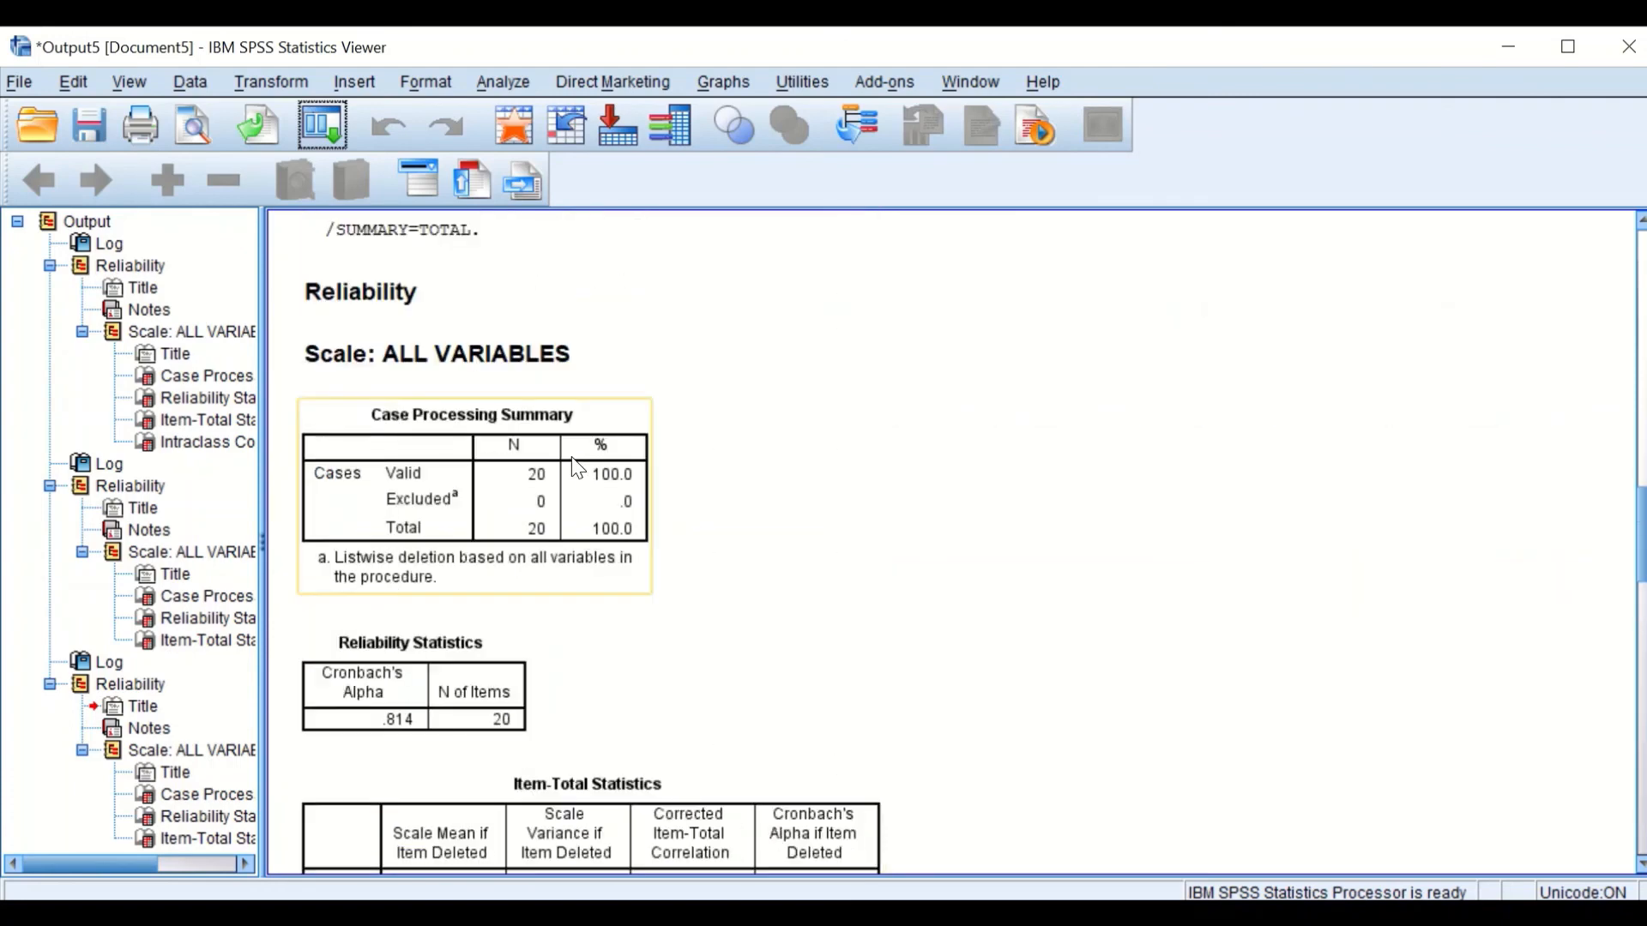
scroll(down, 3)
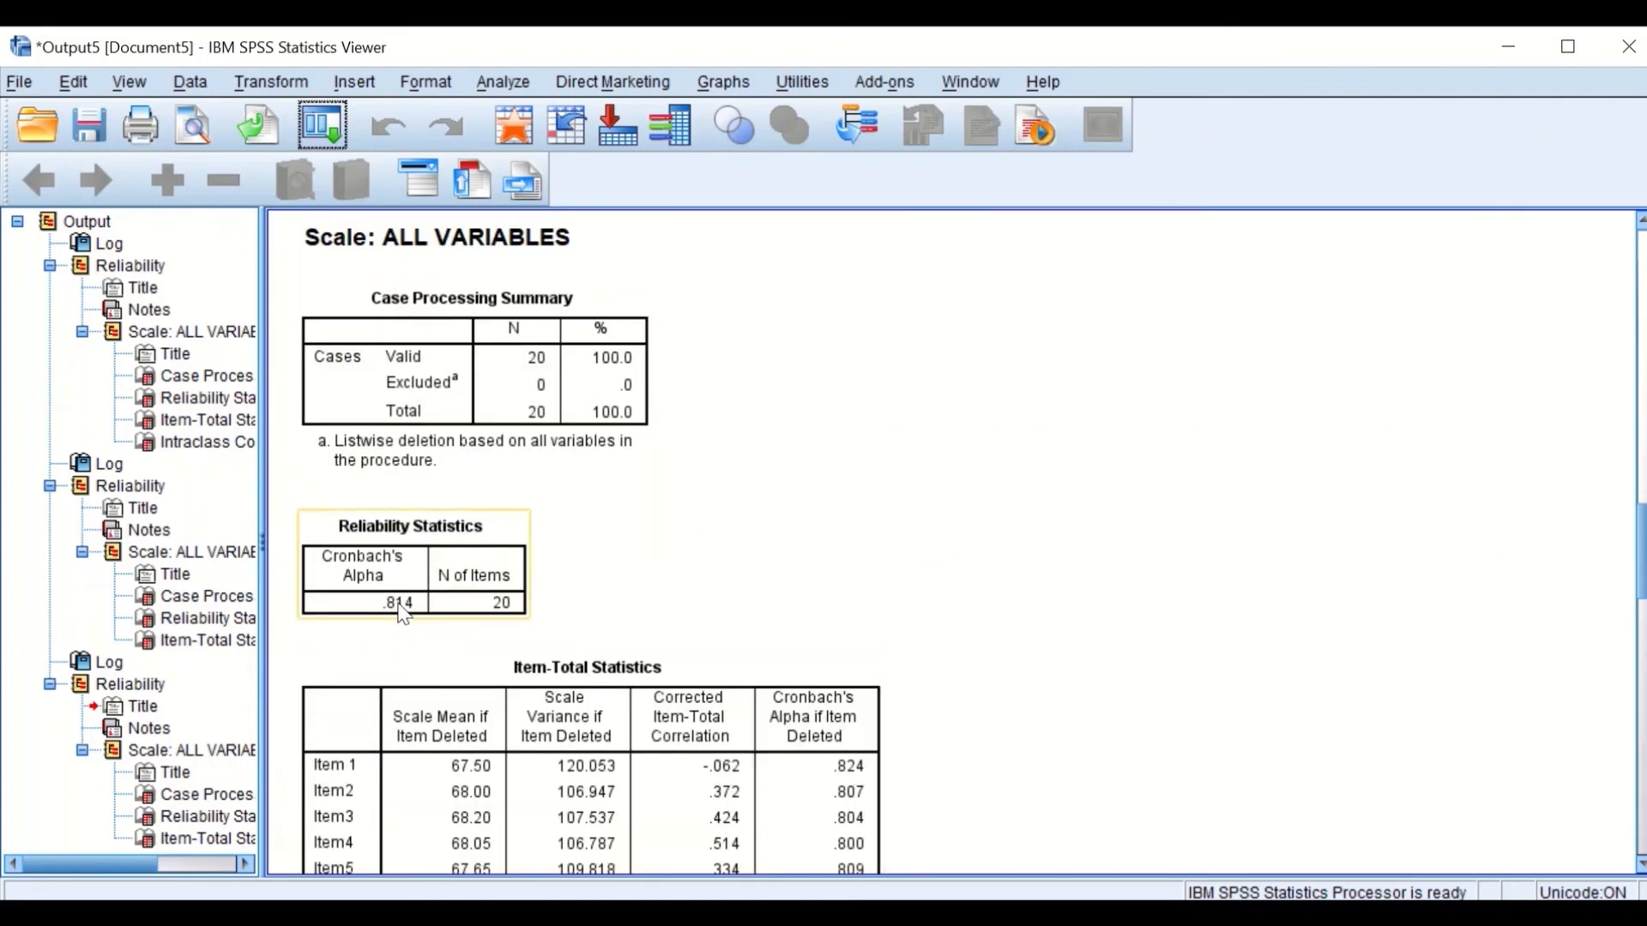
scroll(down, 3)
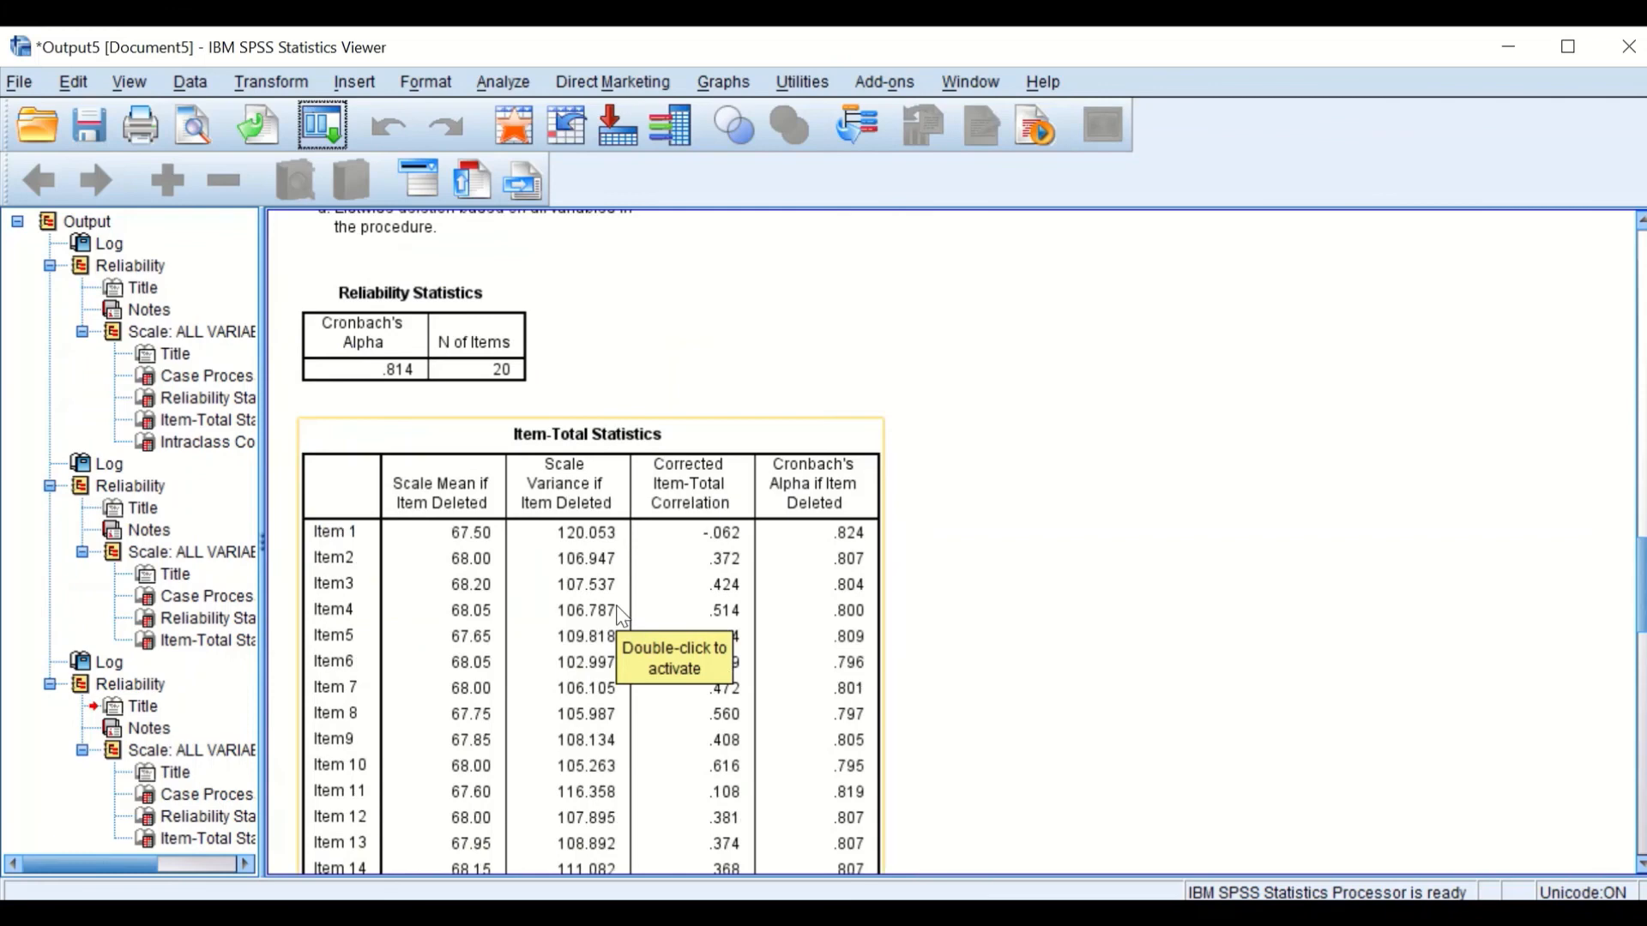
scroll(down, 3)
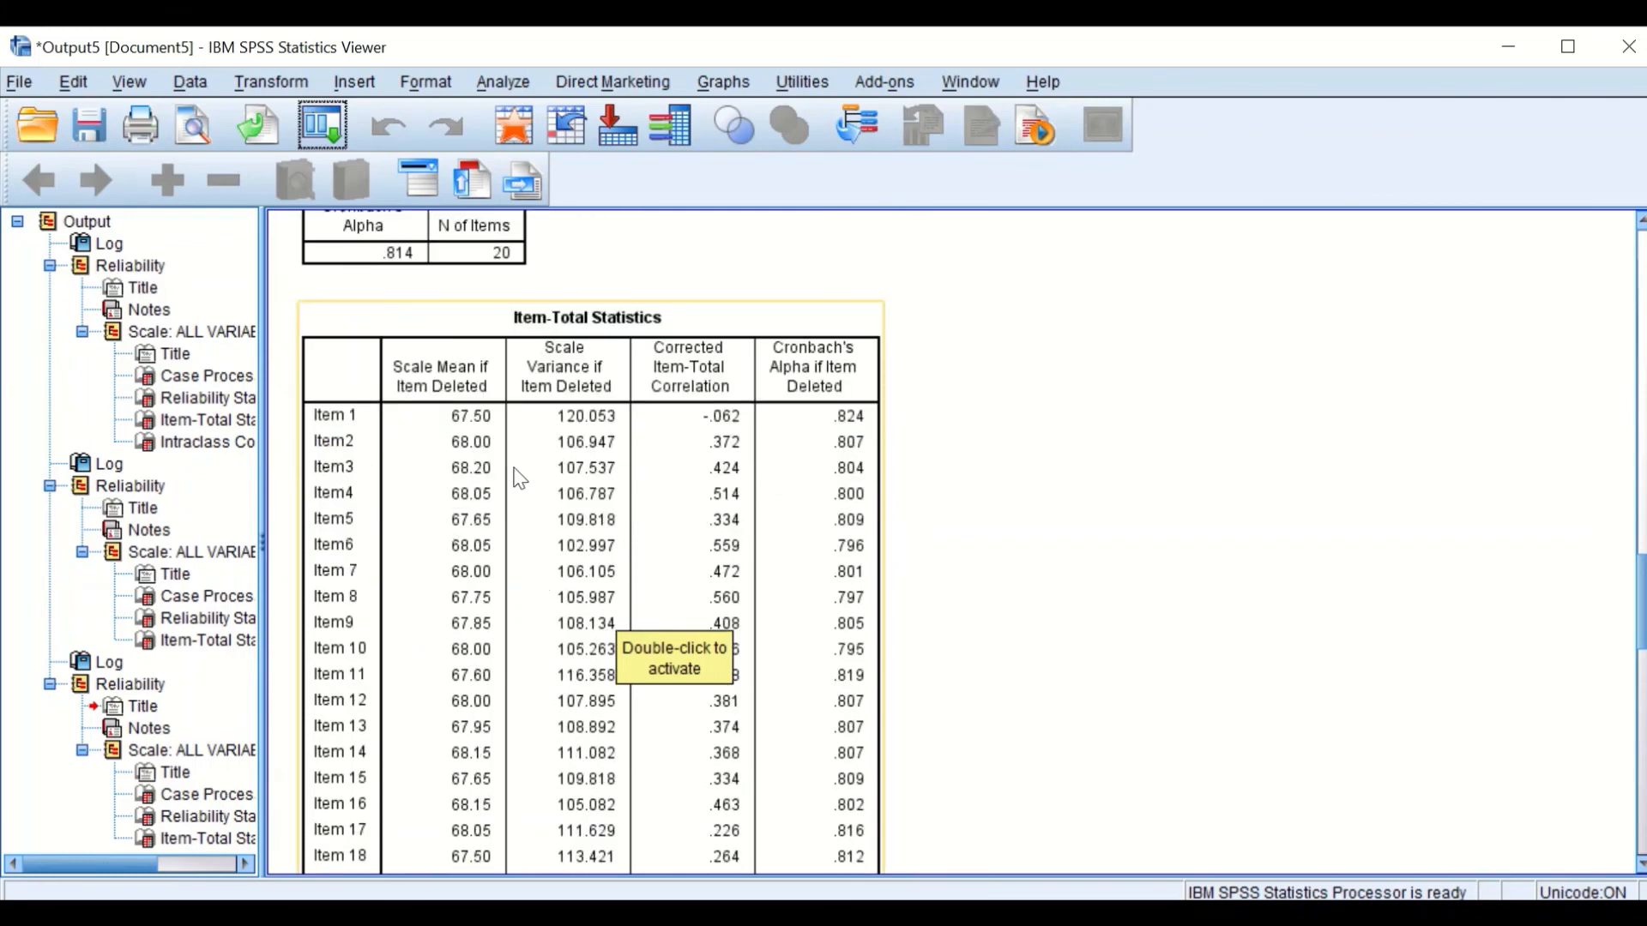
scroll(up, 3)
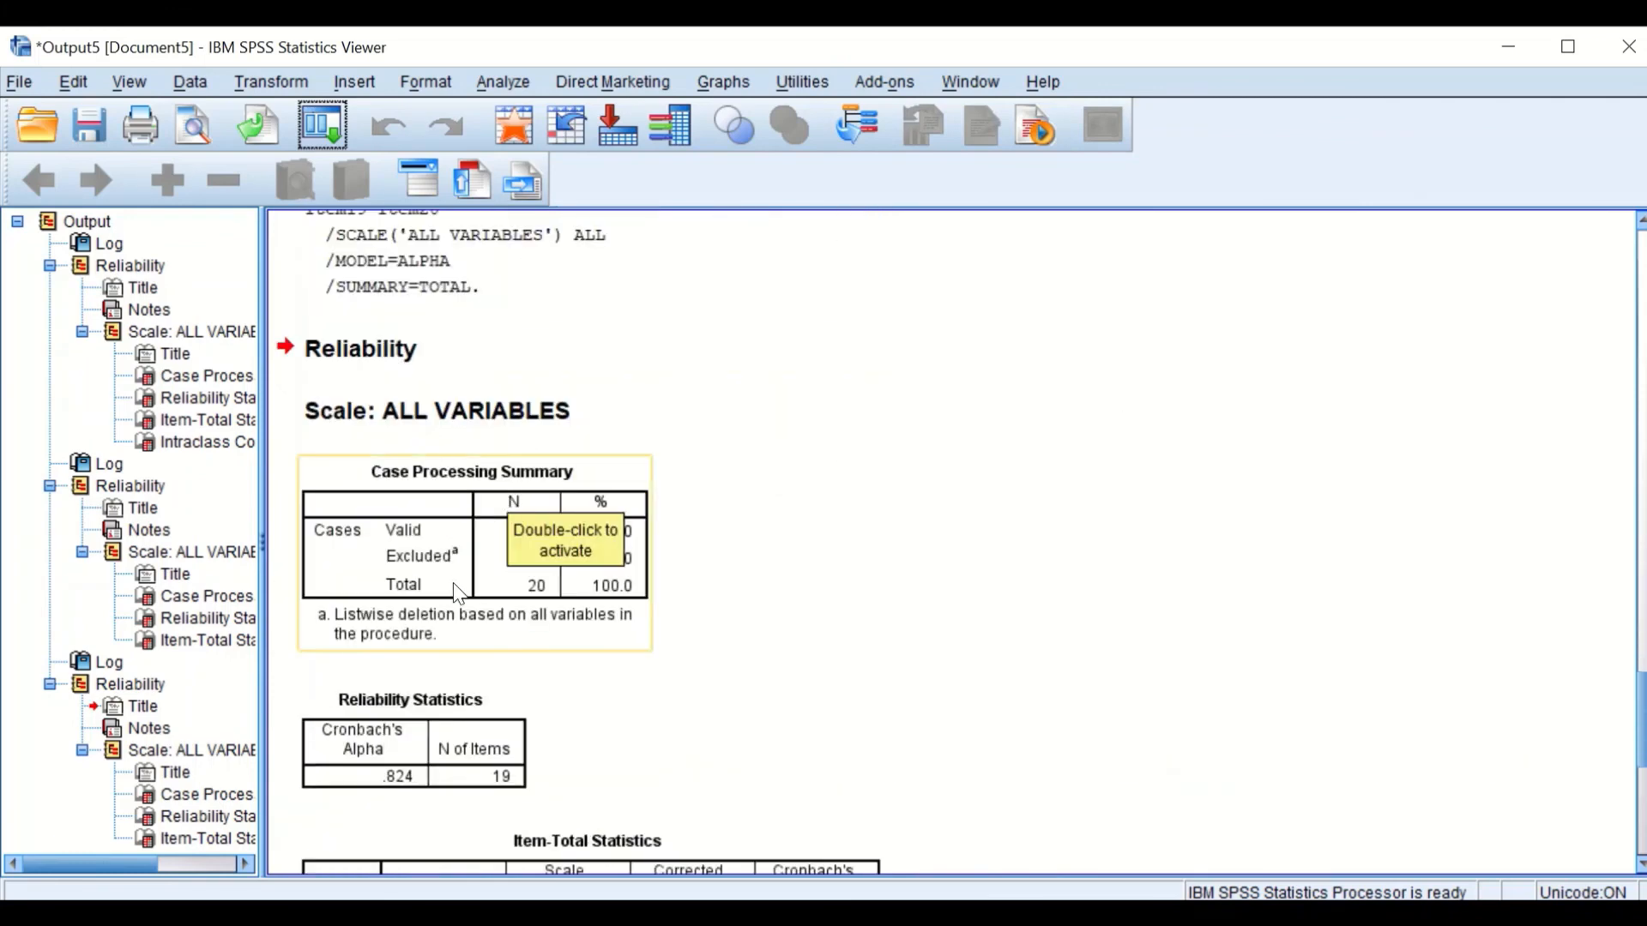
scroll(down, 3)
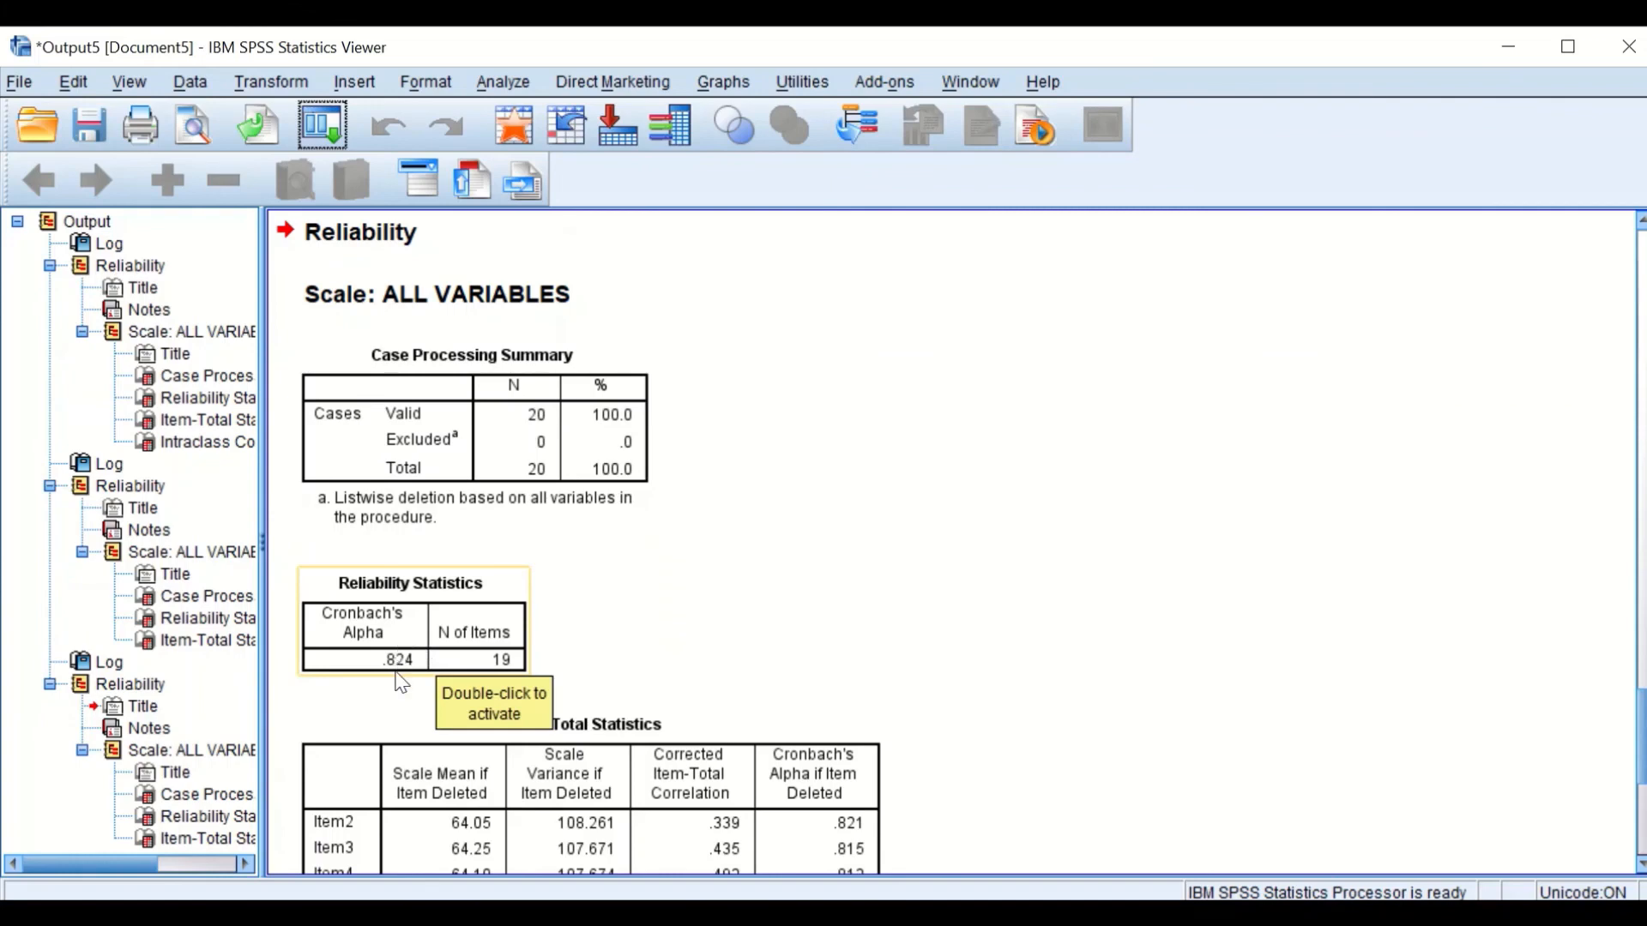
mouse_move(372, 647)
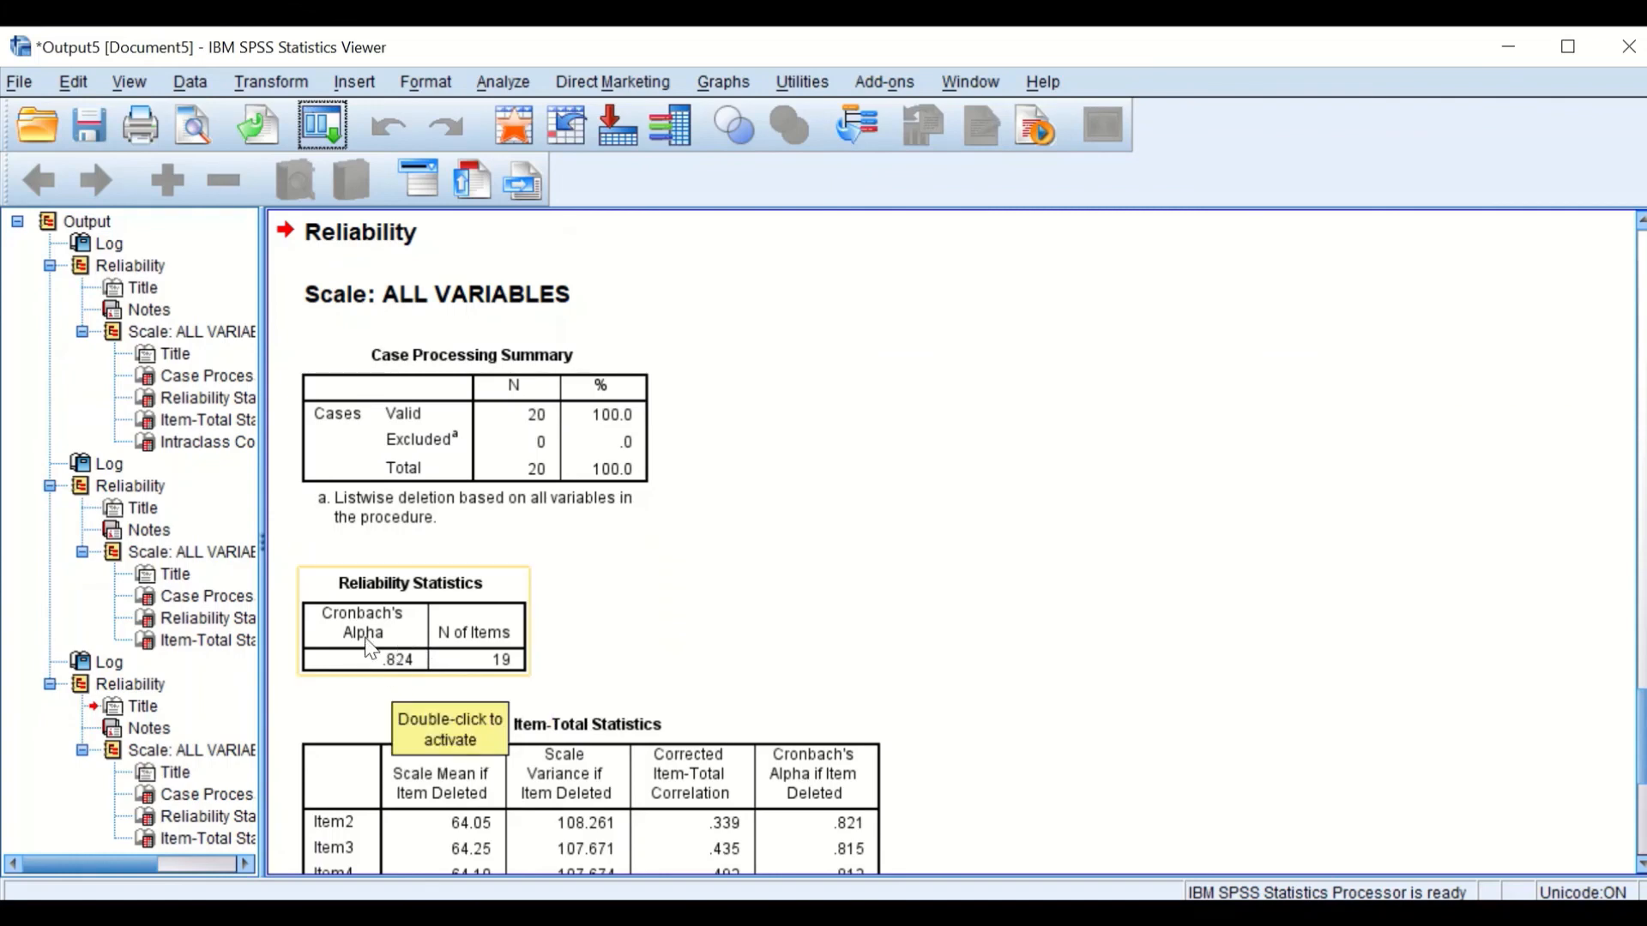
scroll(down, 3)
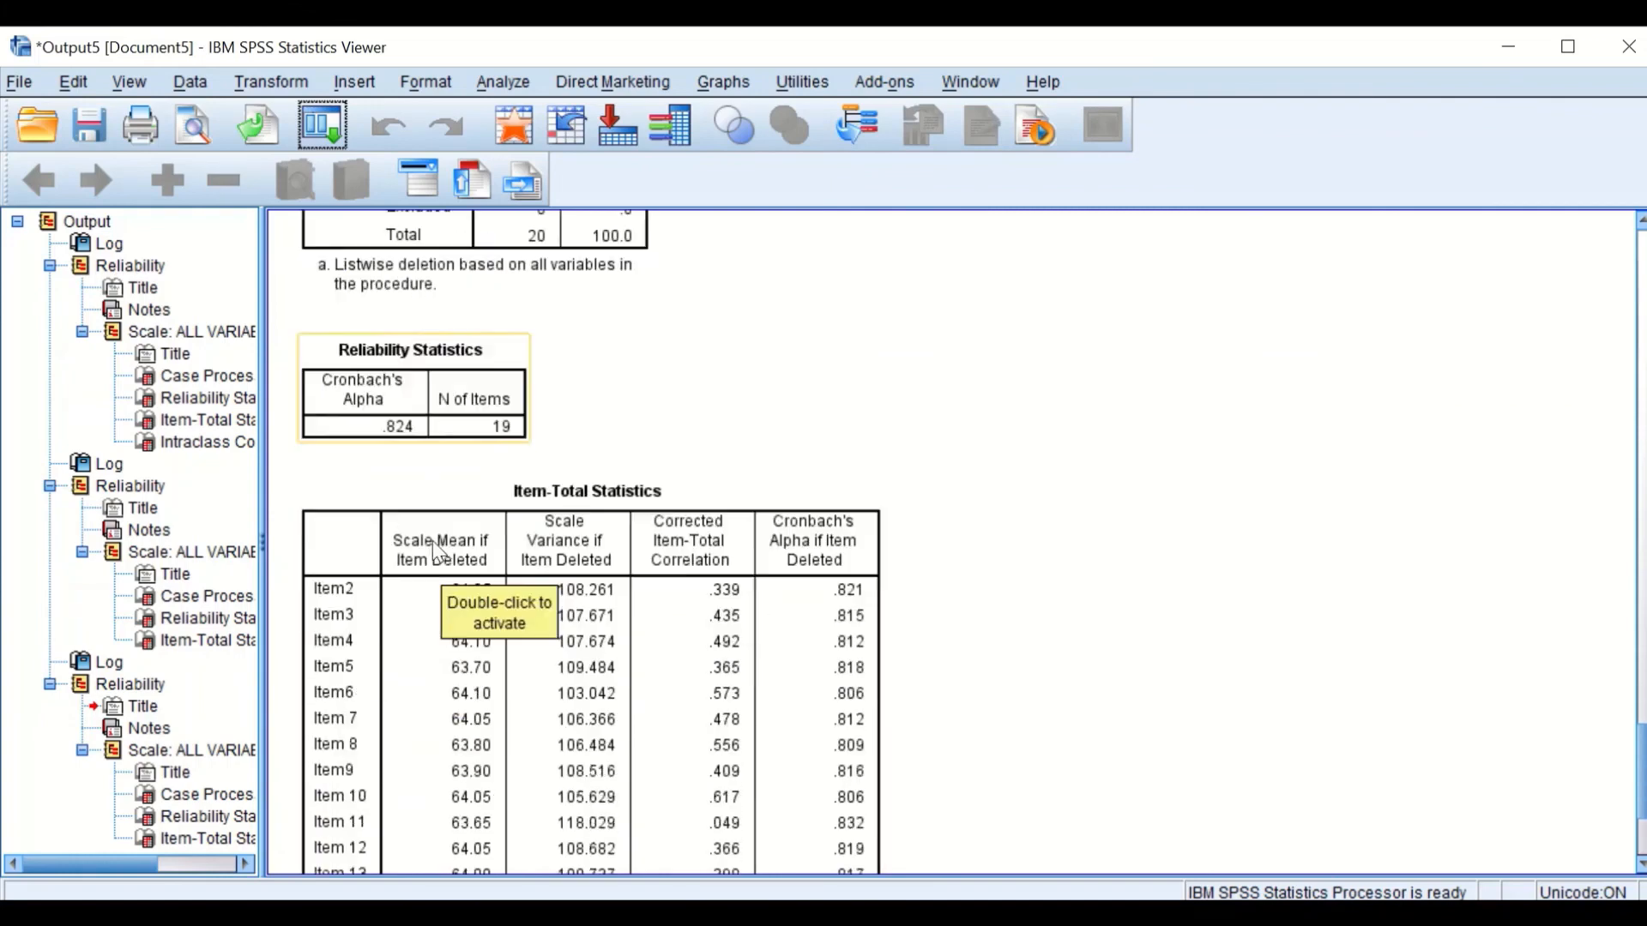
scroll(down, 3)
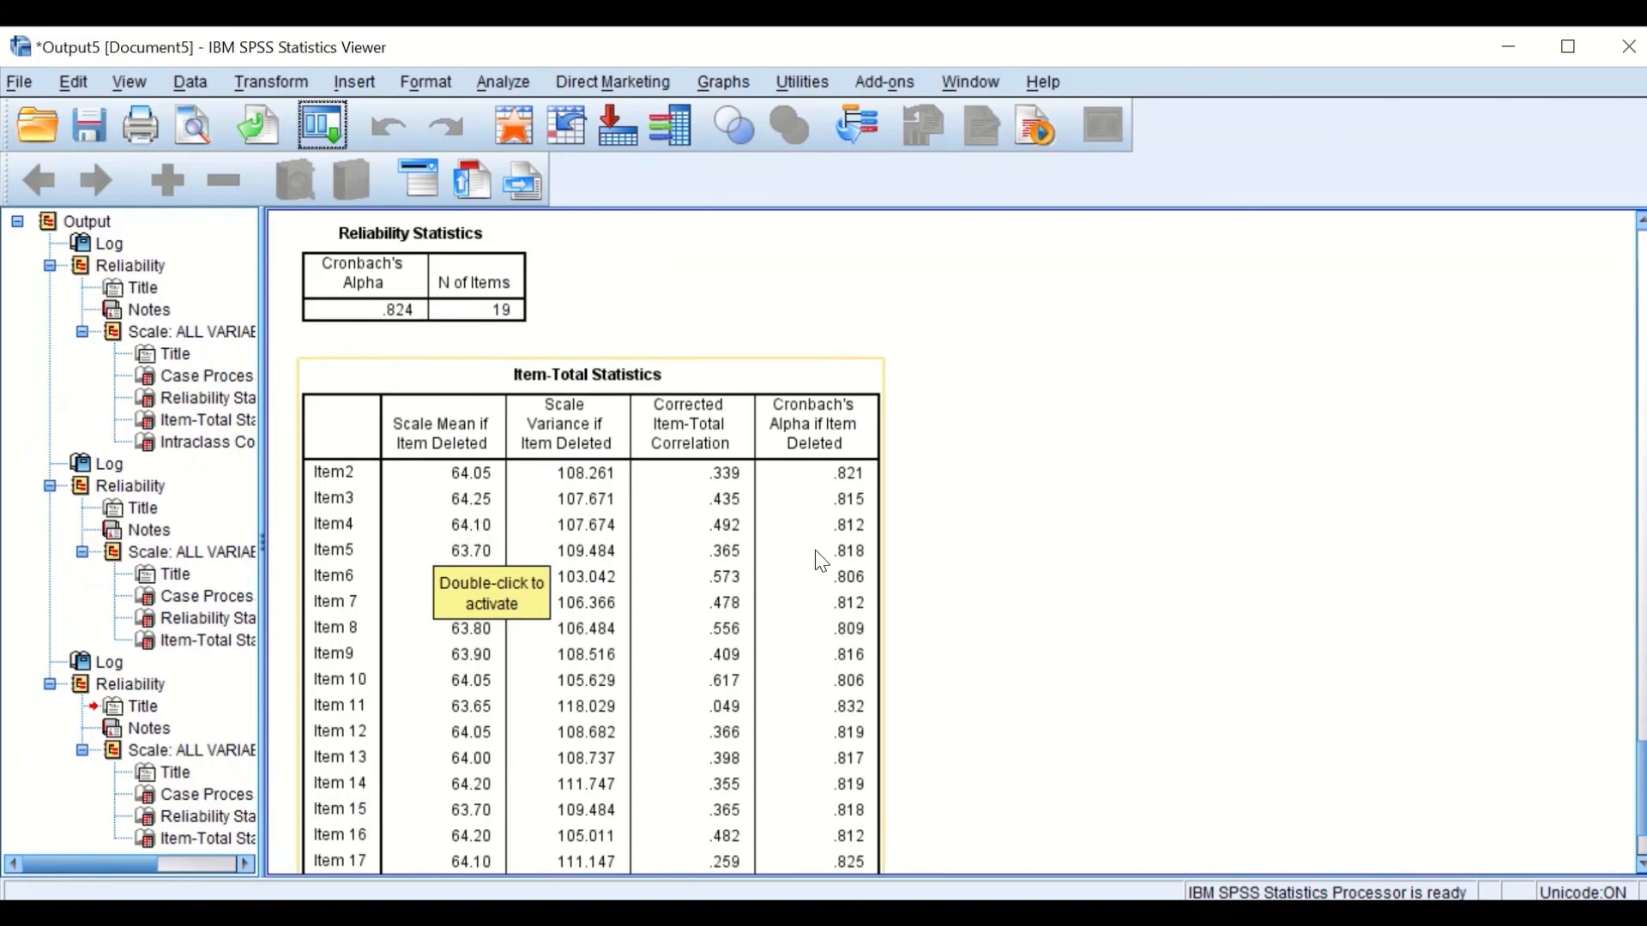